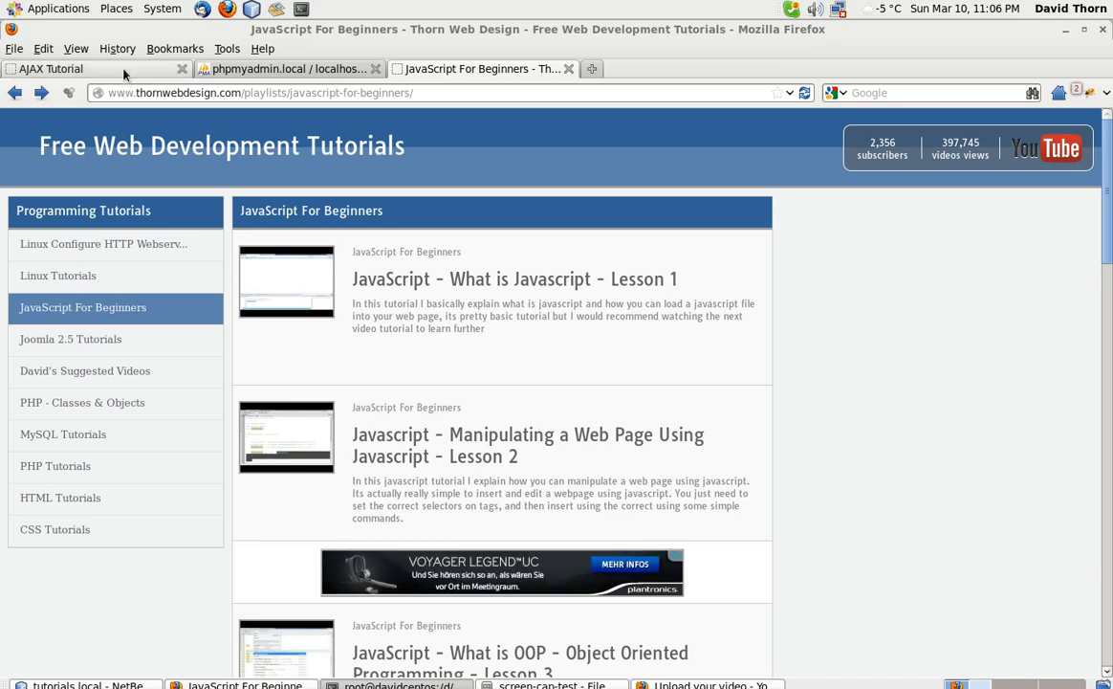
Step: Switch Firefox to the AJAX Tutorial tab showing the subscriber details form
{"action": "left_click", "coordinate": [50, 68]}
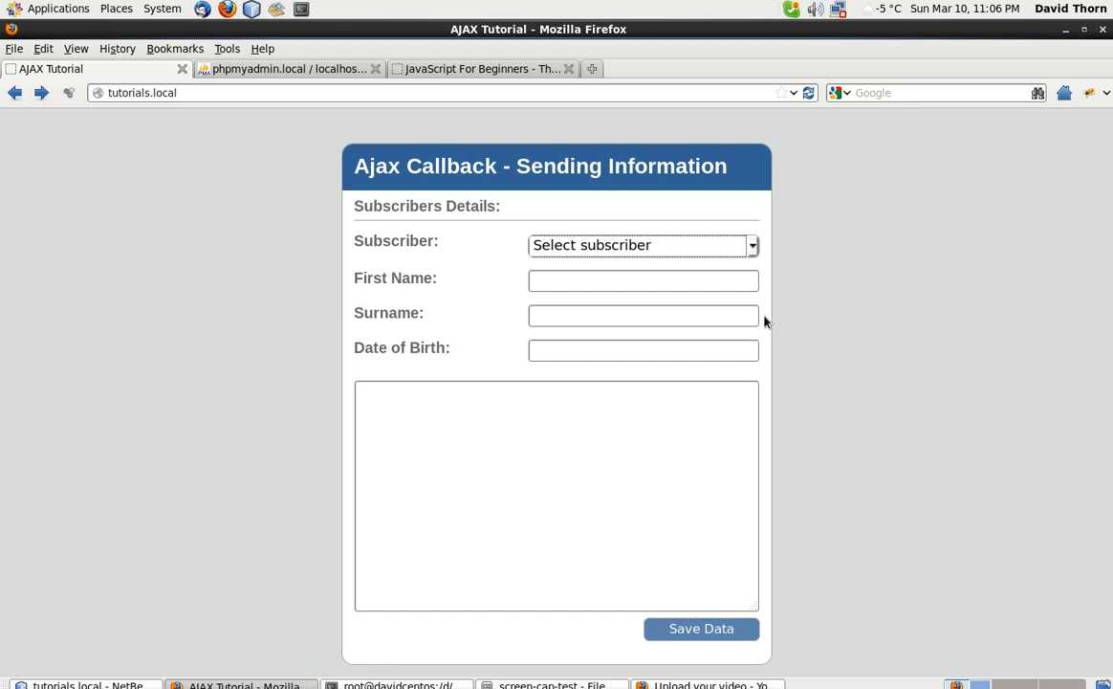
{"action": "mouse_move", "coordinate": [539, 345]}
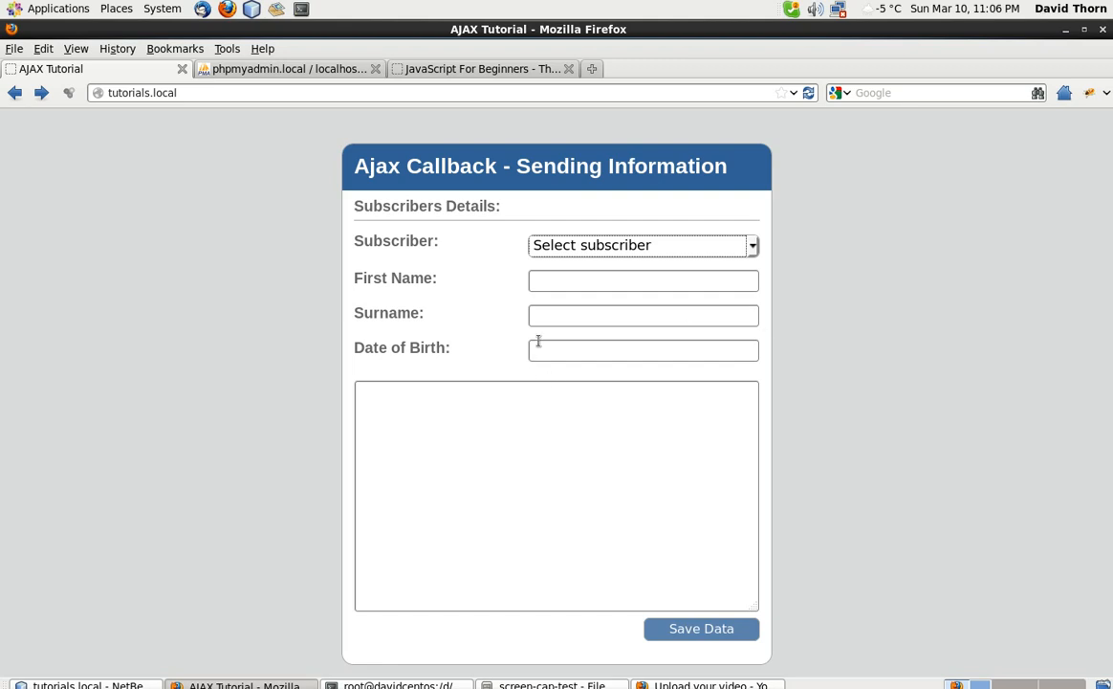
{"action": "left_click", "coordinate": [643, 279]}
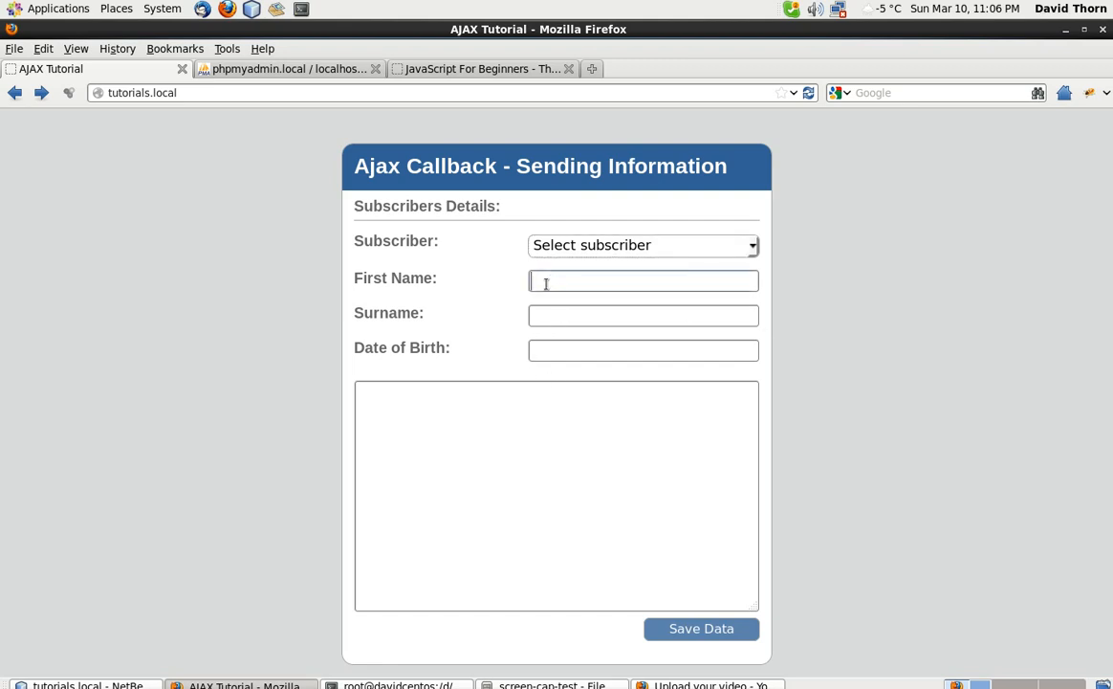
{"action": "left_click", "coordinate": [642, 279]}
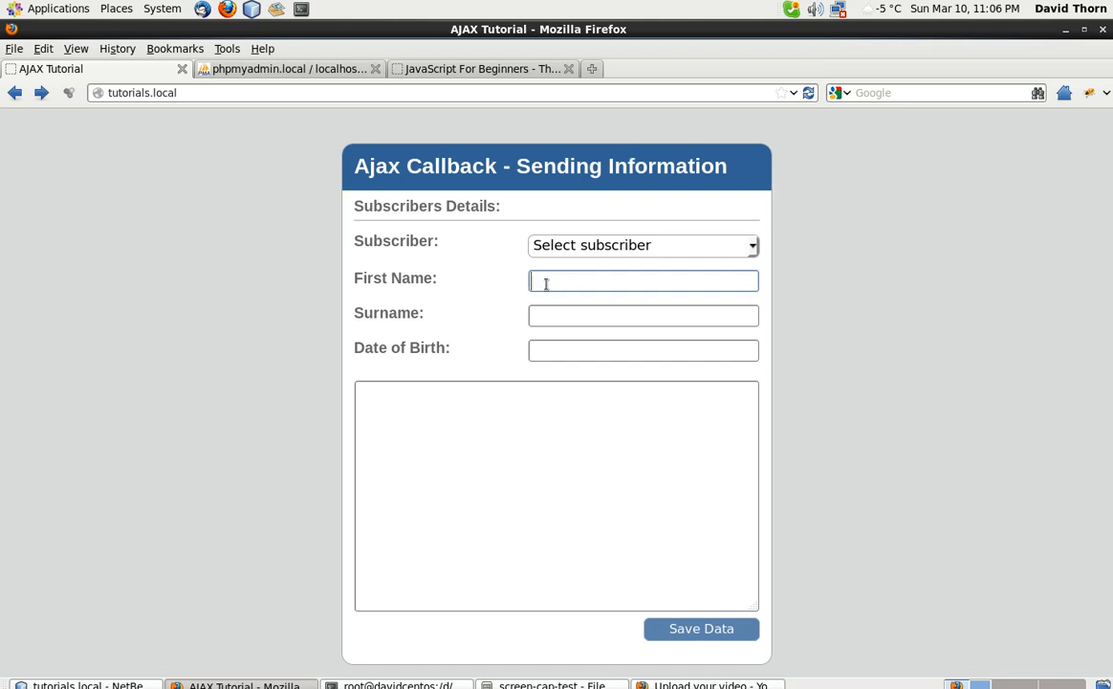
{"action": "type", "text": "James"}
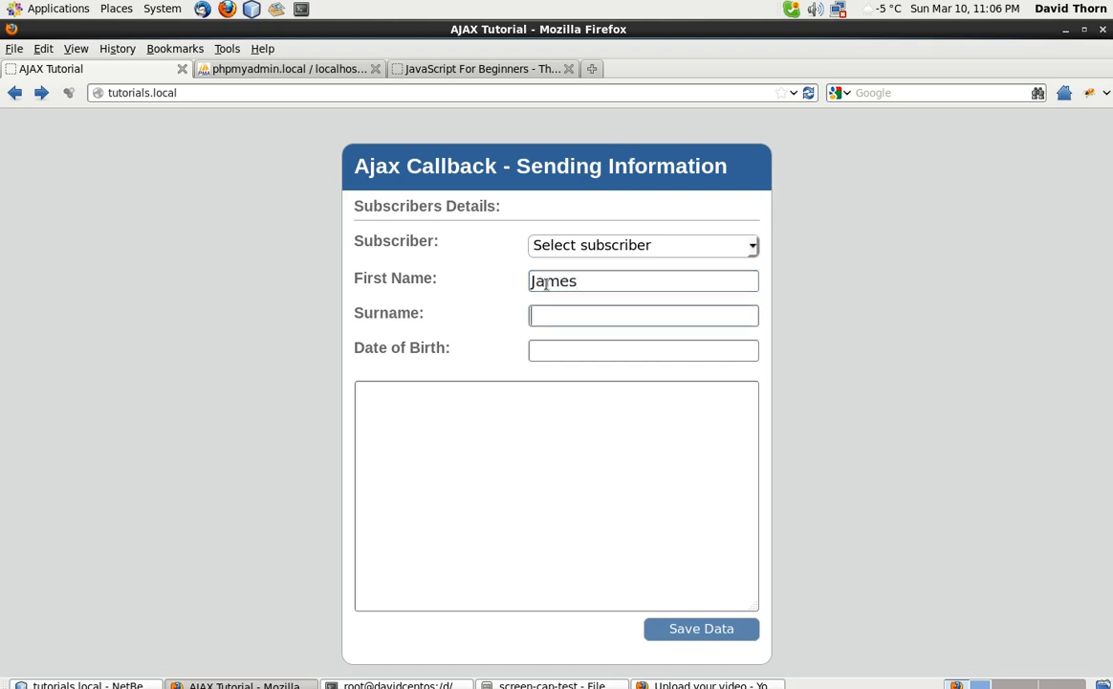
{"action": "type", "text": "T"}
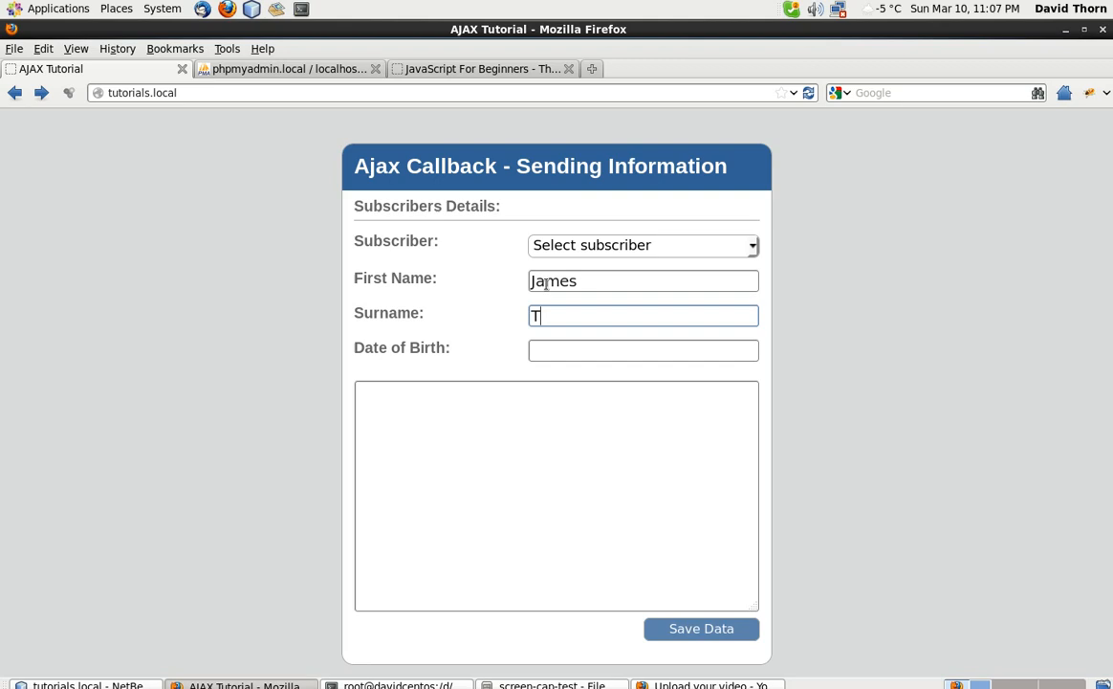
{"action": "left_click", "coordinate": [643, 350]}
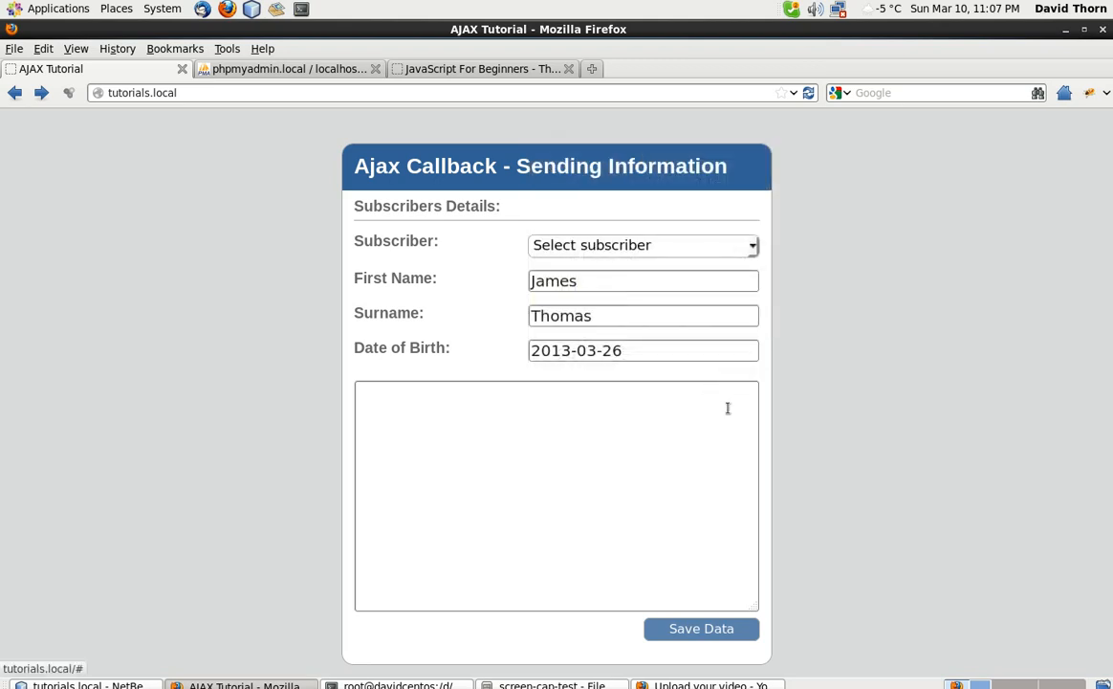
{"action": "mouse_move", "coordinate": [622, 448]}
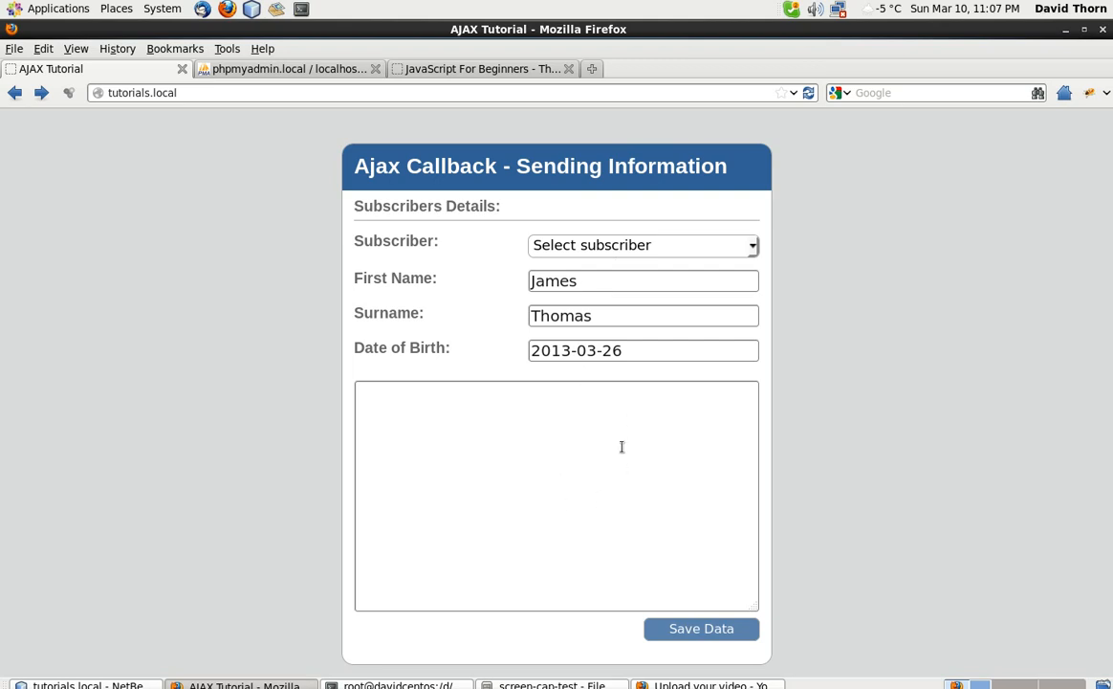
{"action": "left_click", "coordinate": [700, 627]}
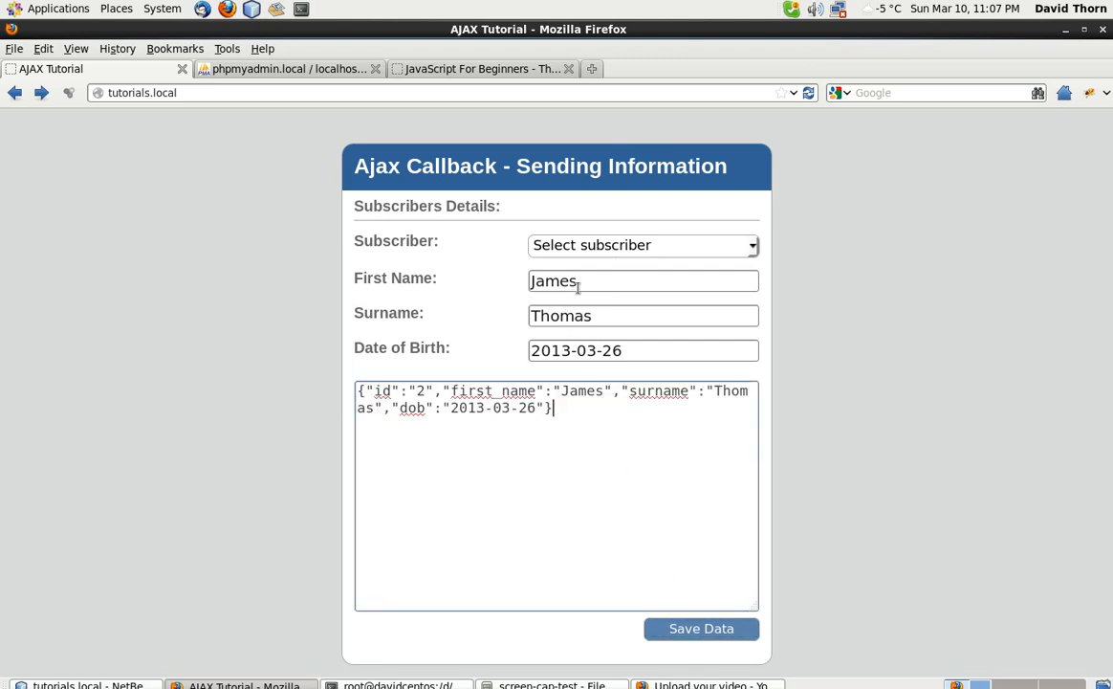
{"action": "type", "text": "Steven"}
{"action": "left_click", "coordinate": [643, 316]}
{"action": "type", "text": "J"}
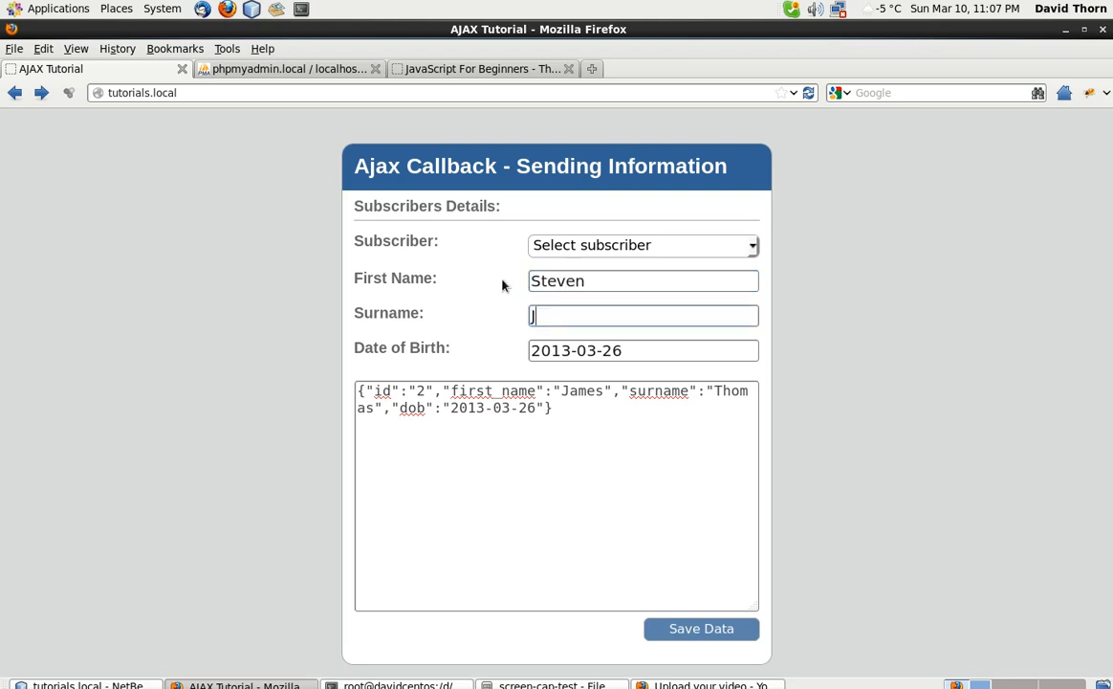
{"action": "type", "text": "effrey"}
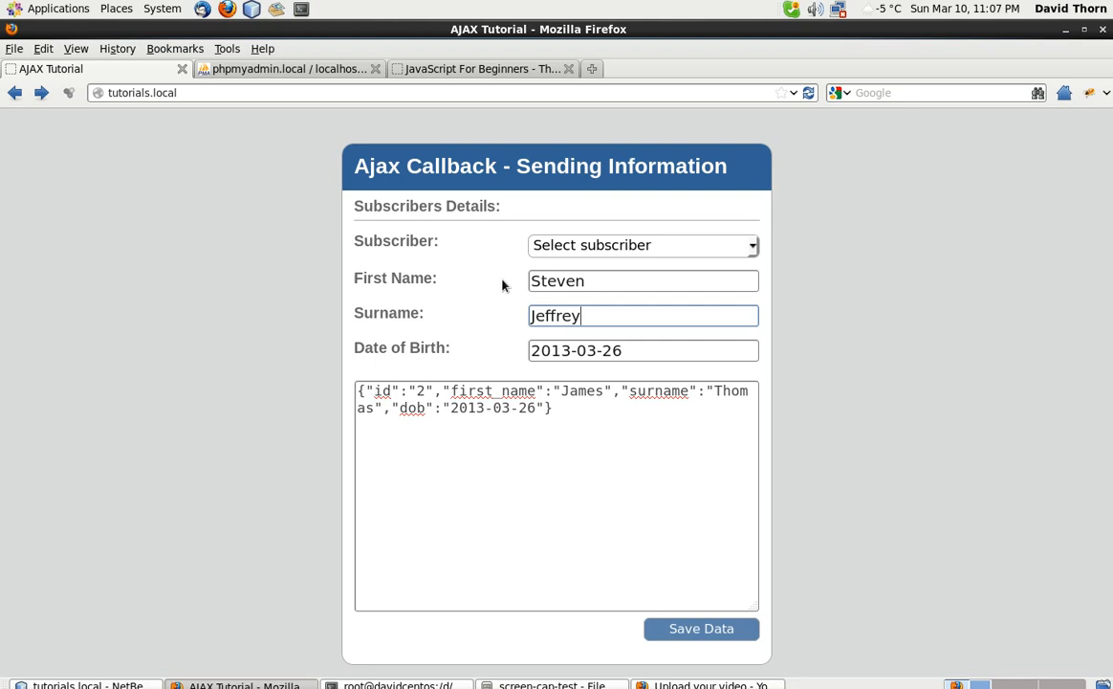
{"action": "left_click", "coordinate": [642, 350]}
{"action": "type", "text": "30"}
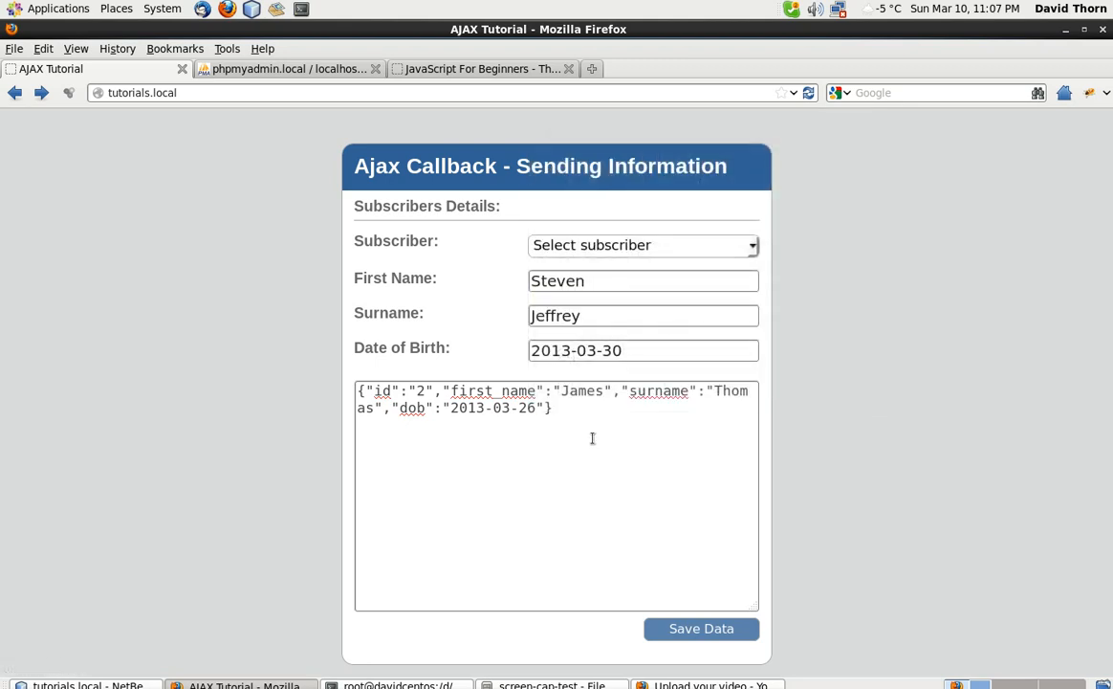
{"action": "left_click", "coordinate": [701, 627]}
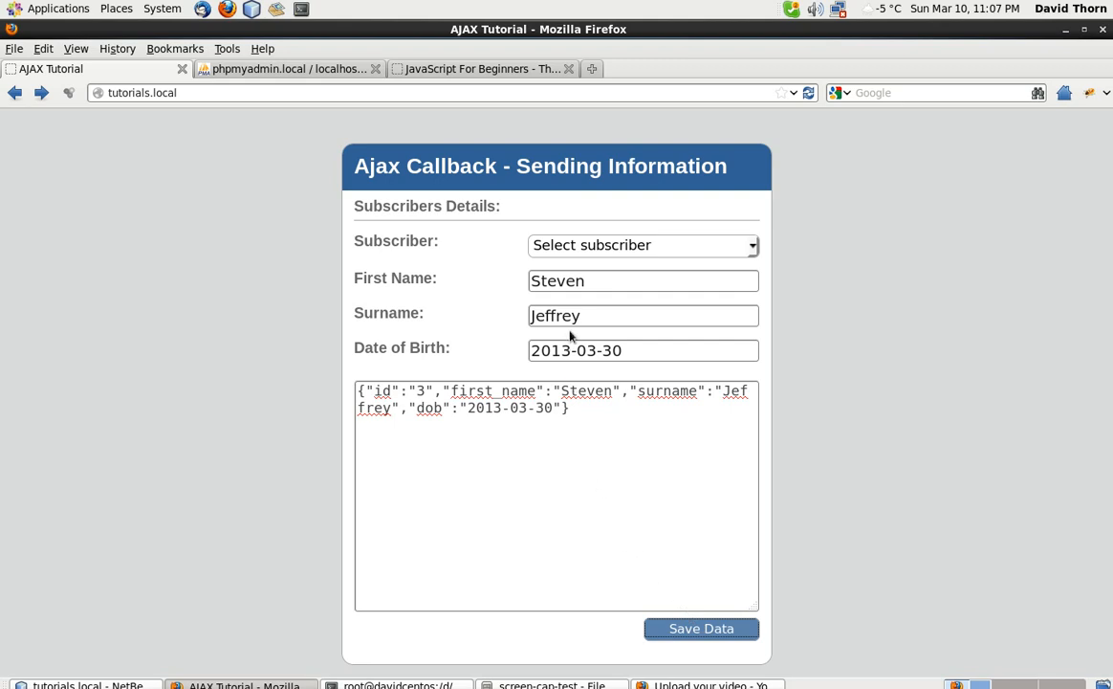
{"action": "type", "text": "T"}
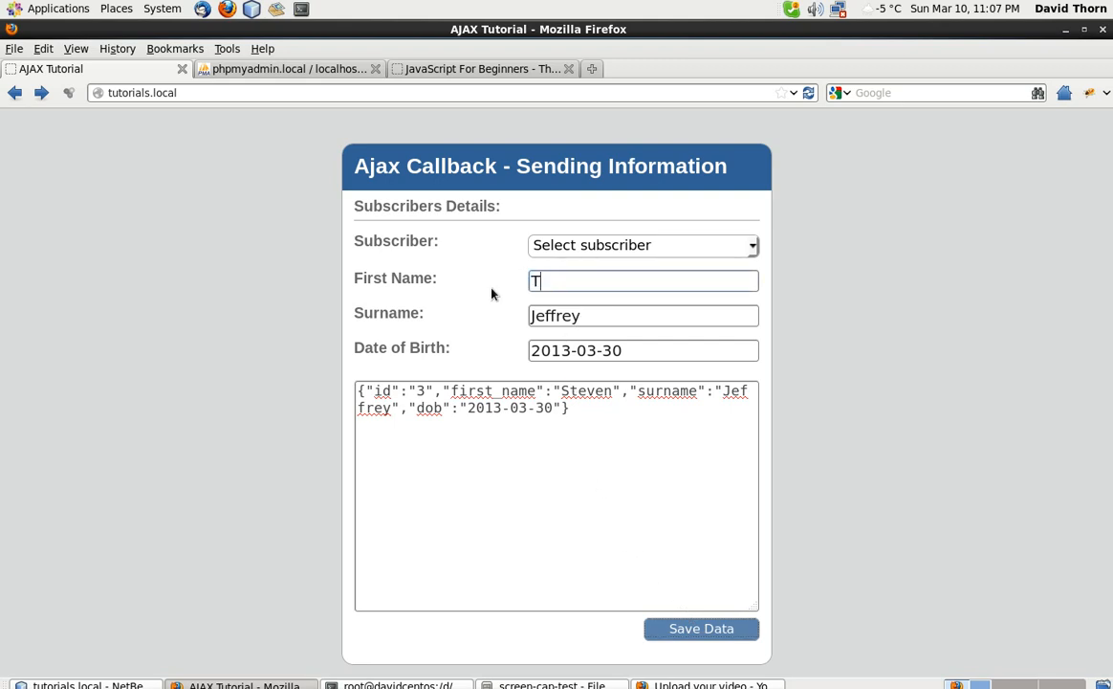
{"action": "type", "text": "Coo"}
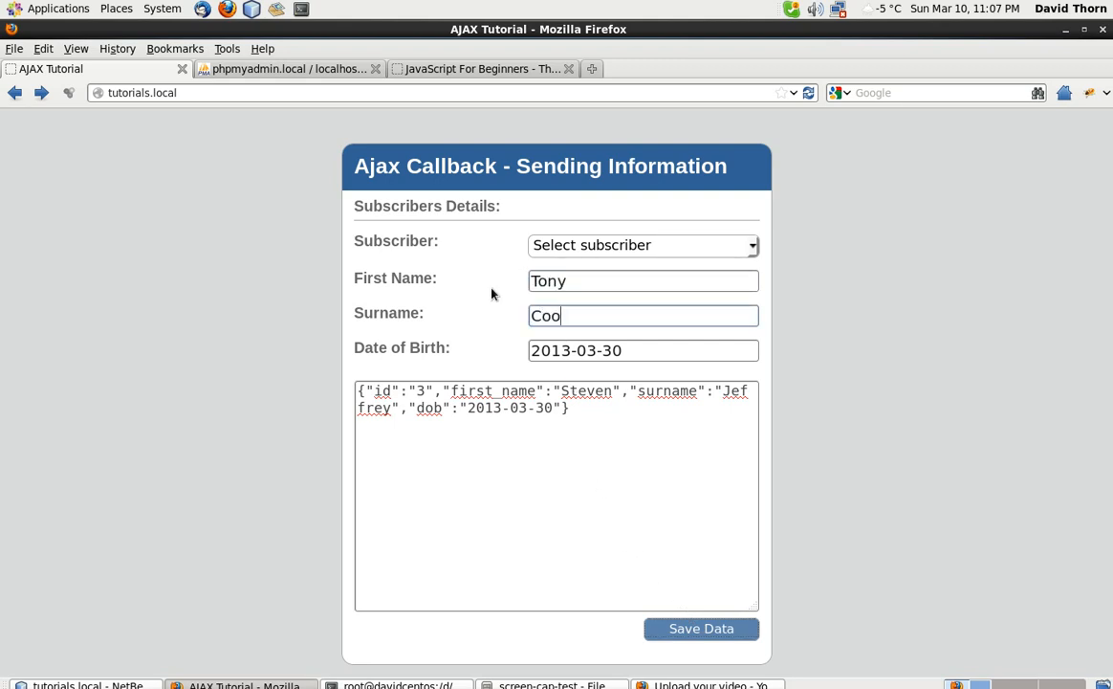
{"action": "left_click", "coordinate": [643, 348]}
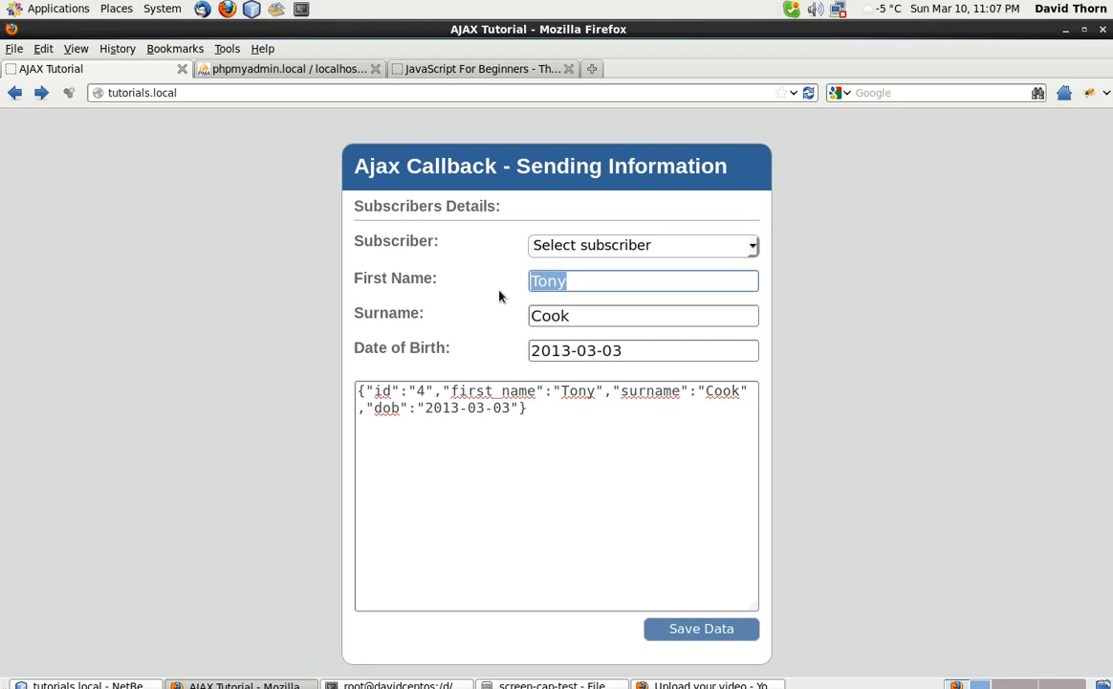
{"action": "type", "text": "Jackie"}
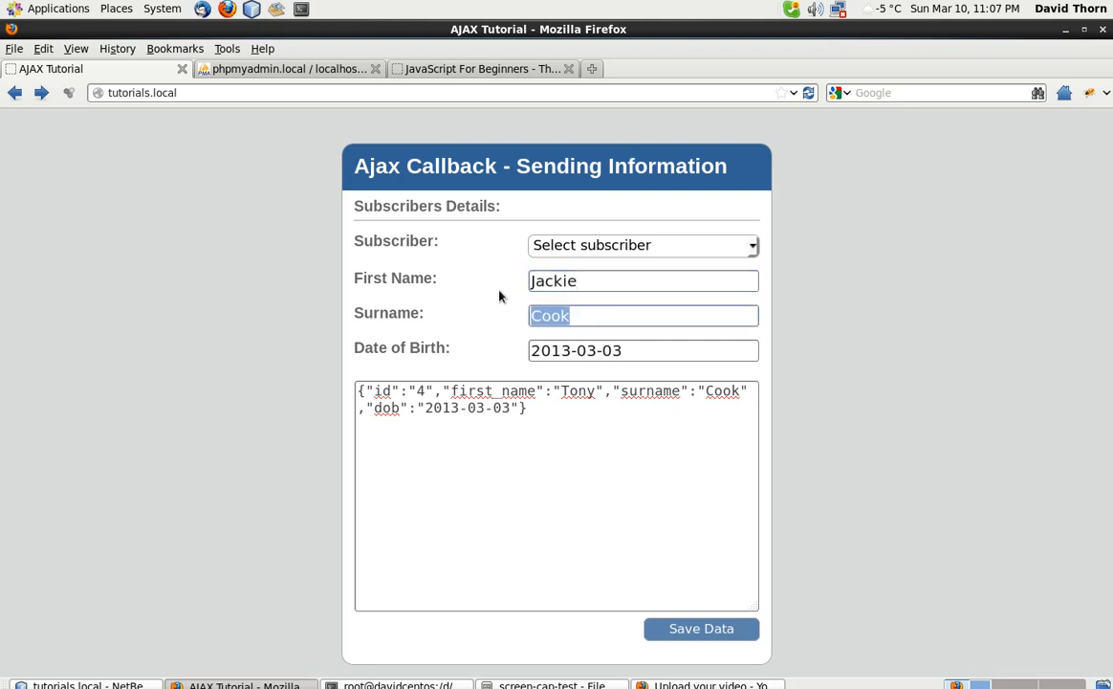
{"action": "type", "text": "Farrow"}
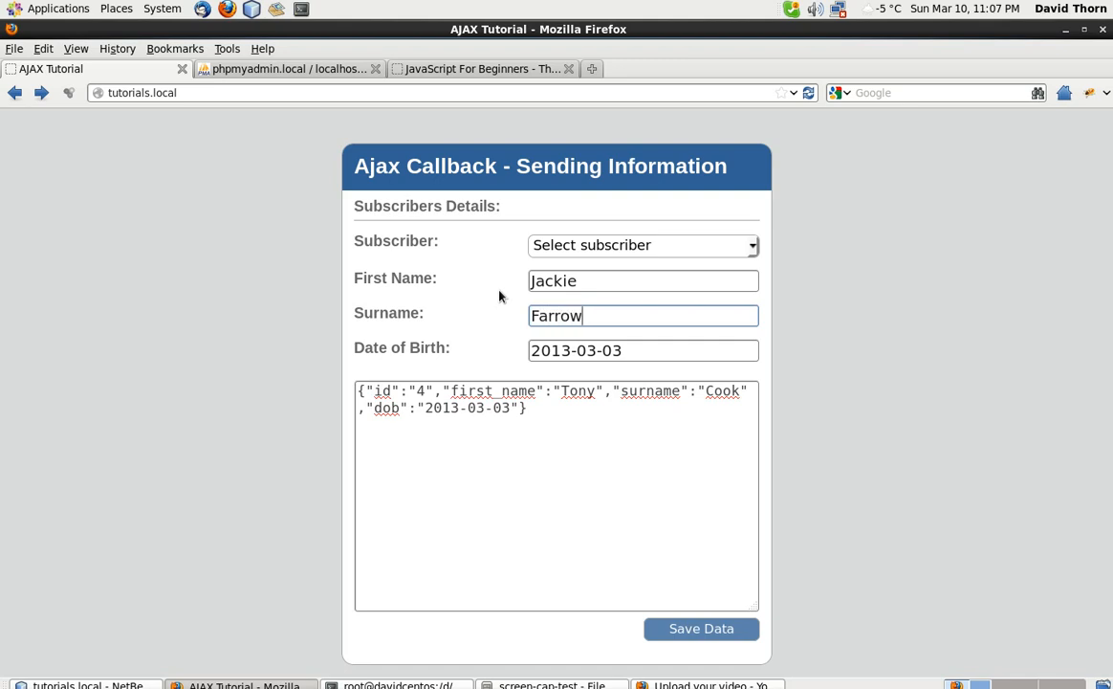
{"action": "left_click", "coordinate": [643, 350]}
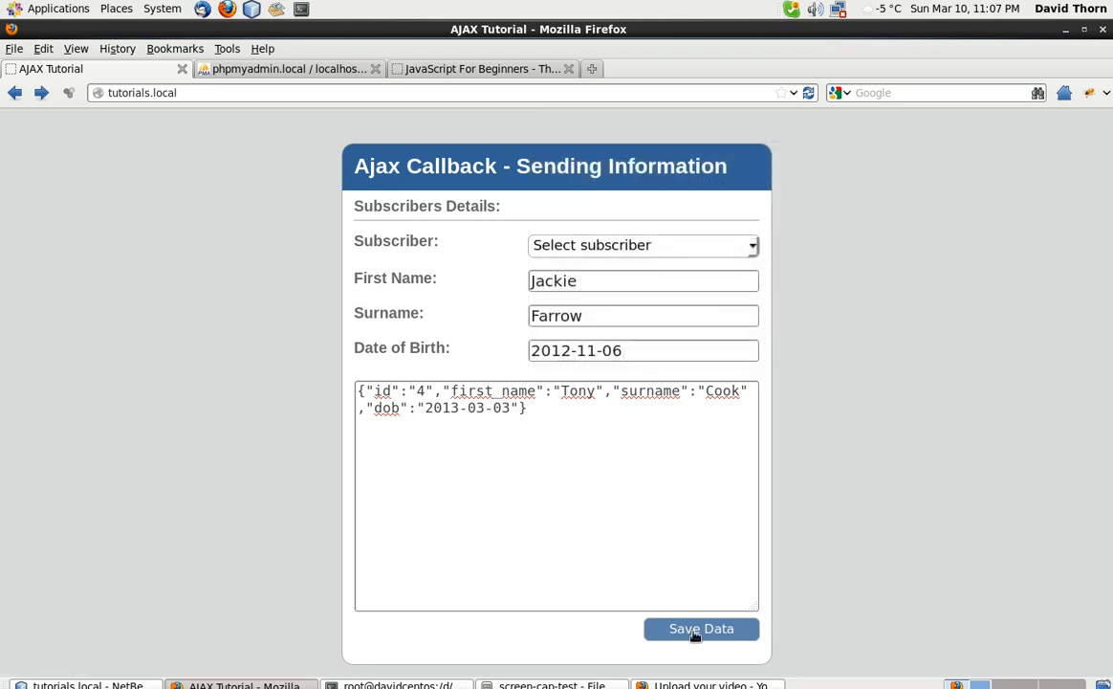
{"action": "left_click", "coordinate": [700, 628]}
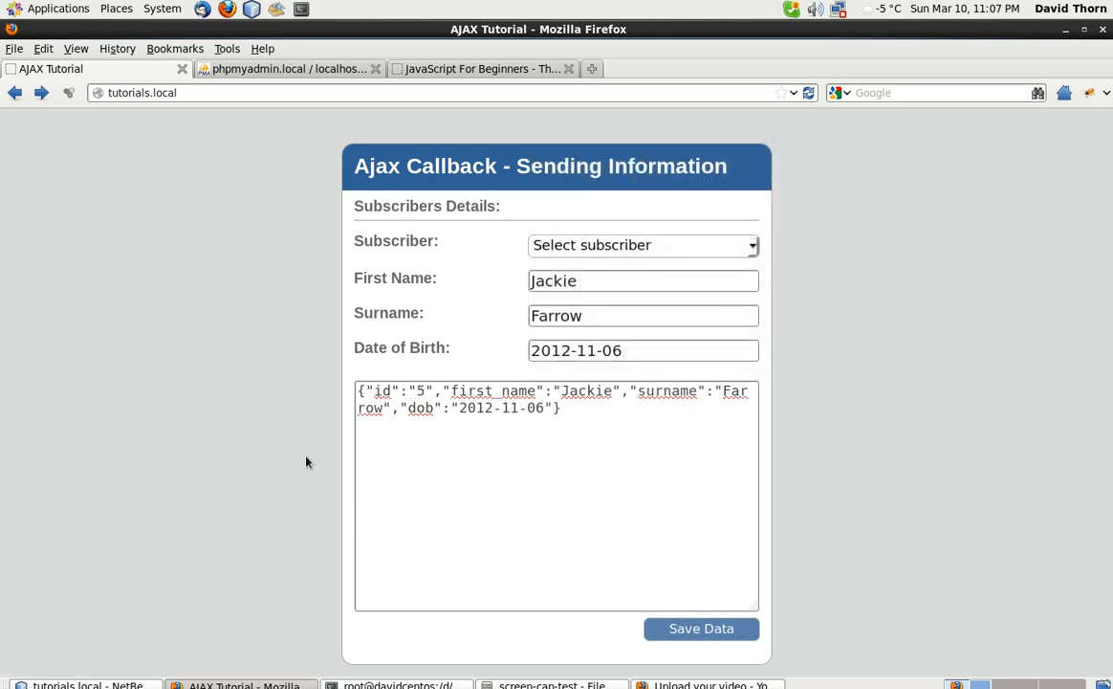
{"action": "mouse_move", "coordinate": [254, 294]}
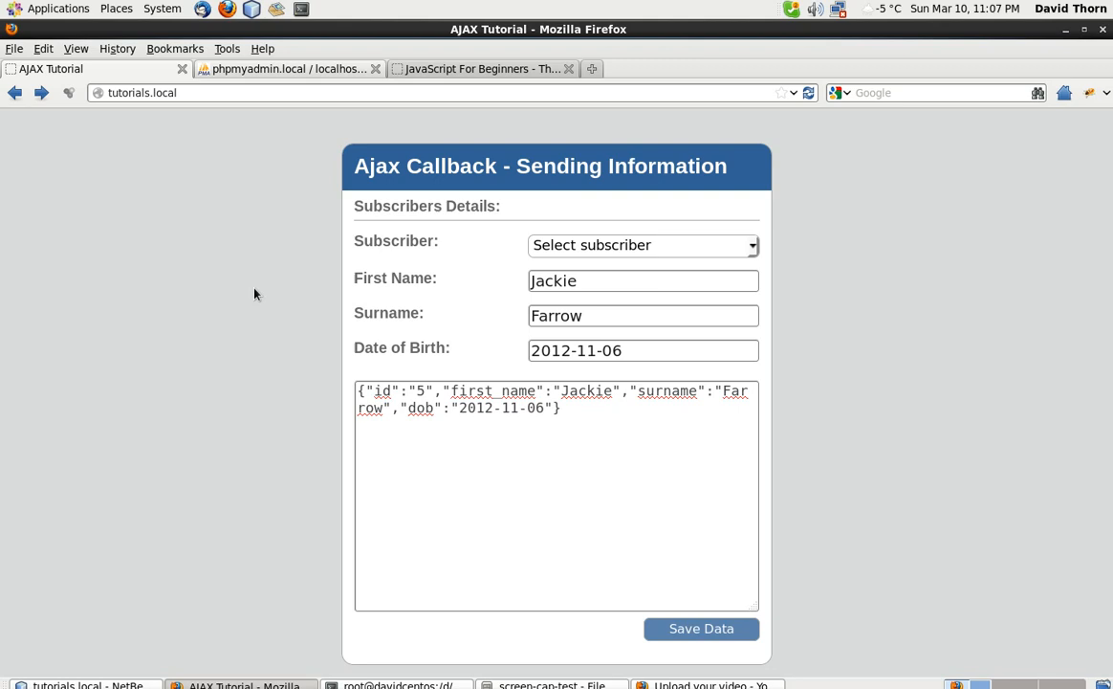
Step: Reload tutorials.local from the address bar to start the form afresh
{"action": "left_click", "coordinate": [287, 69]}
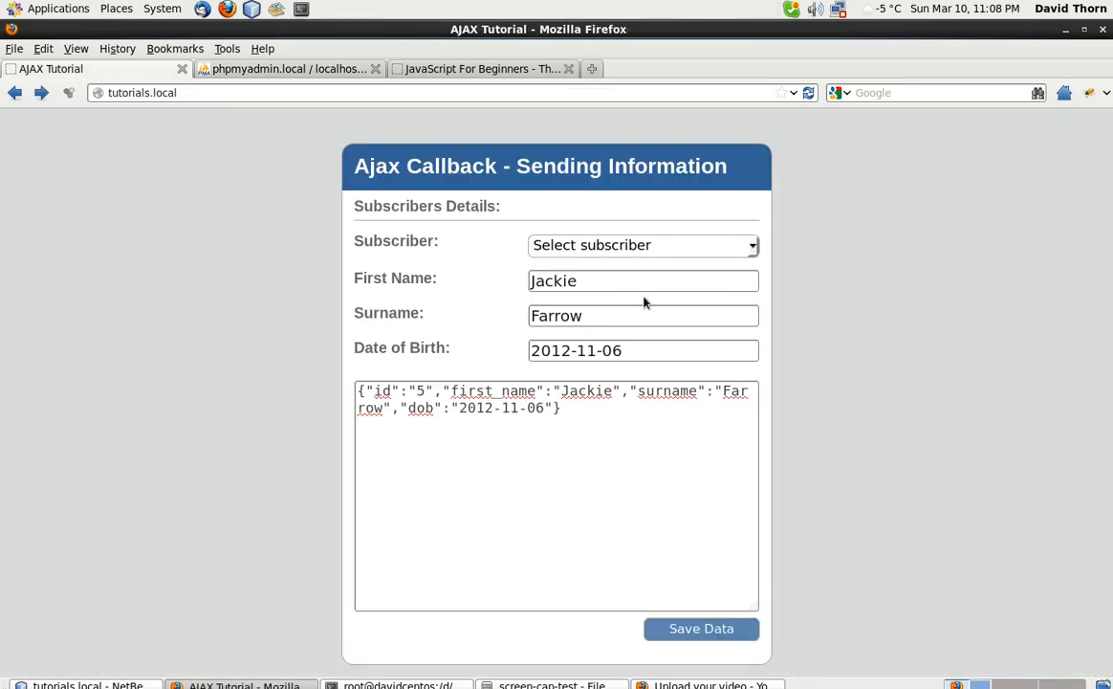
{"action": "mouse_move", "coordinate": [482, 122]}
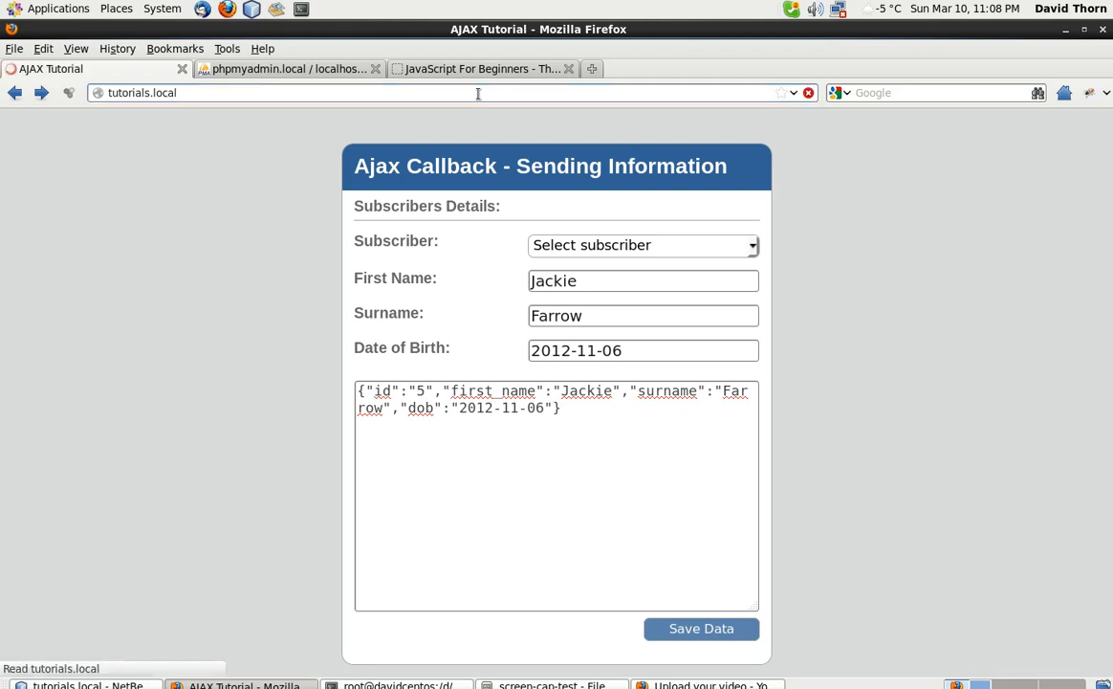
Step: Check the Subscriber dropdown and confirm it lists no subscribers yet
{"action": "left_click", "coordinate": [643, 245]}
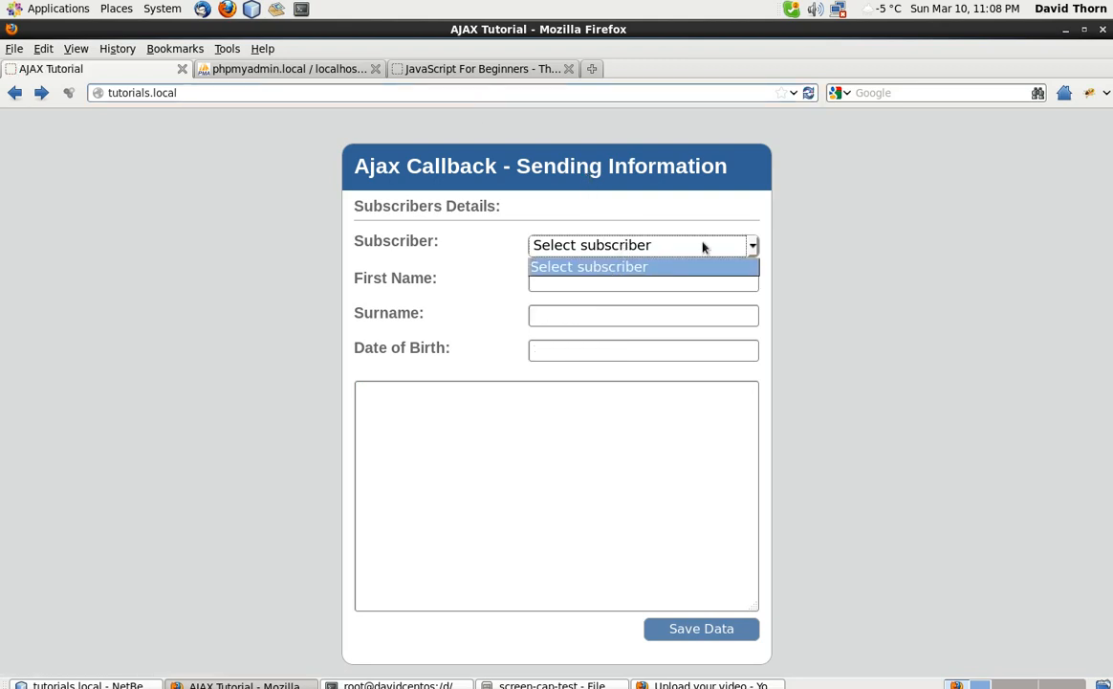
{"action": "left_click", "coordinate": [643, 266]}
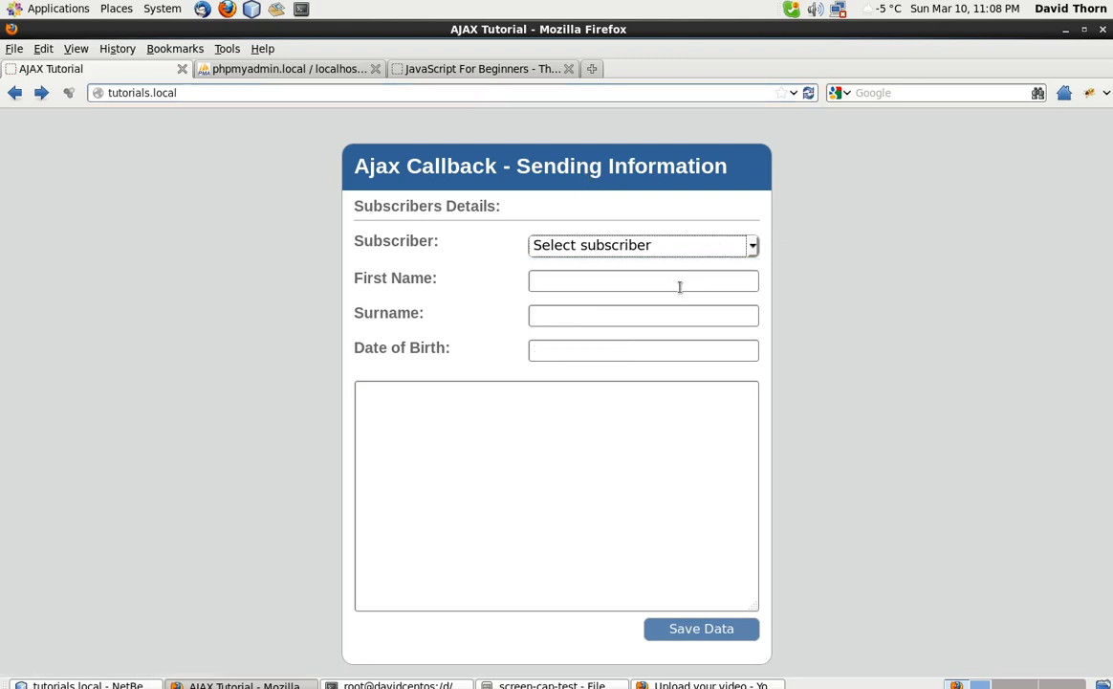
{"action": "mouse_move", "coordinate": [653, 302]}
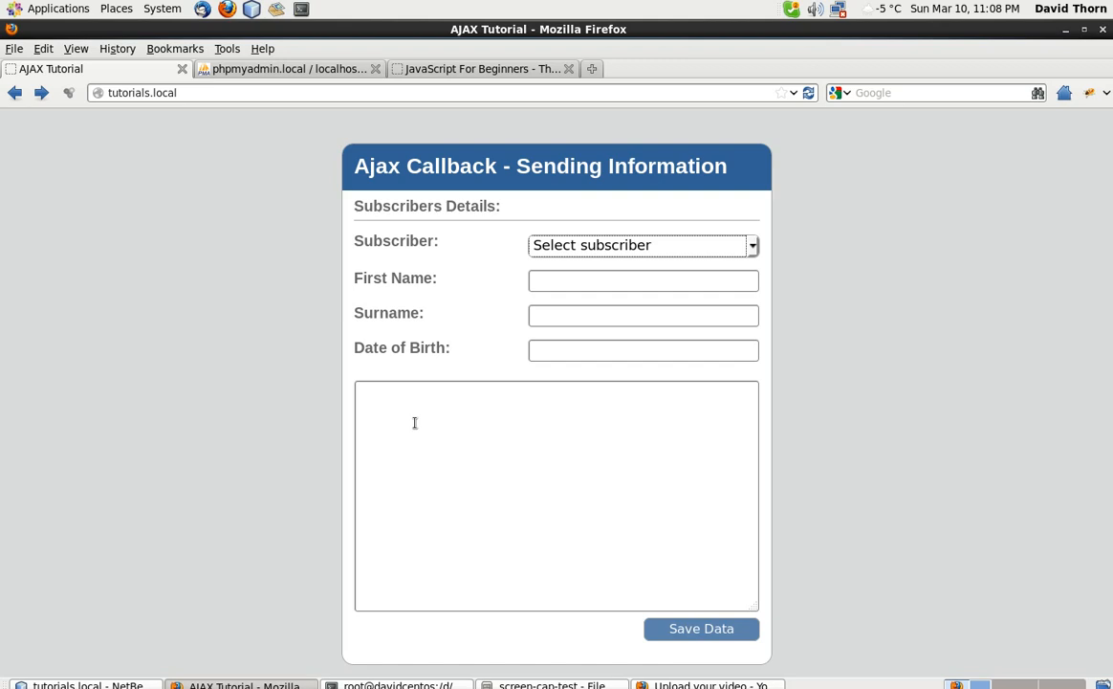
{"action": "left_click", "coordinate": [641, 245]}
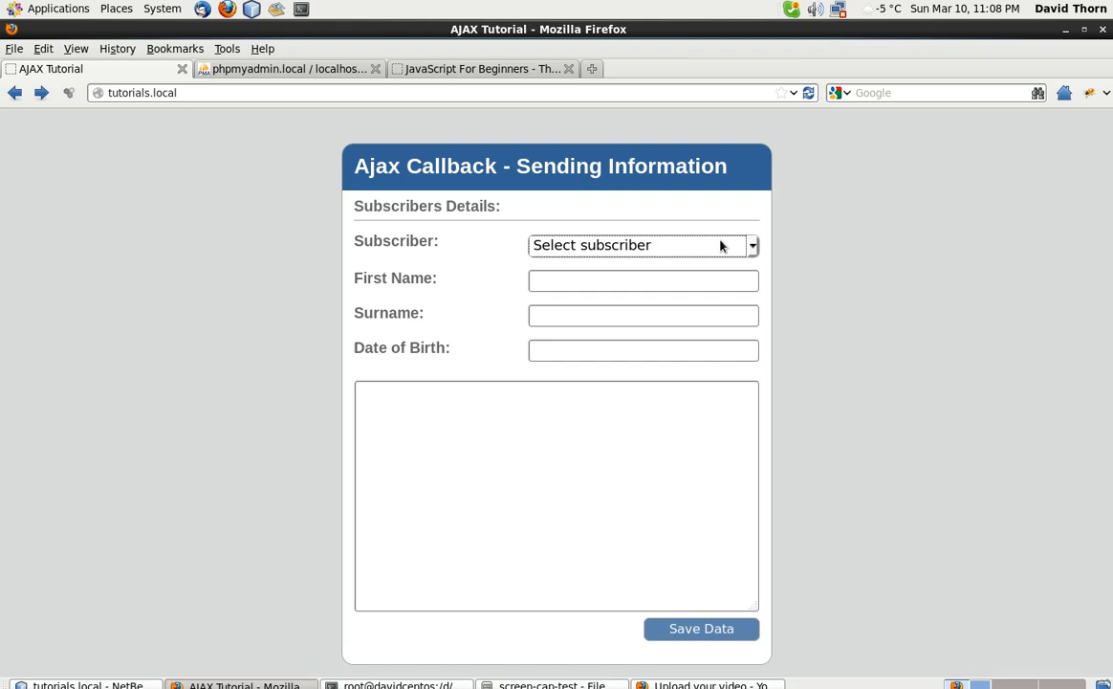
{"action": "left_click", "coordinate": [641, 245]}
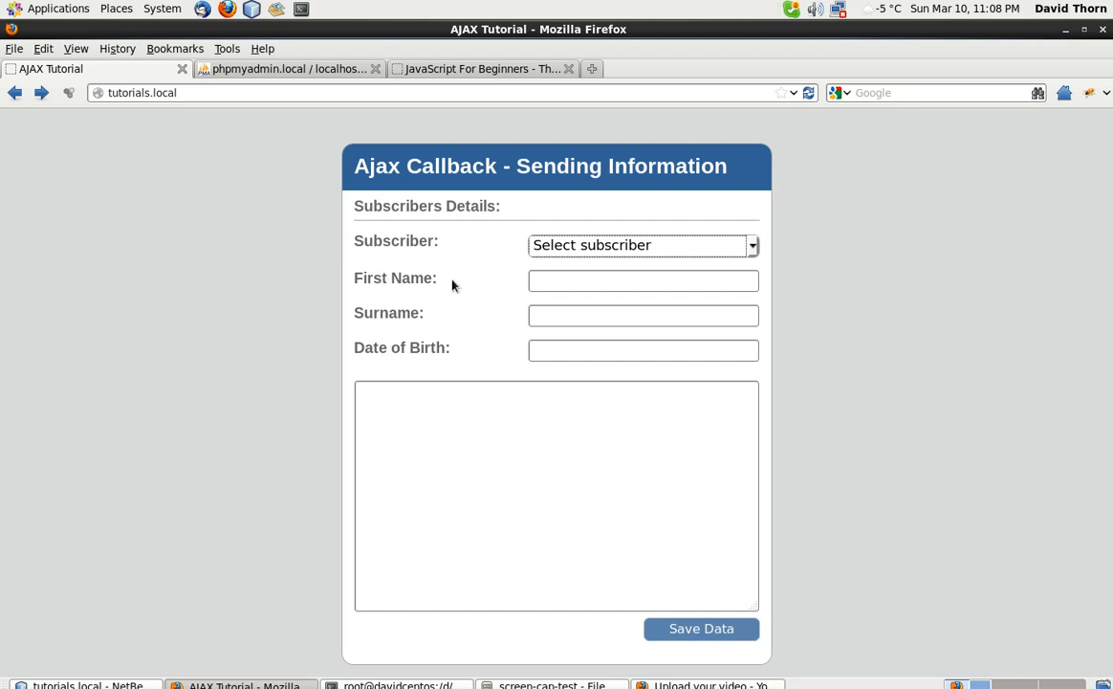
{"action": "mouse_move", "coordinate": [591, 253]}
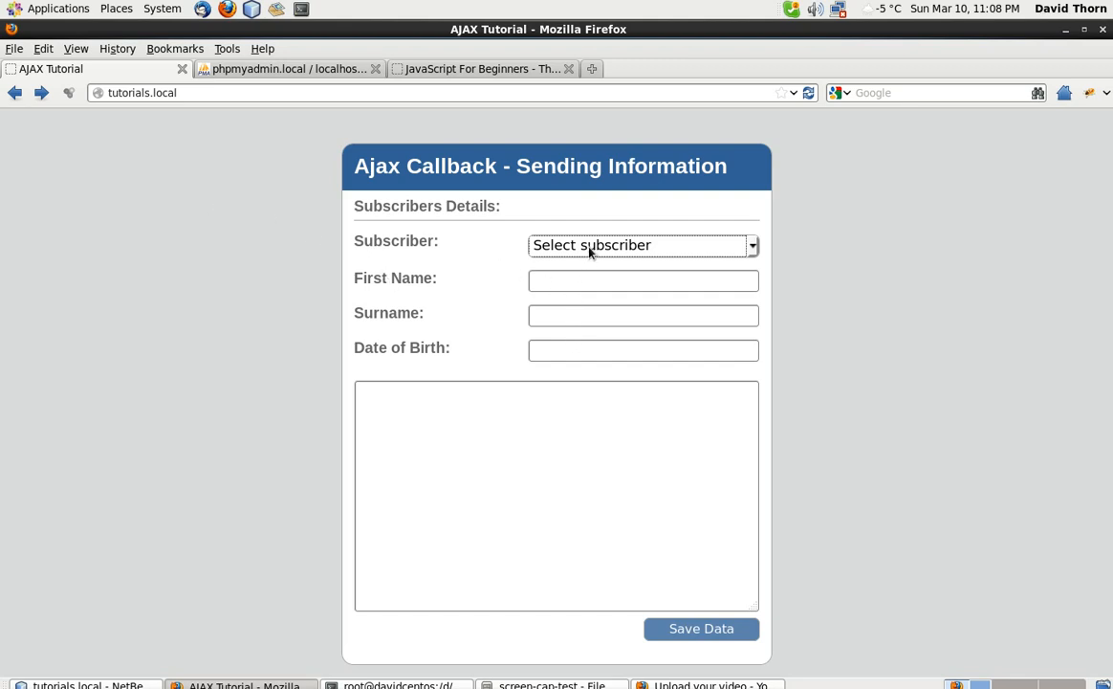
{"action": "mouse_move", "coordinate": [583, 260]}
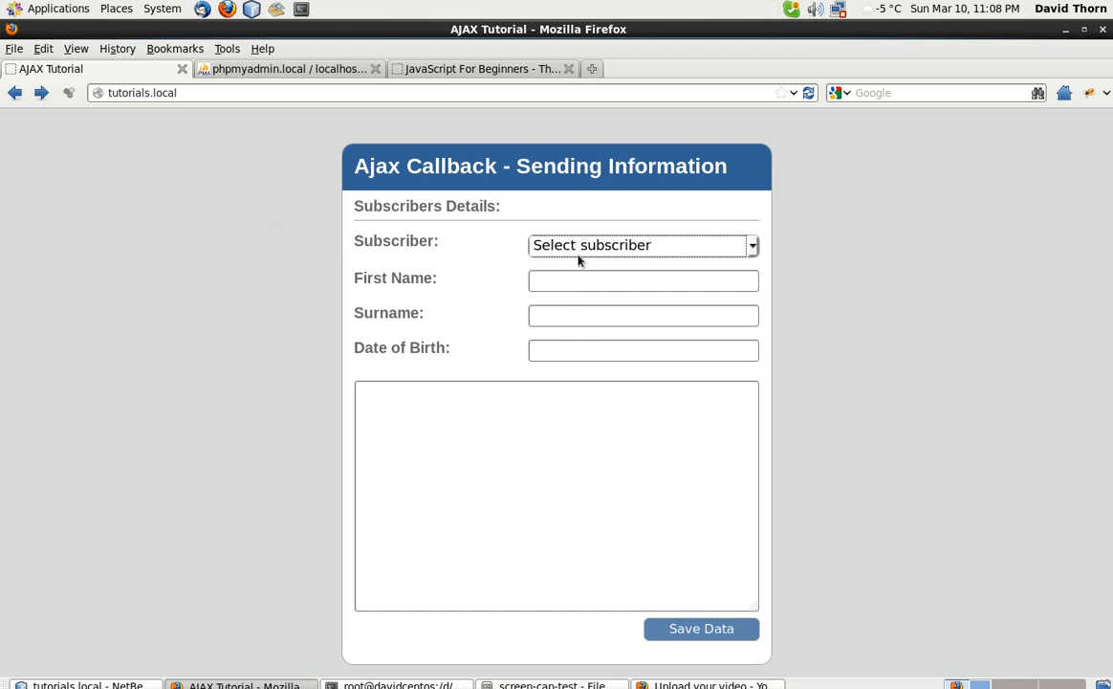
{"action": "mouse_move", "coordinate": [830, 275]}
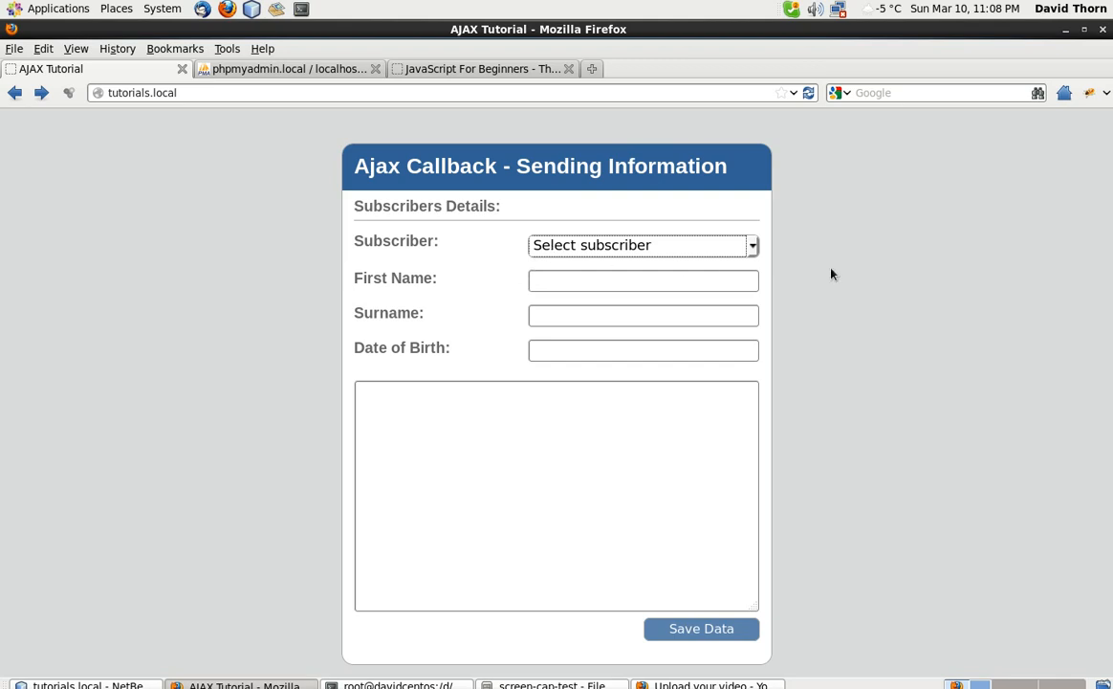
Step: Recheck the empty Subscriber dropdown and focus the response text area
{"action": "left_click", "coordinate": [641, 245]}
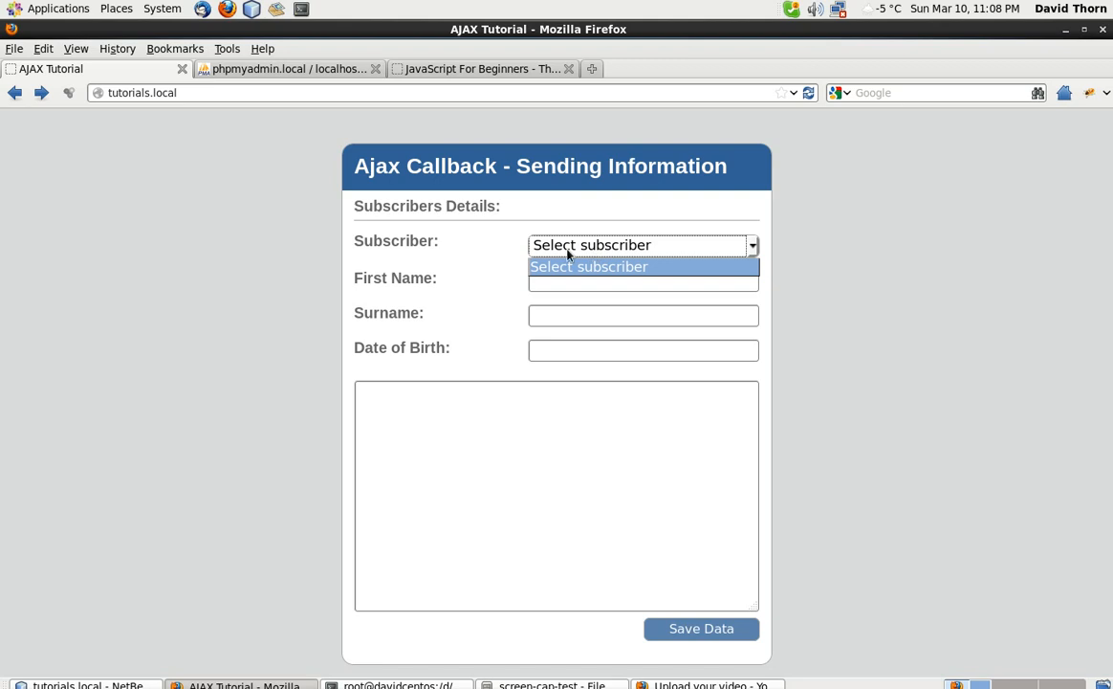
{"action": "left_click", "coordinate": [641, 245]}
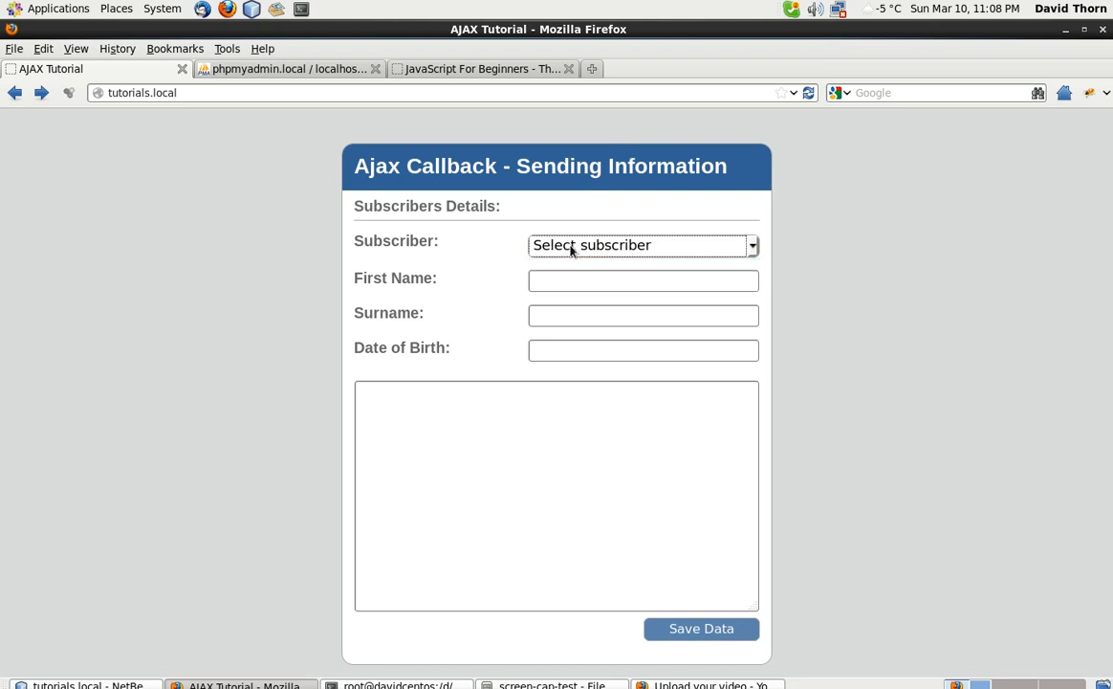
{"action": "left_click", "coordinate": [641, 245]}
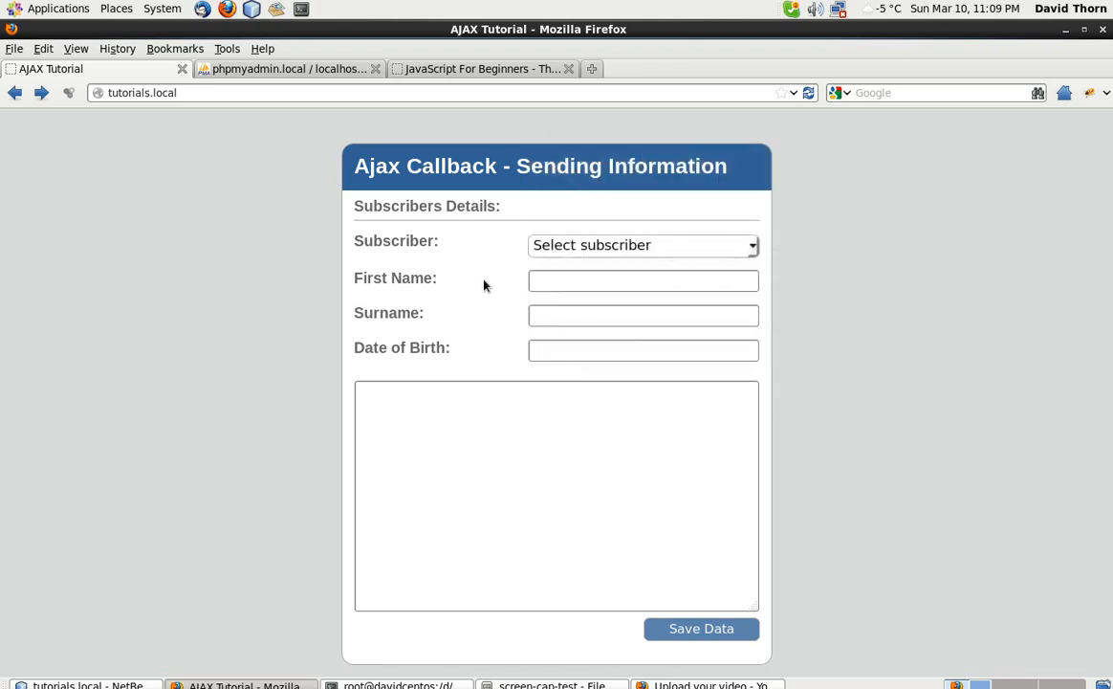
{"action": "mouse_move", "coordinate": [820, 245]}
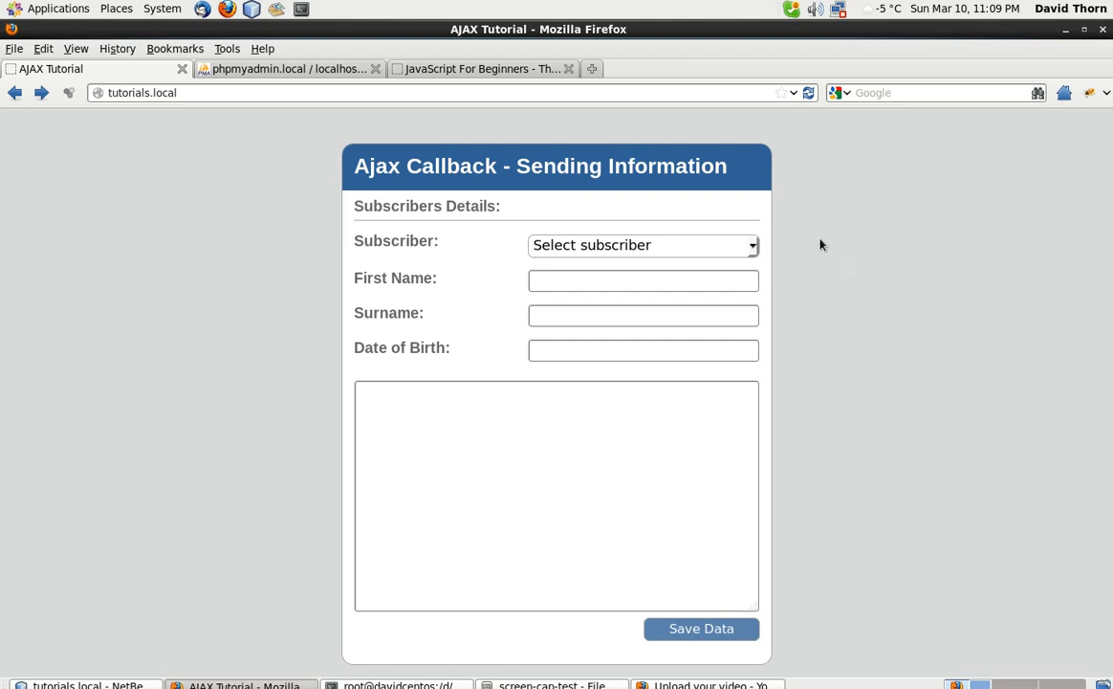
{"action": "mouse_move", "coordinate": [716, 354]}
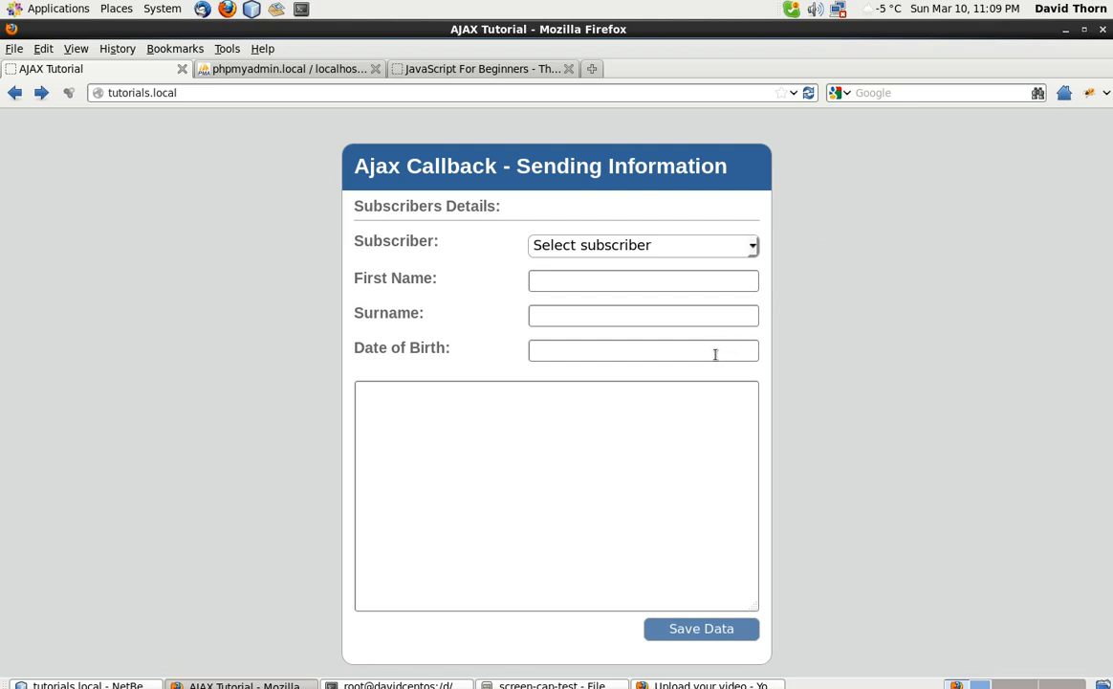
{"action": "mouse_move", "coordinate": [593, 280]}
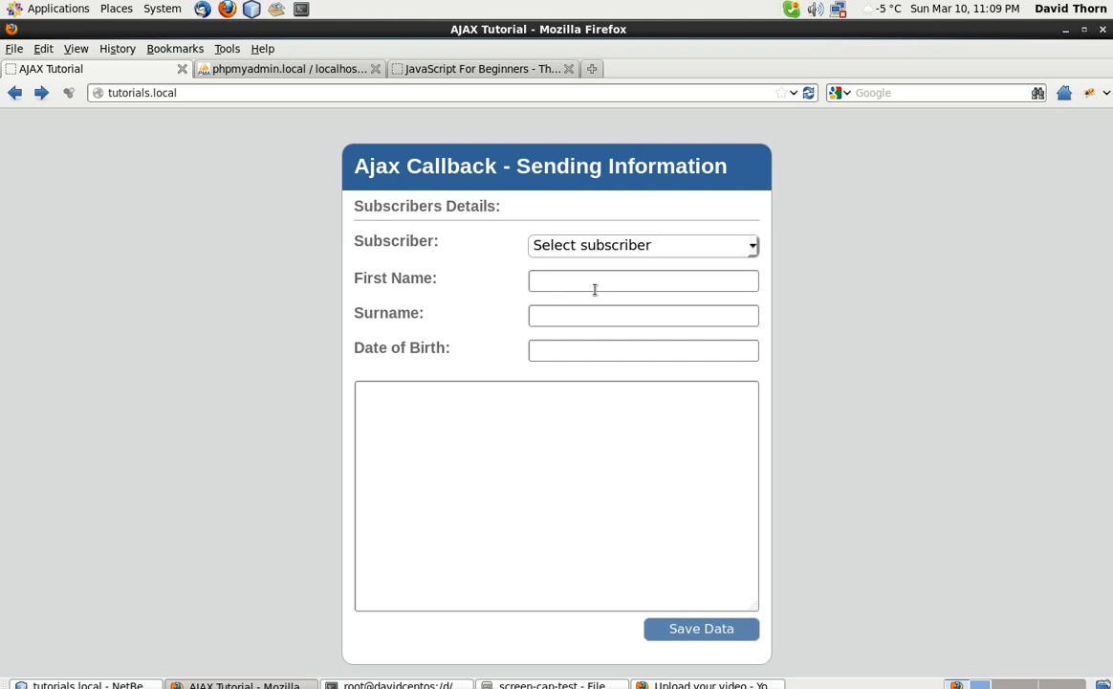
{"action": "left_click", "coordinate": [554, 496]}
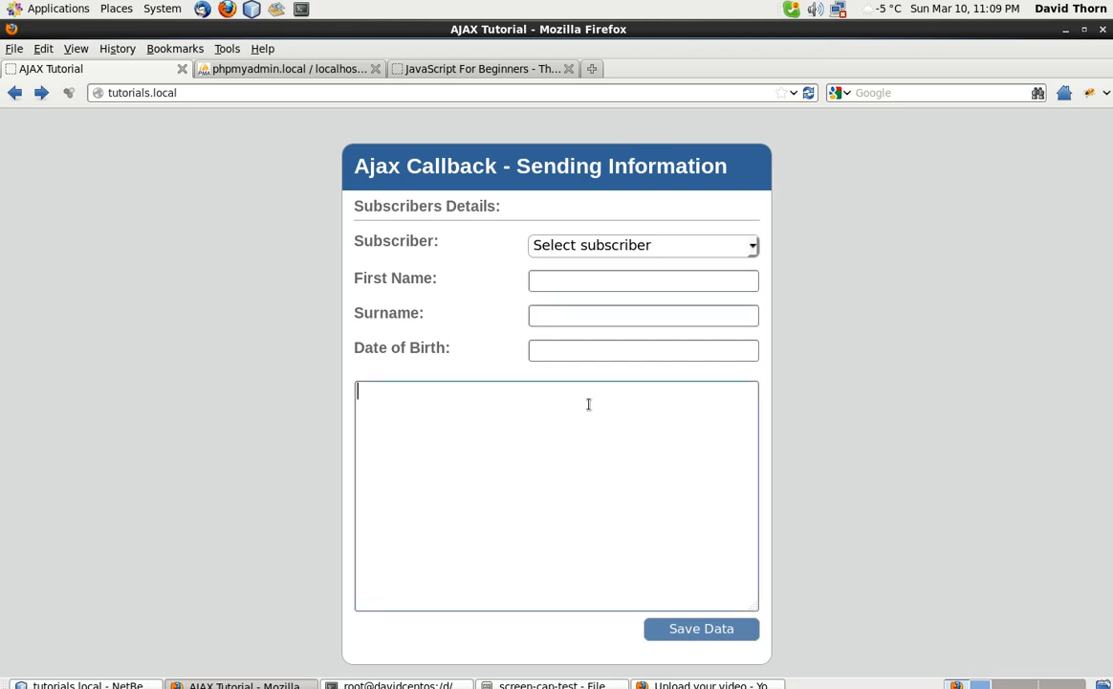
{"action": "mouse_move", "coordinate": [543, 547]}
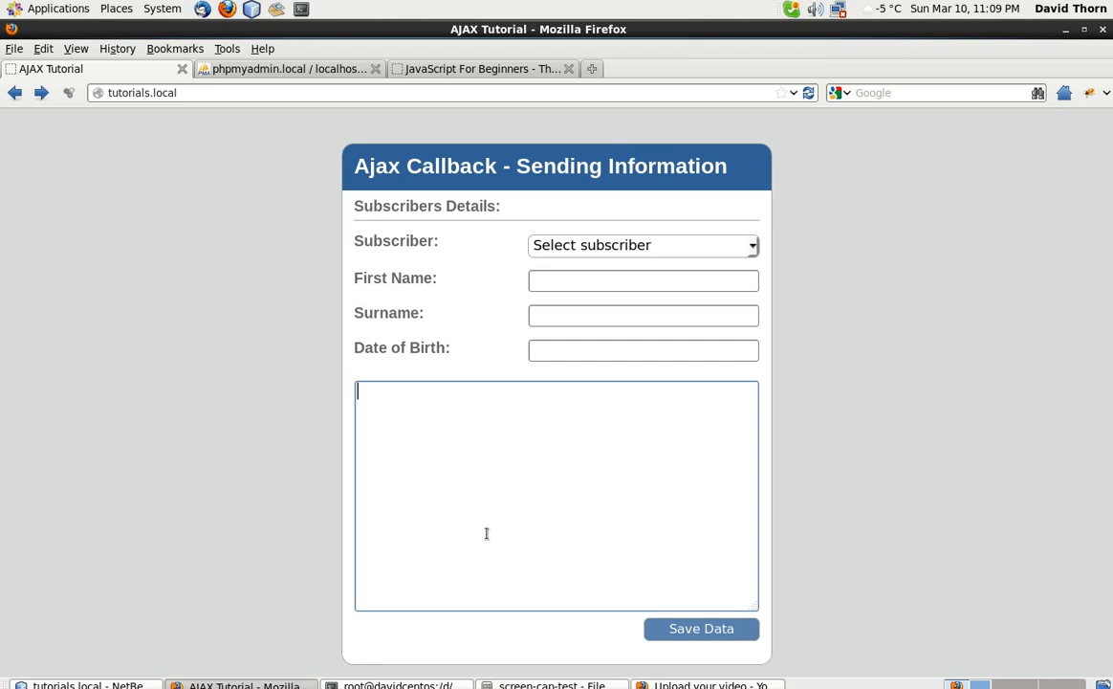
{"action": "mouse_move", "coordinate": [470, 482]}
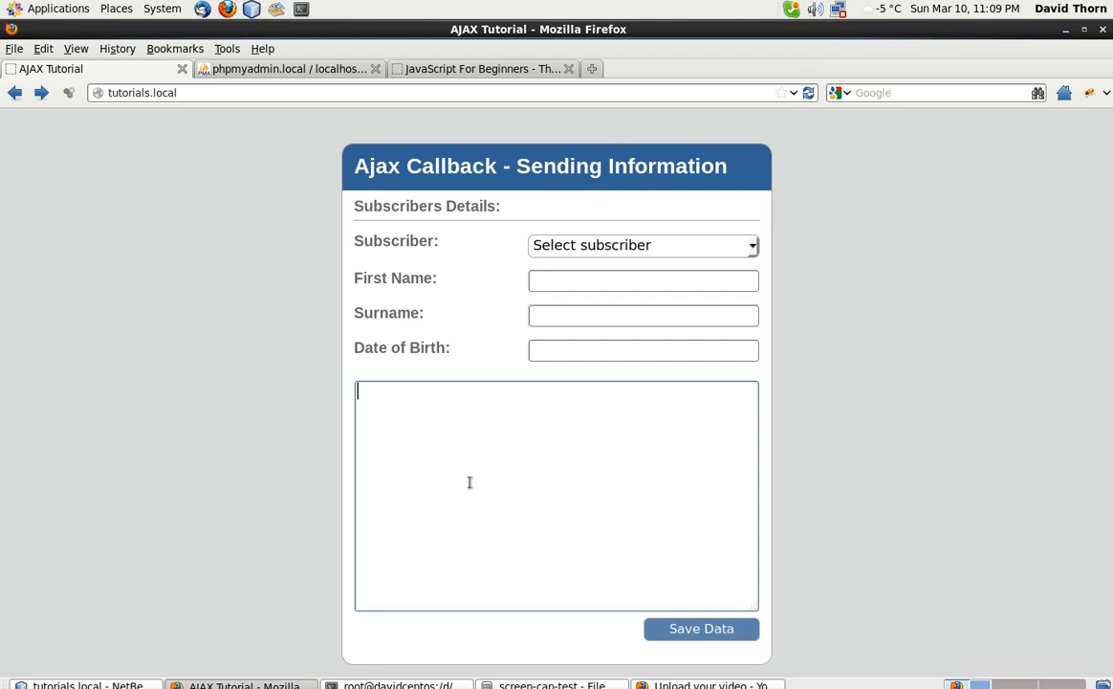
{"action": "mouse_move", "coordinate": [344, 520]}
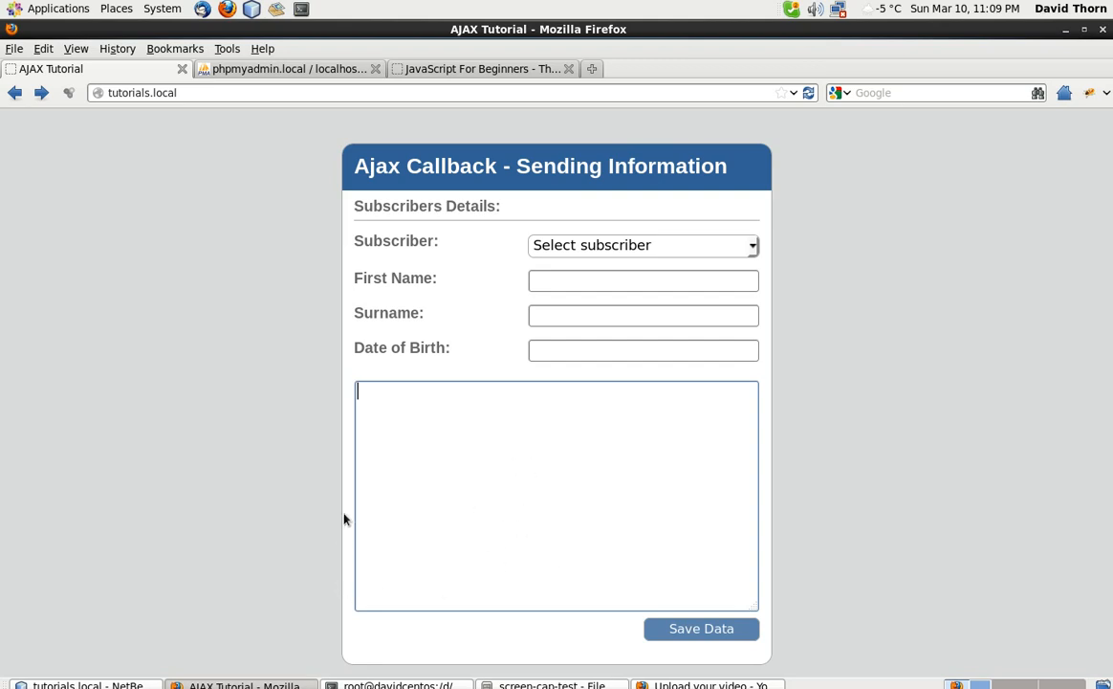
{"action": "mouse_move", "coordinate": [282, 571]}
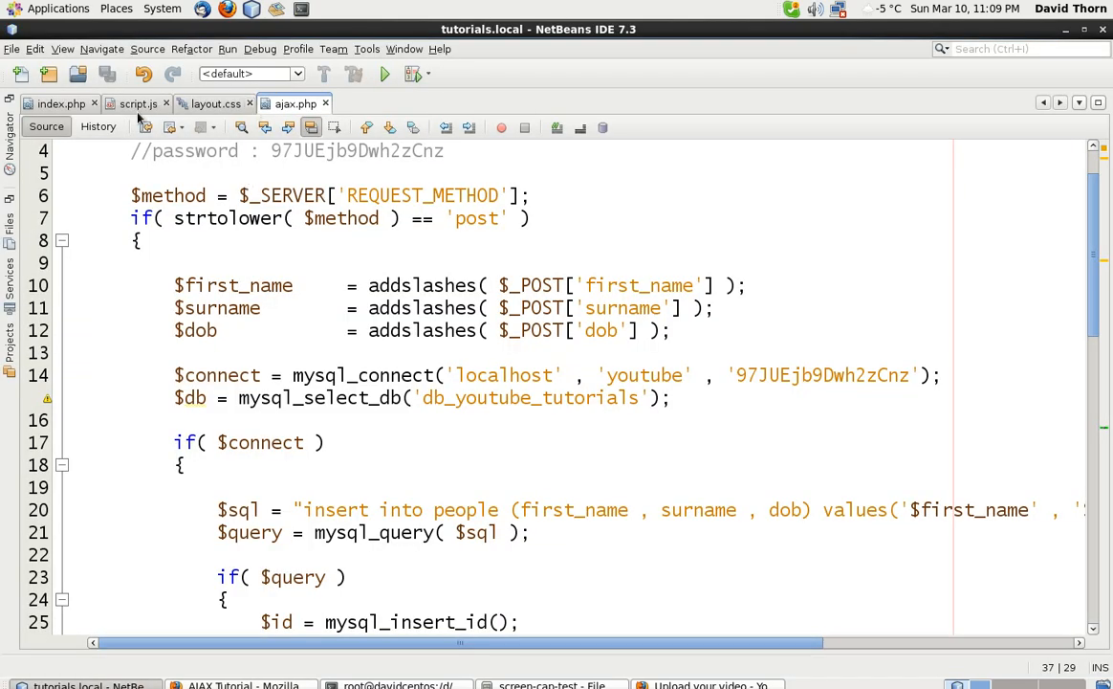
Step: Declare function save_user() in script.js below the document.ready block
{"action": "left_click", "coordinate": [137, 103]}
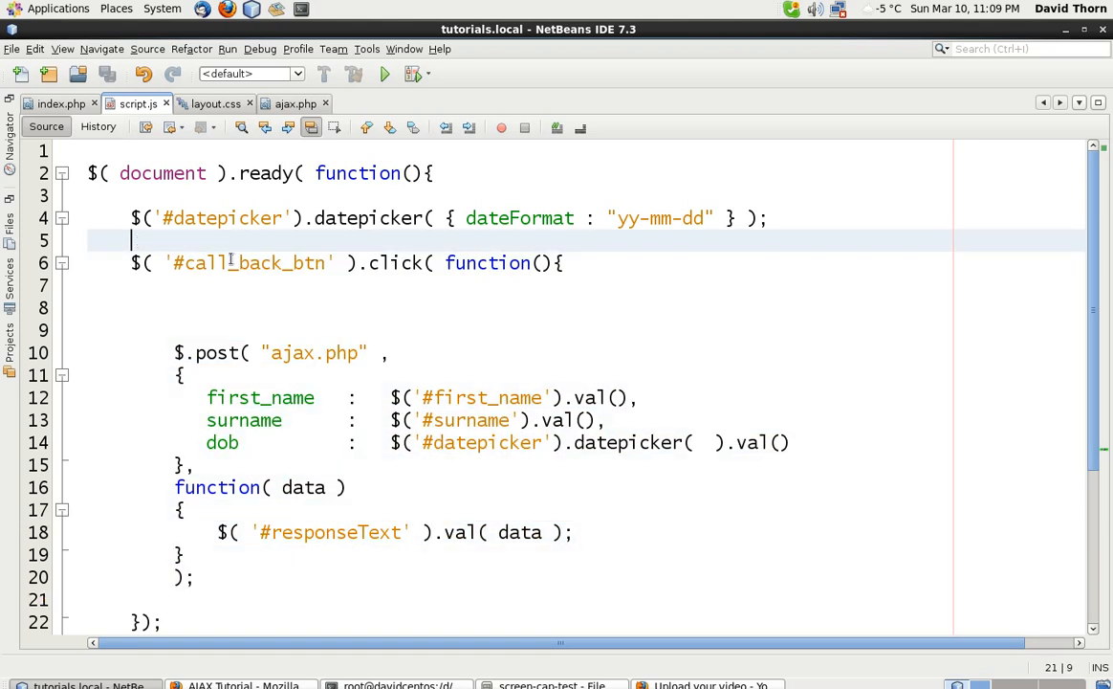
{"action": "type", "text": "fun"}
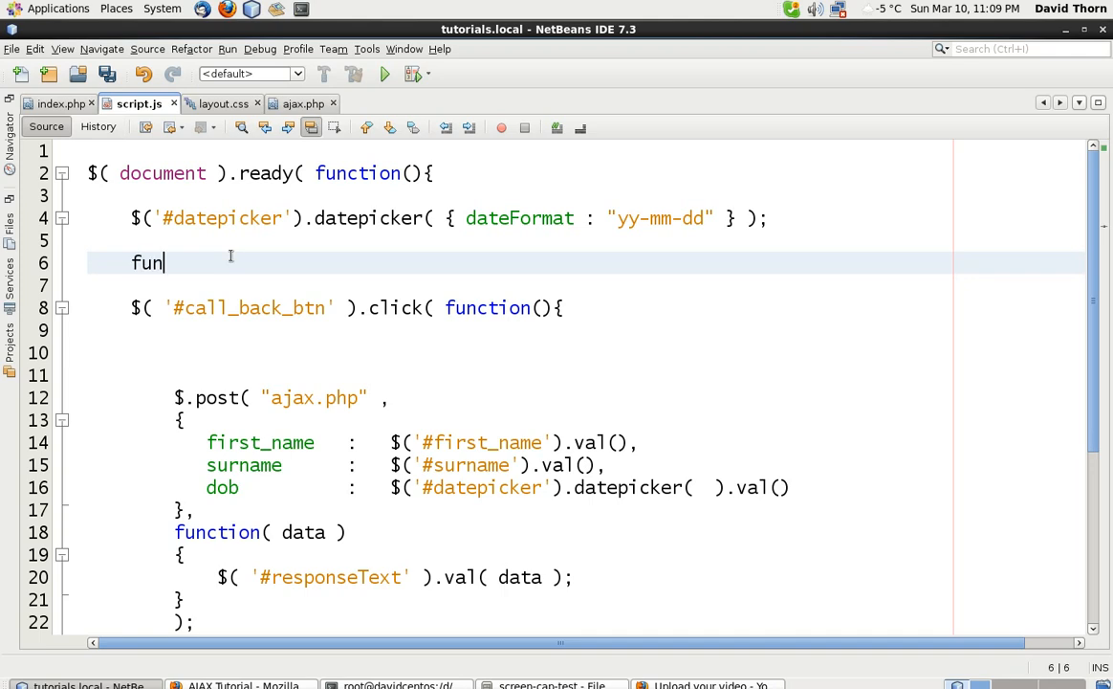
{"action": "scroll", "scroll_direction": "down", "scroll_amount": 3}
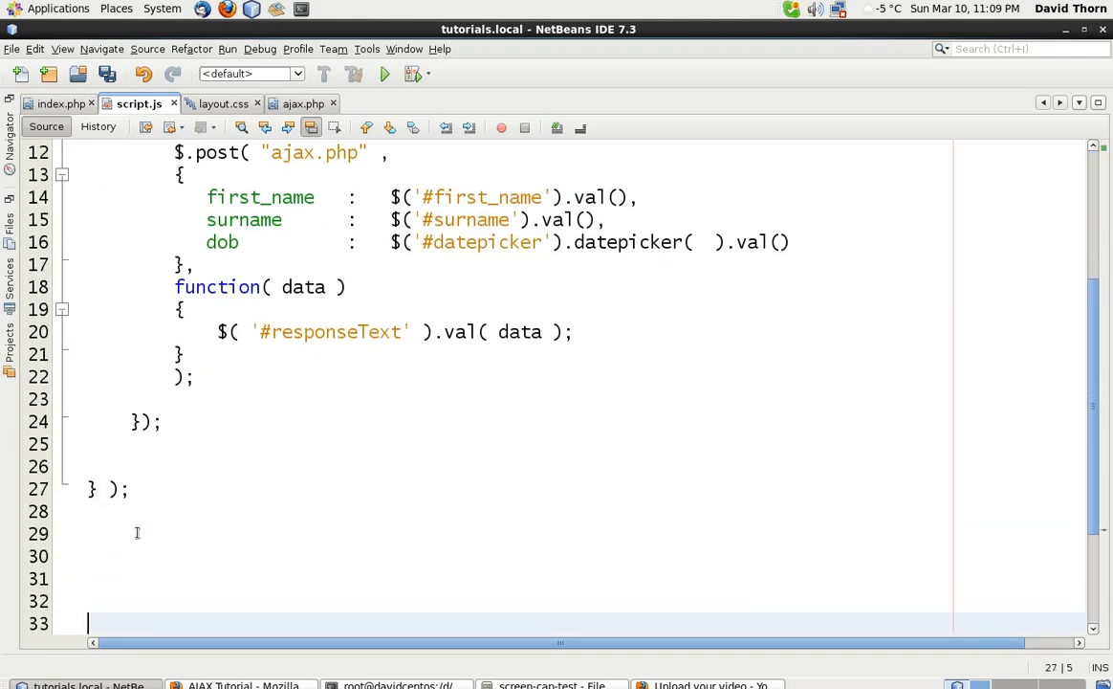
{"action": "type", "text": "functi"}
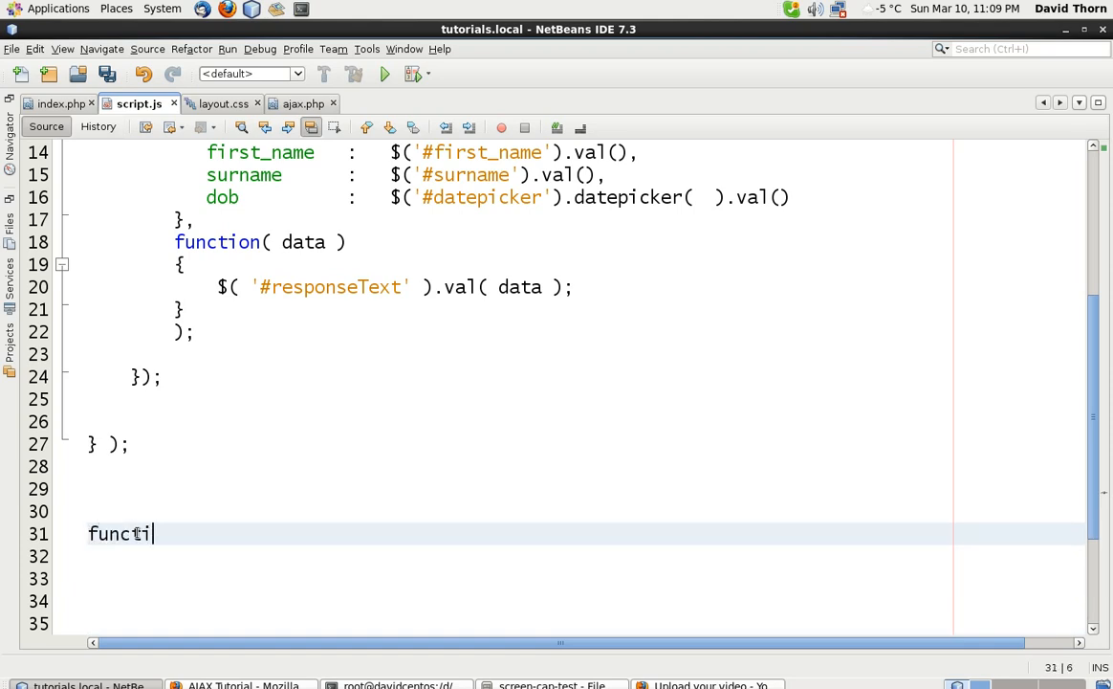
{"action": "type", "text": "on"}
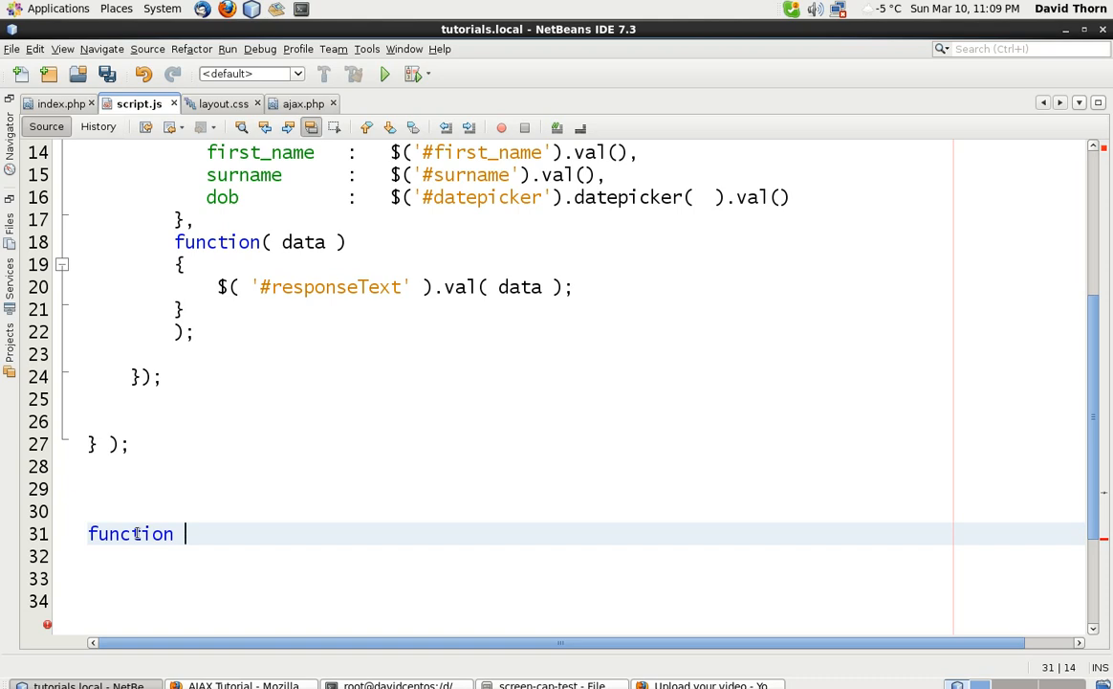
{"action": "type", "text": "save_user"}
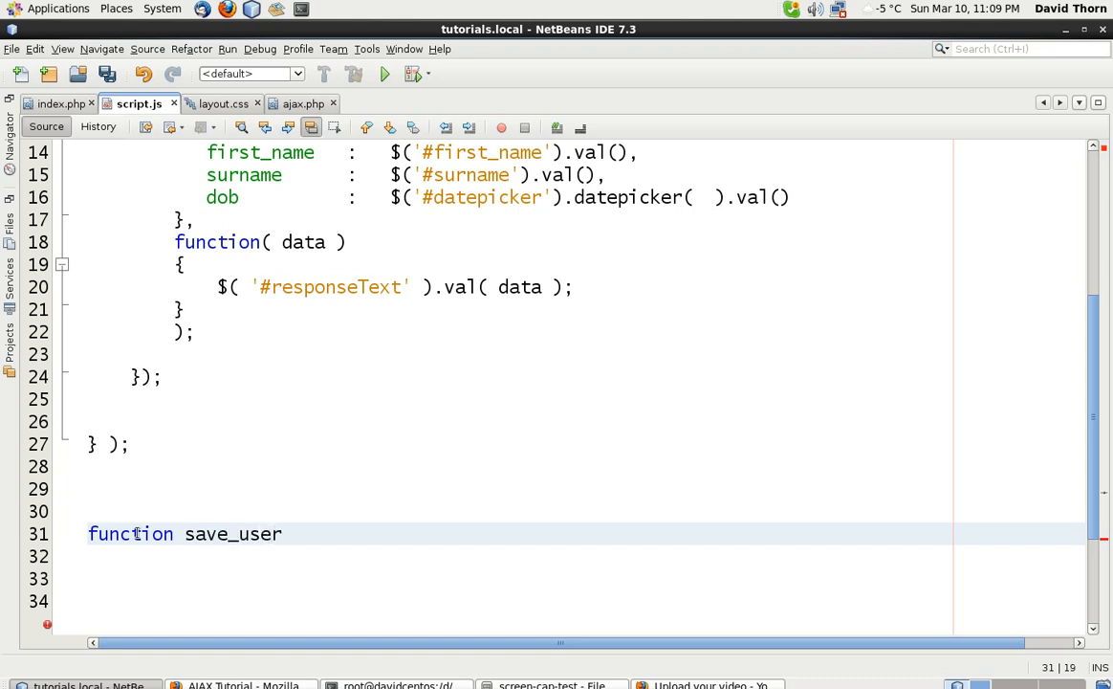
{"action": "type", "text": "()"}
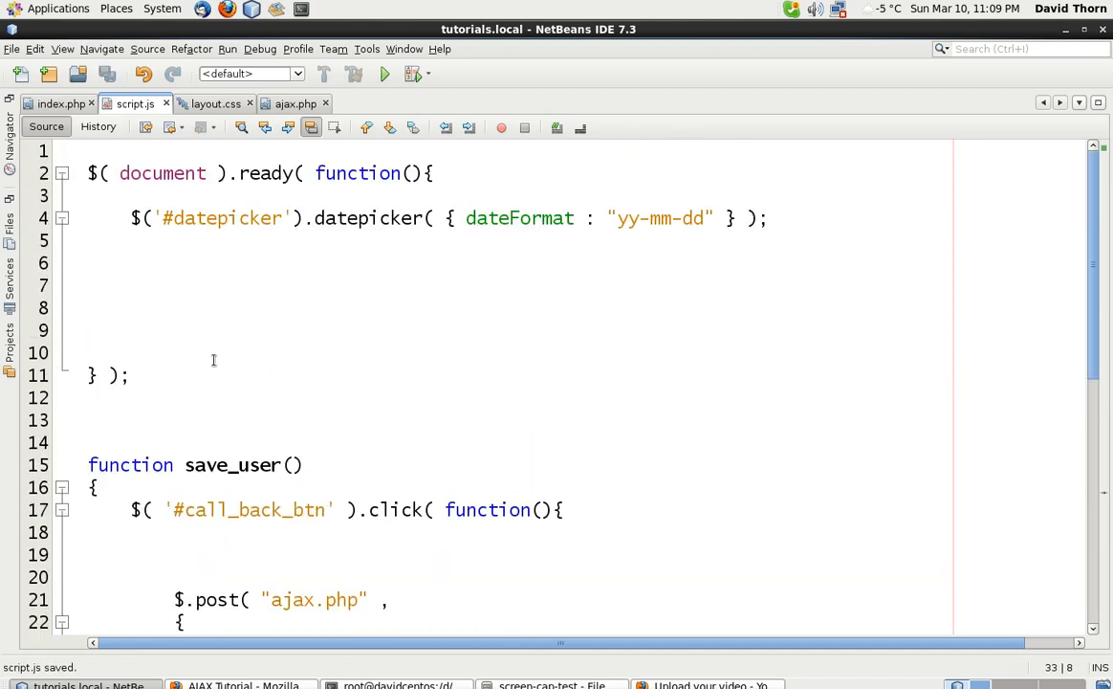
Step: Select the $.post request code to move it into save_user()
{"action": "left_click", "coordinate": [164, 283]}
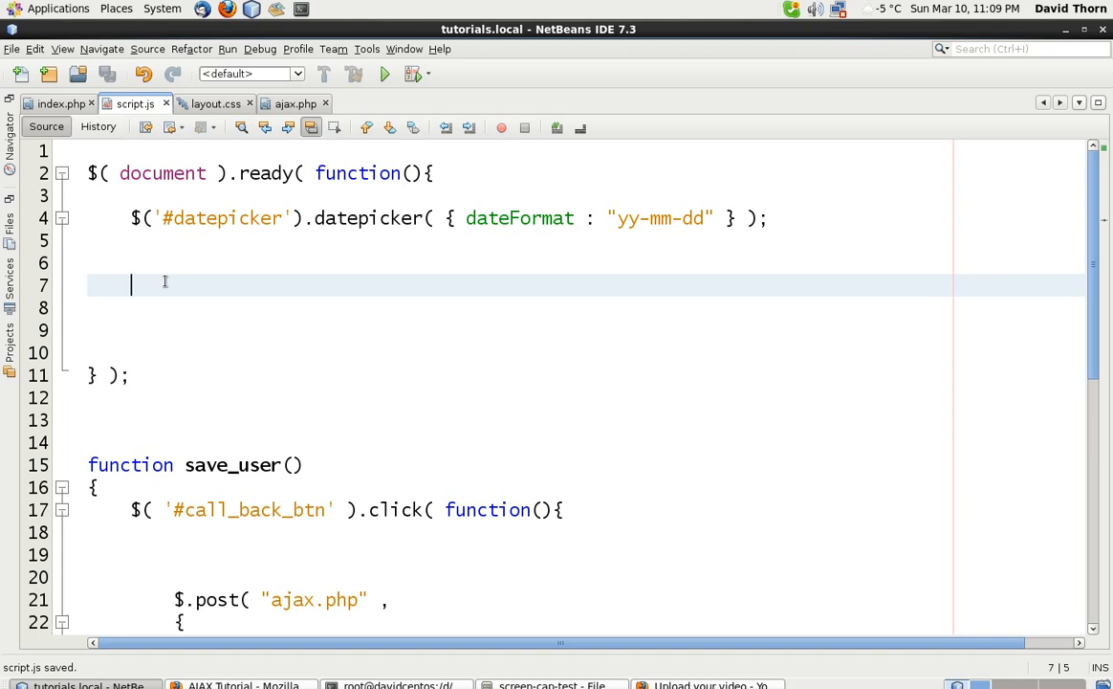
{"action": "scroll", "scroll_direction": "down", "scroll_amount": 3}
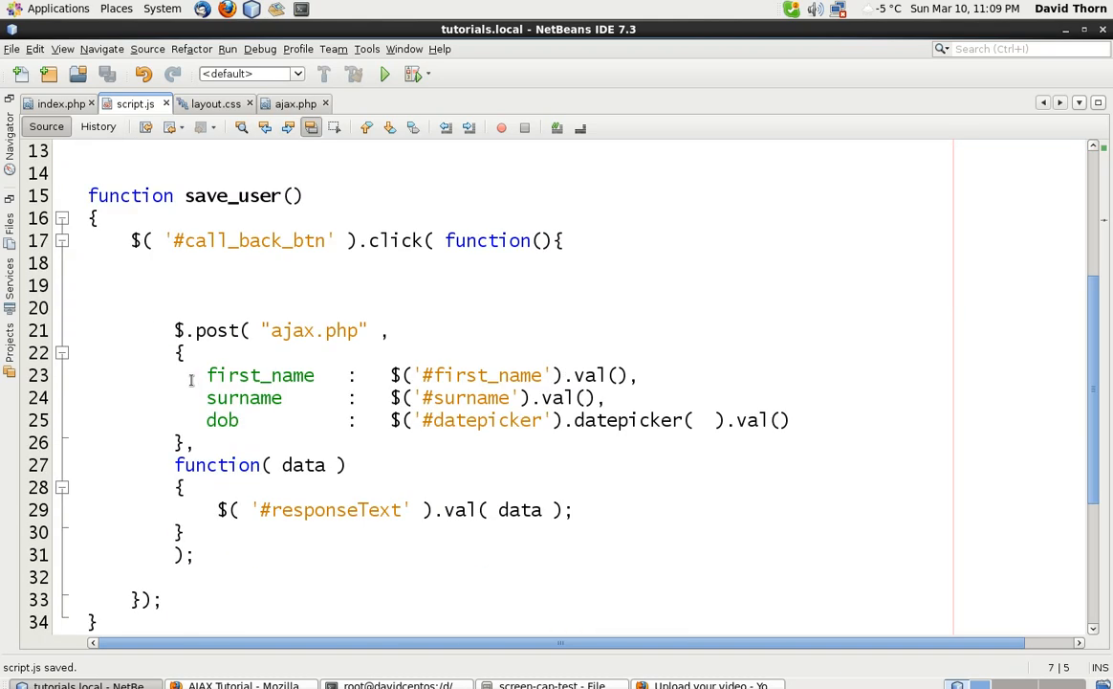
{"action": "left_click_drag", "start_coordinate": [130, 241], "coordinate": [176, 578]}
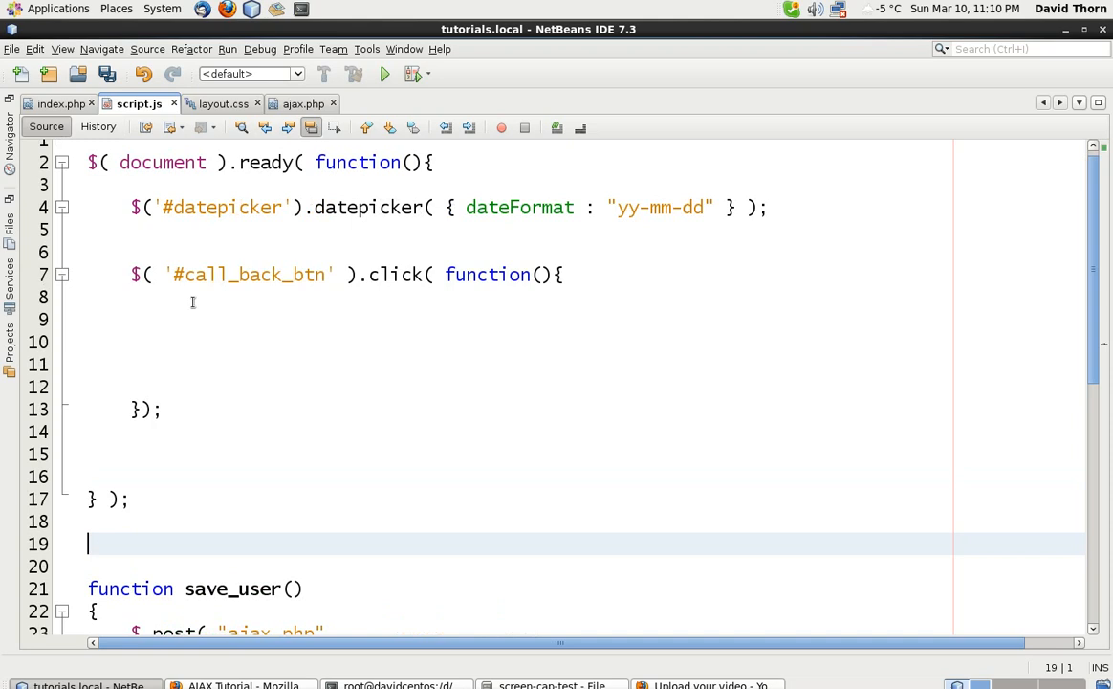
Step: Call save_user(); inside the #call_back_btn click handler
{"action": "left_click", "coordinate": [159, 296]}
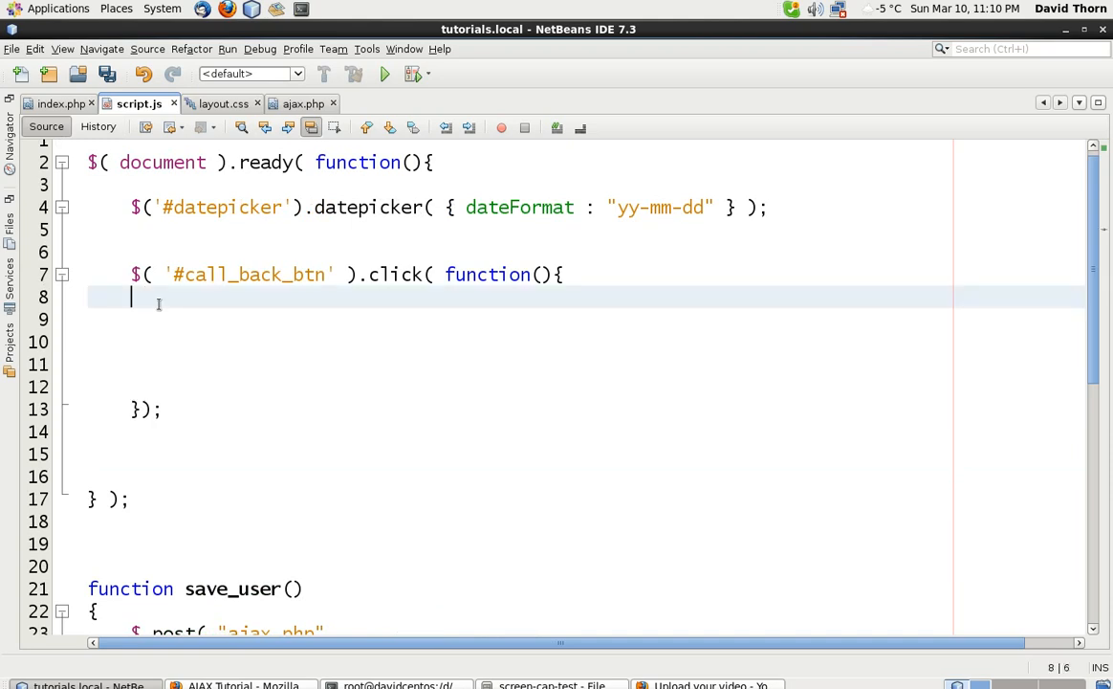
{"action": "type", "text": "s"}
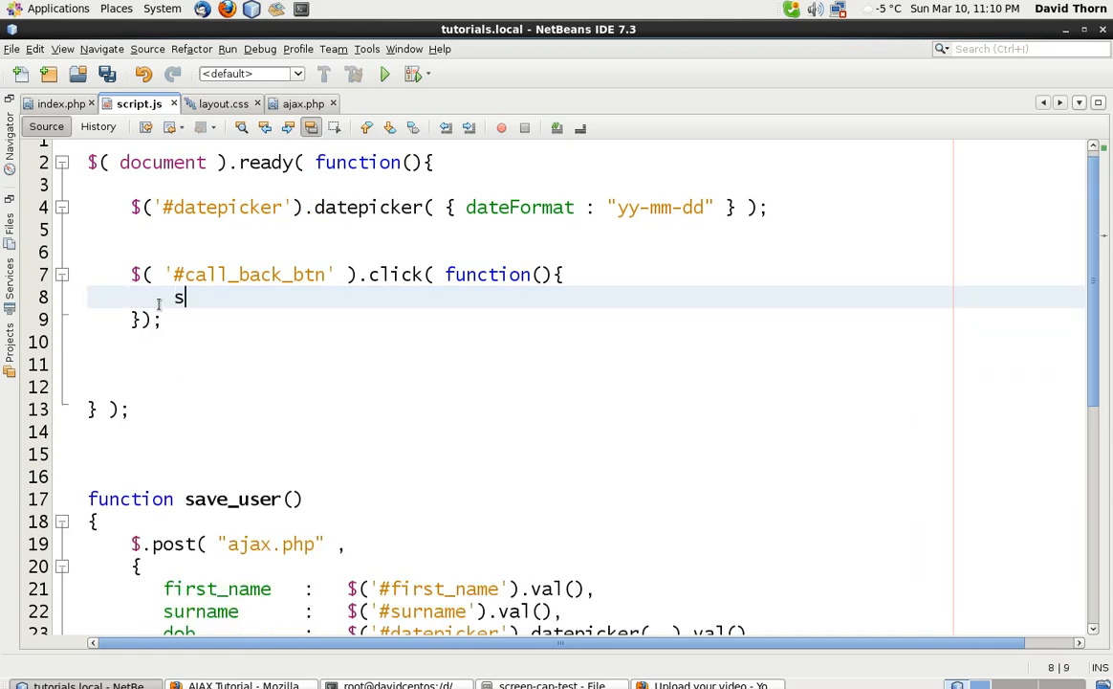
{"action": "type", "text": "ave_user"}
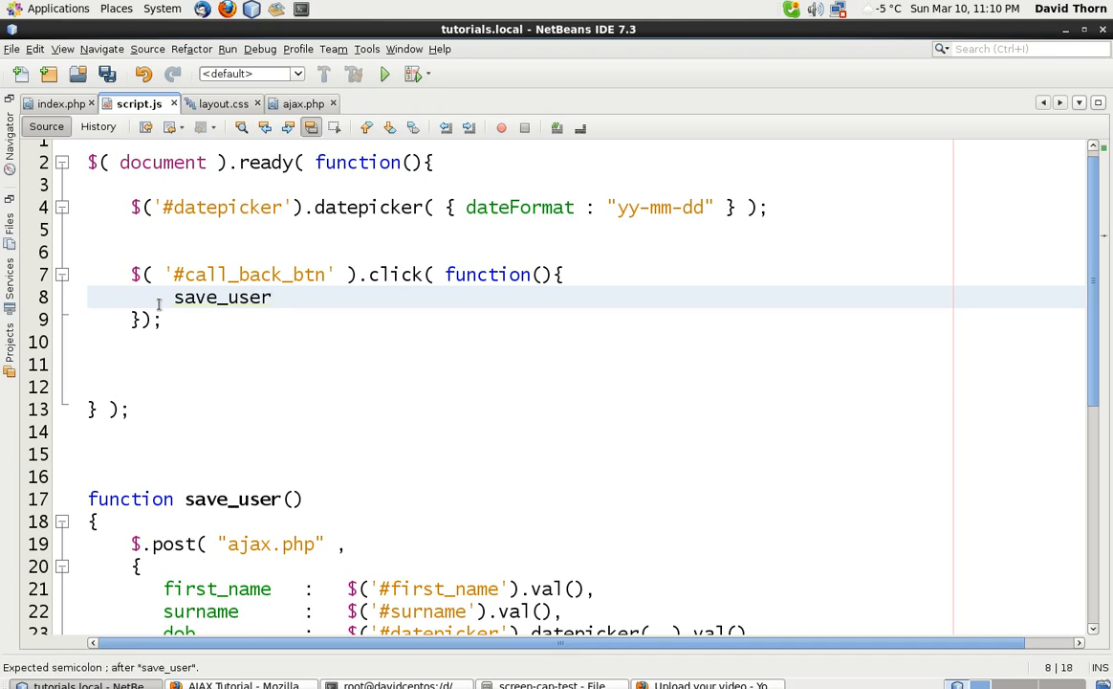
{"action": "type", "text": "();"}
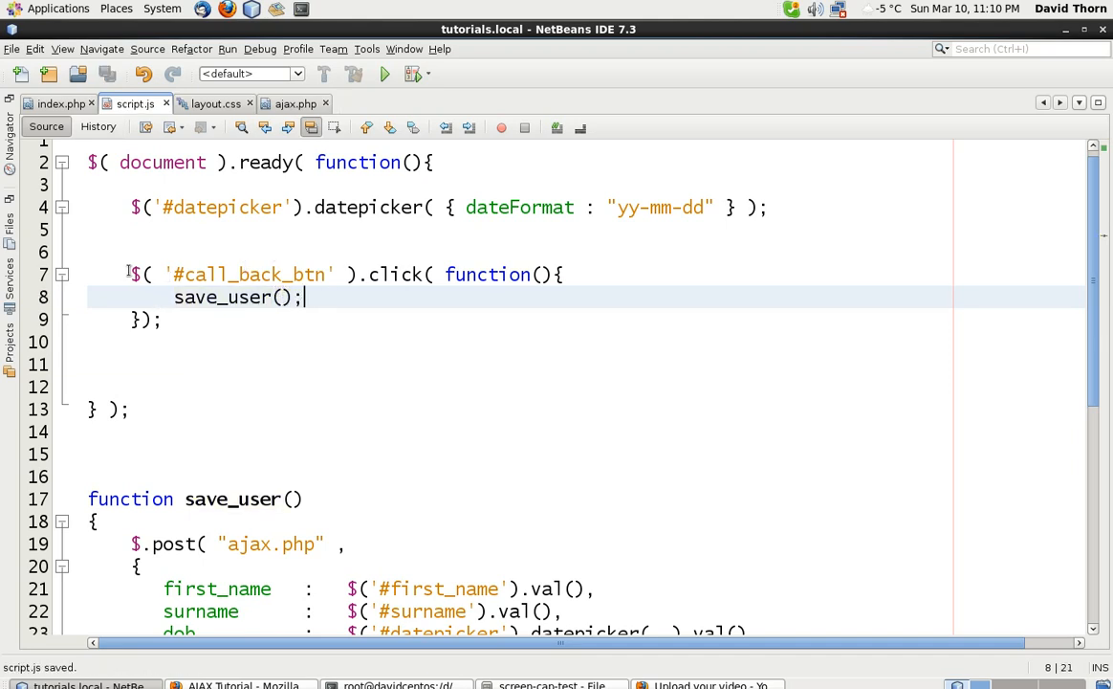
Step: Duplicate the click handler block and check the dropdown id in index.php
{"action": "left_click", "coordinate": [161, 320]}
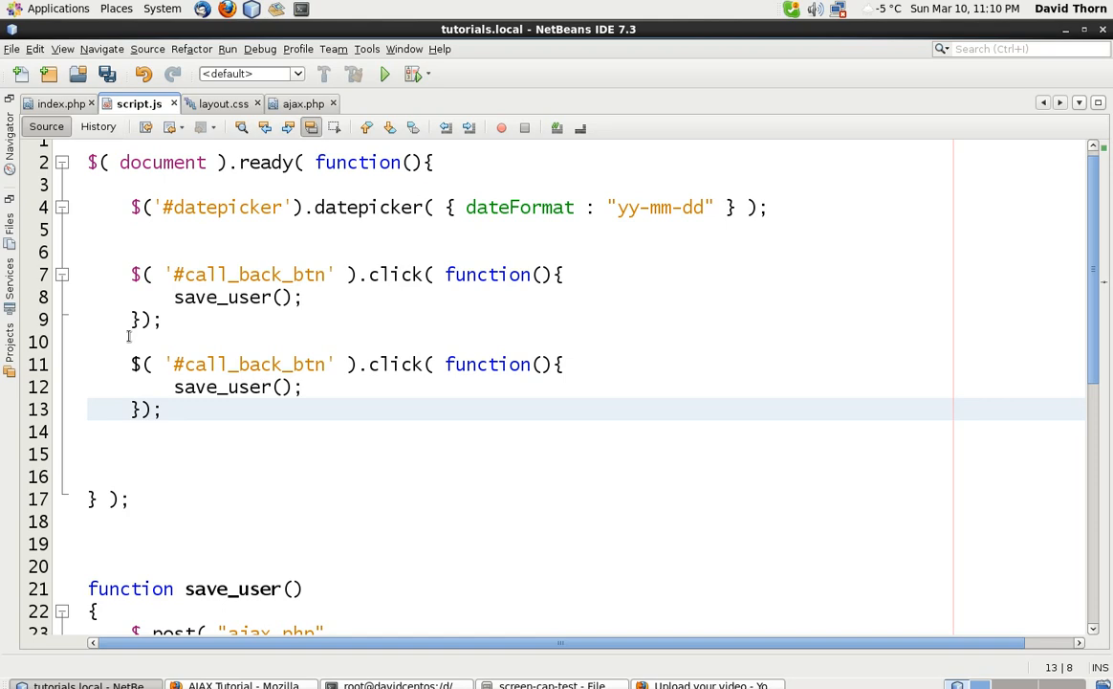
{"action": "left_click", "coordinate": [54, 103]}
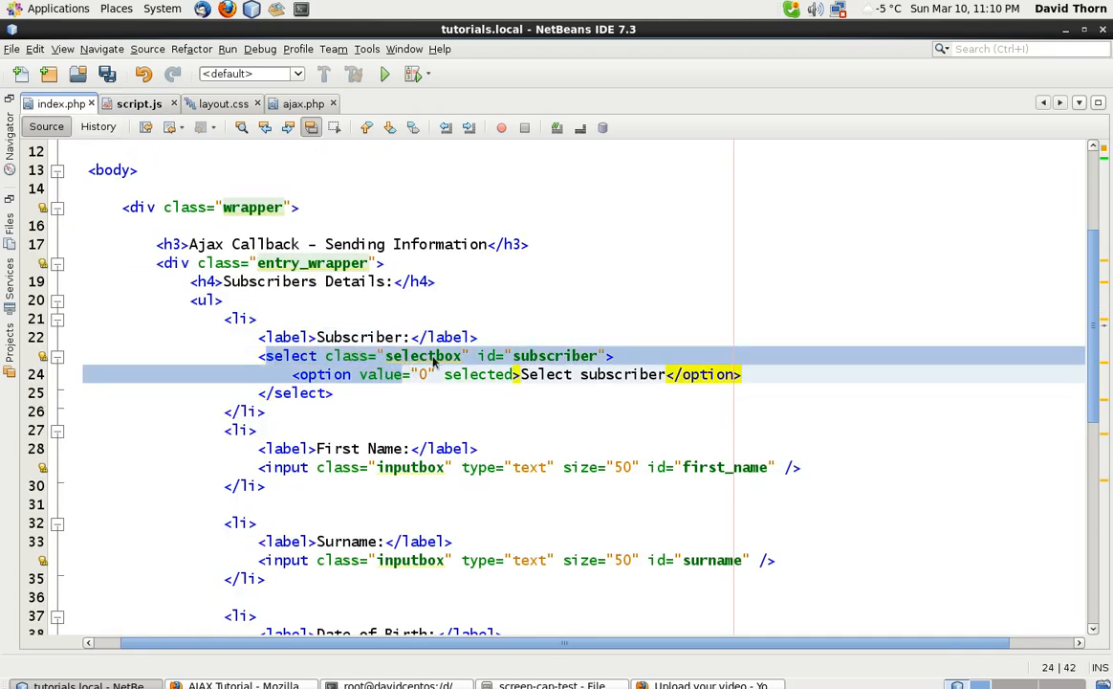
Step: Point the copied handler at '#subscriber' and make it a .change handler
{"action": "double_click", "coordinate": [555, 354]}
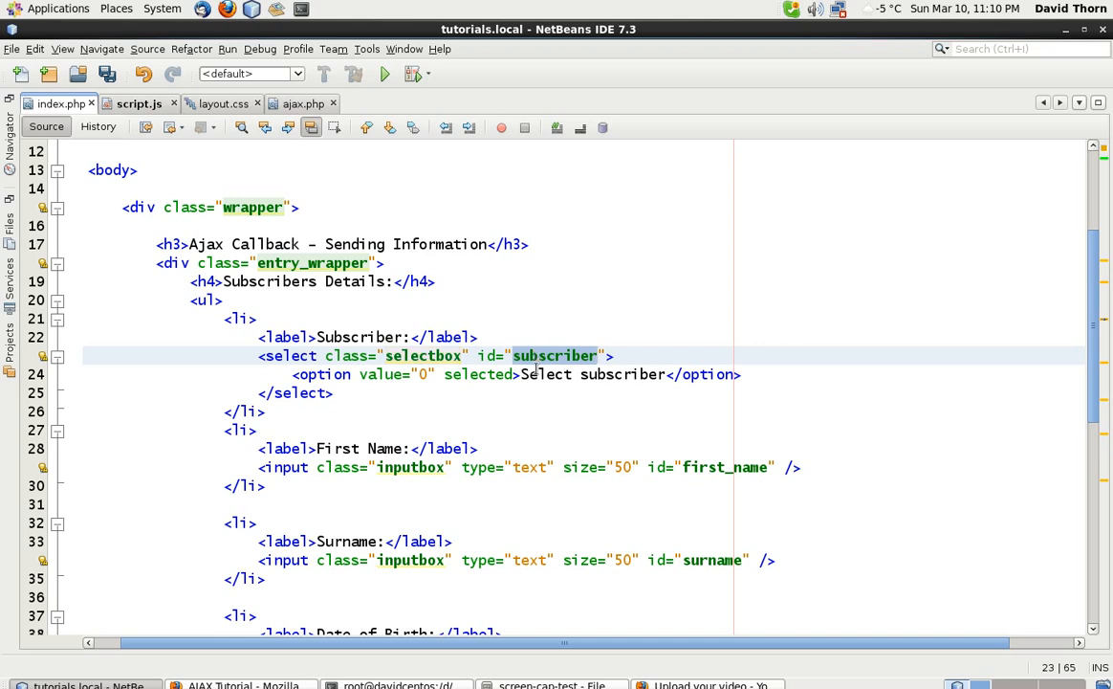
{"action": "left_click", "coordinate": [138, 103]}
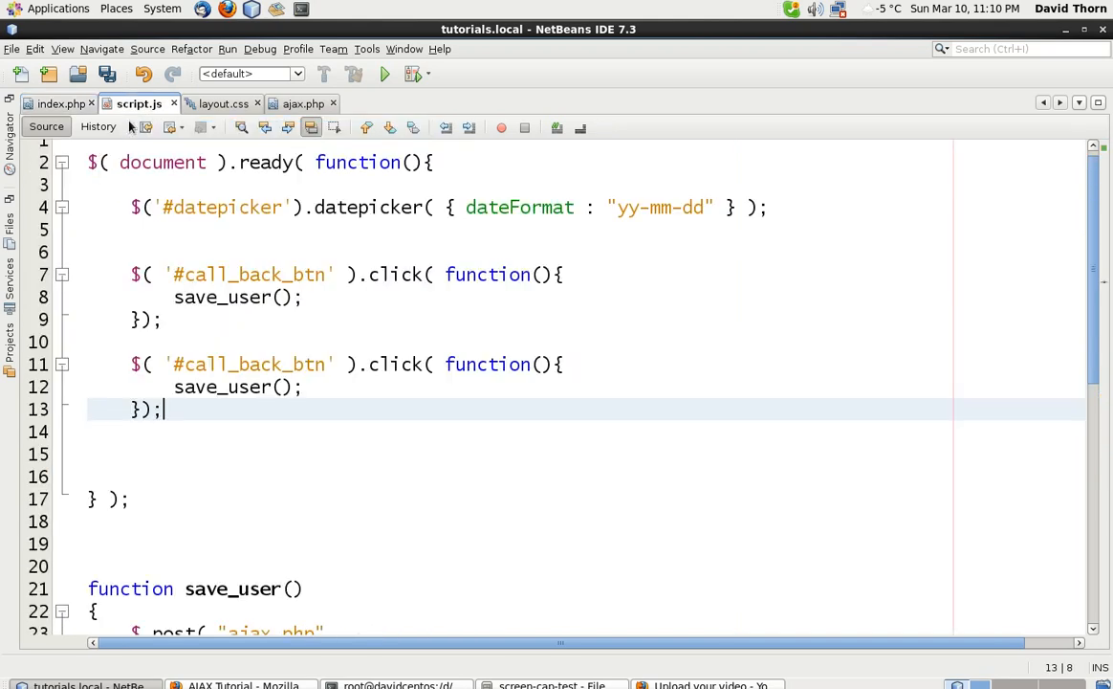
{"action": "mouse_move", "coordinate": [253, 354]}
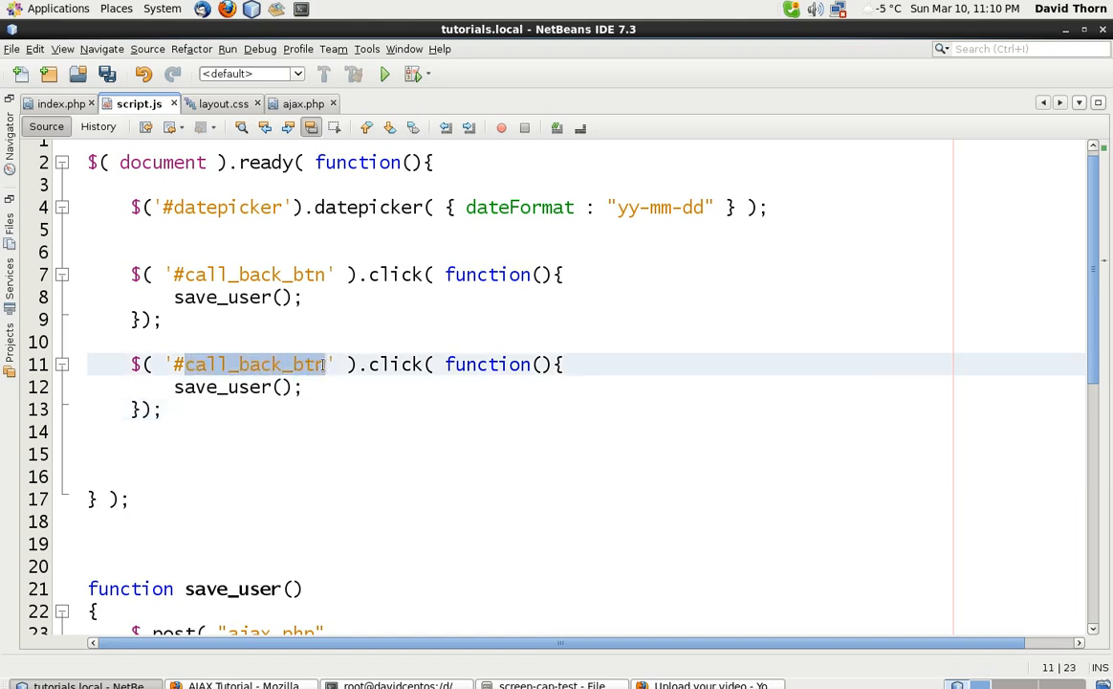
{"action": "type", "text": "subscriber"}
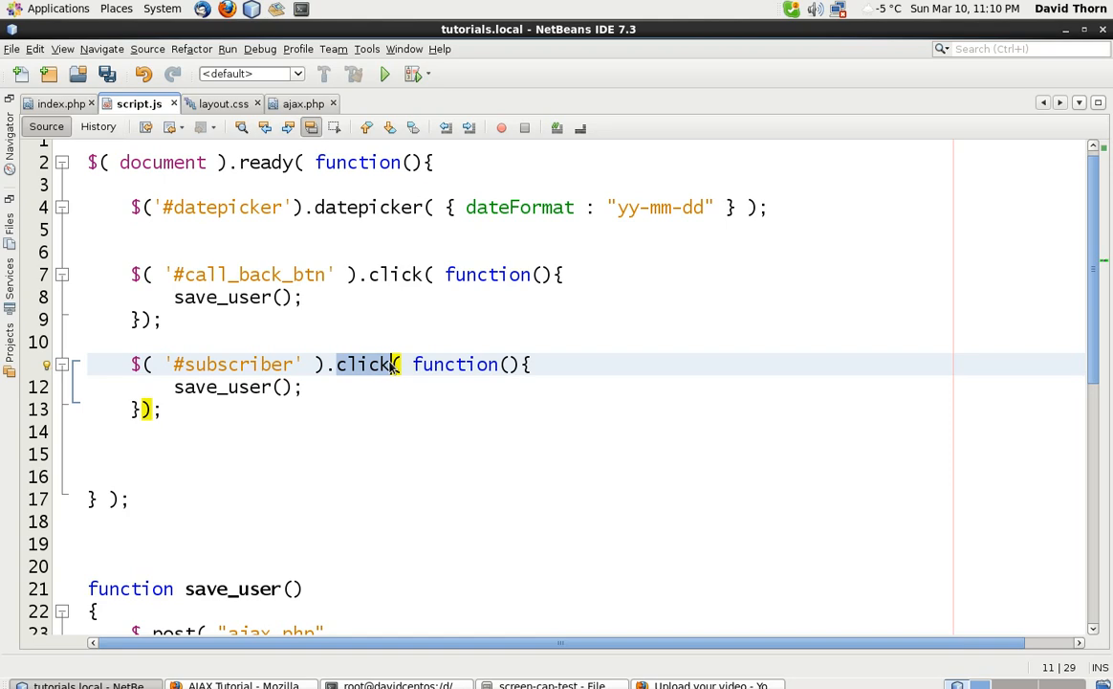
{"action": "type", "text": "change"}
{"action": "left_click", "coordinate": [587, 387]}
{"action": "type", "text": "console.log( "}
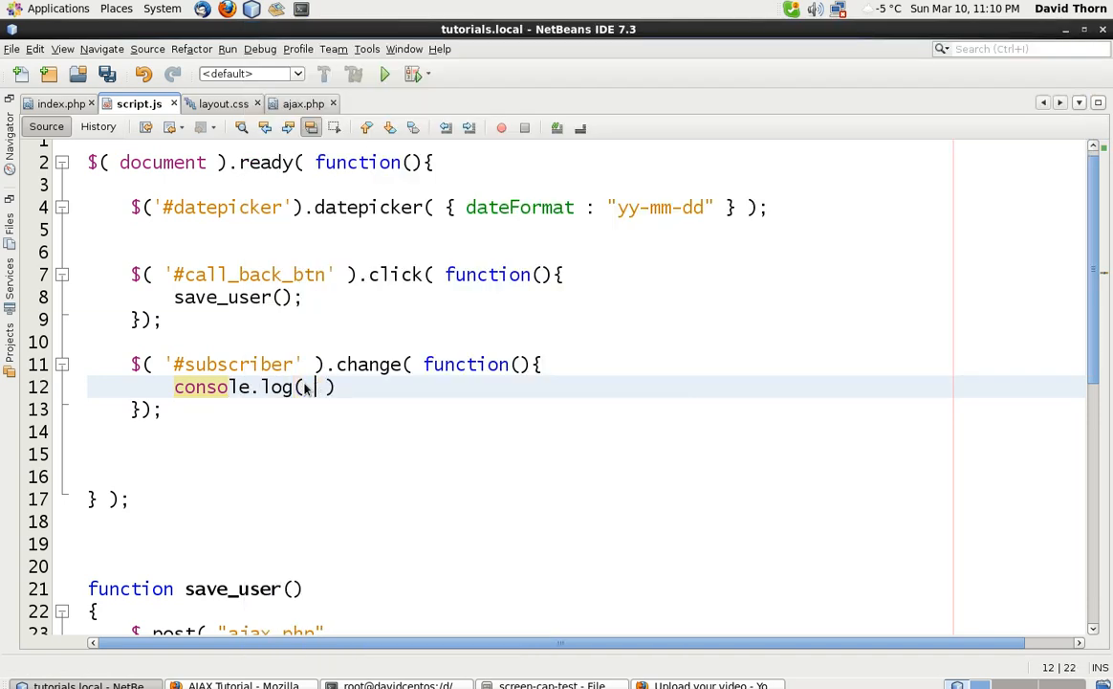
Step: Log "It was changed" in the handler and add a second <option> in index.php
{"action": "type", "text": "\"It was ch\""}
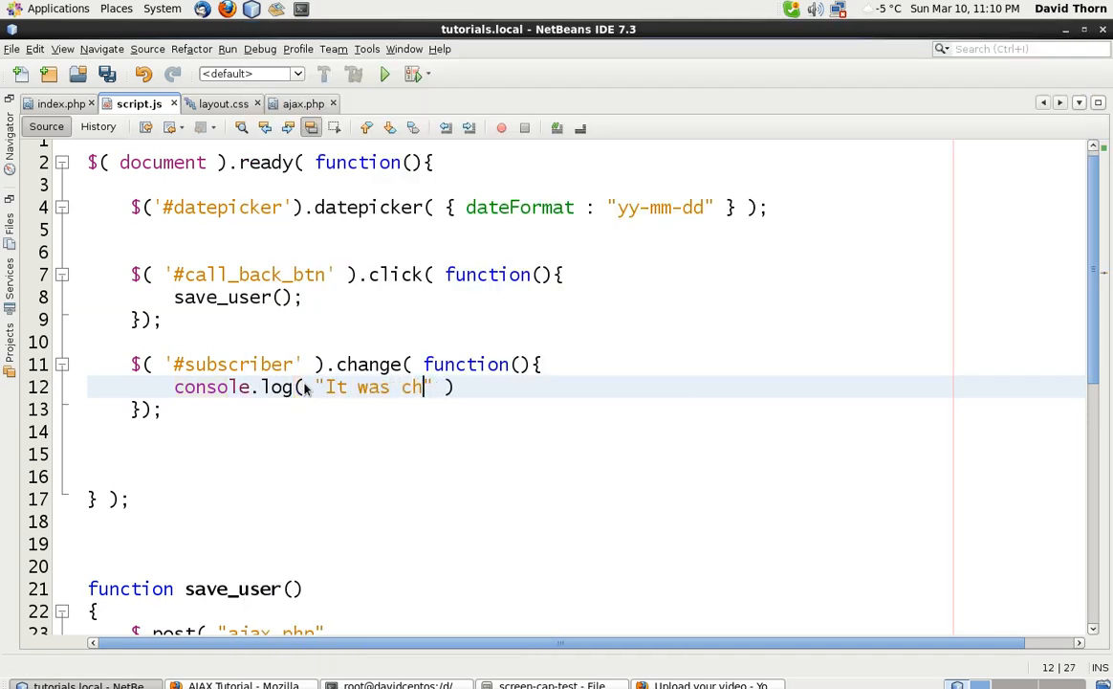
{"action": "type", "text": "anged"}
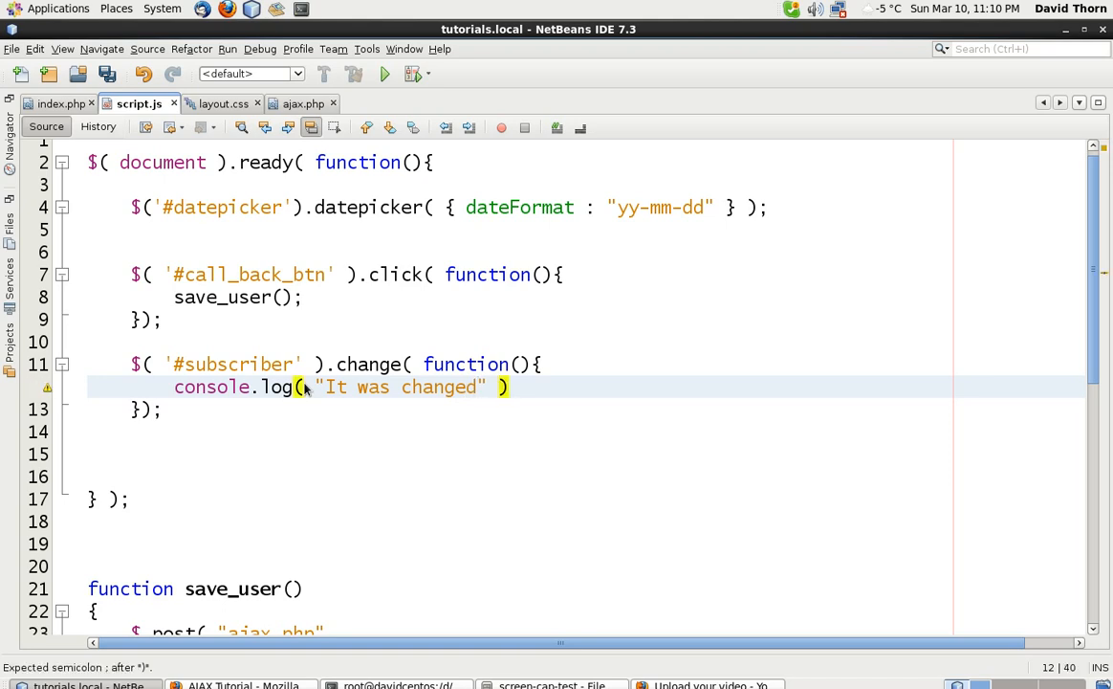
{"action": "left_click", "coordinate": [60, 103]}
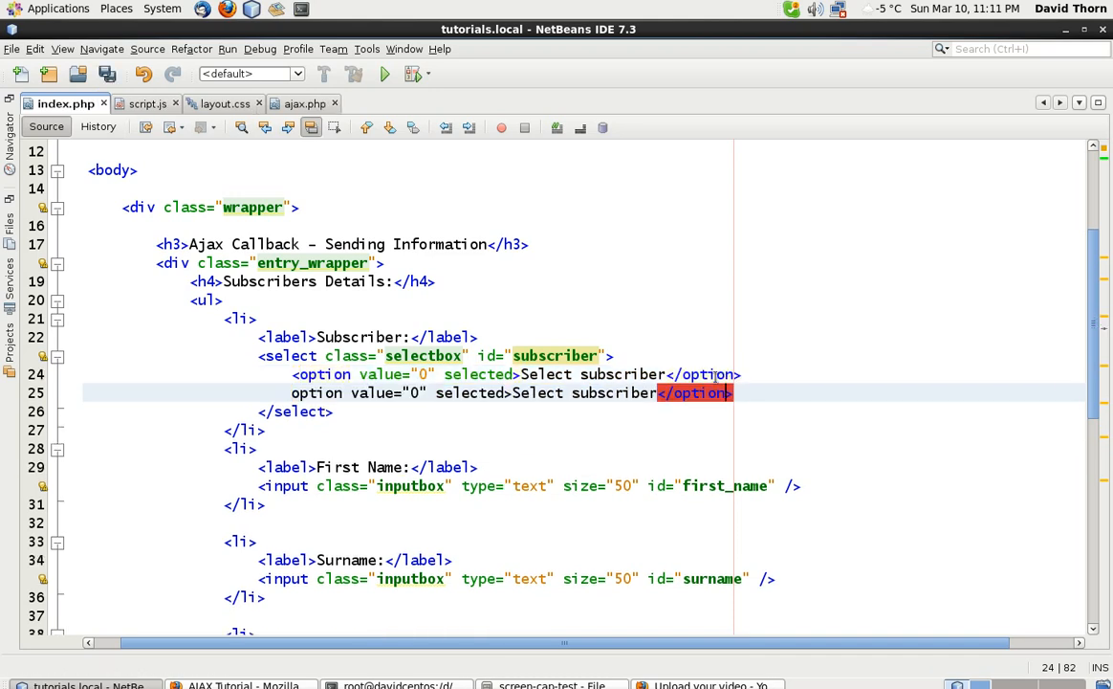
{"action": "type", "text": "1"}
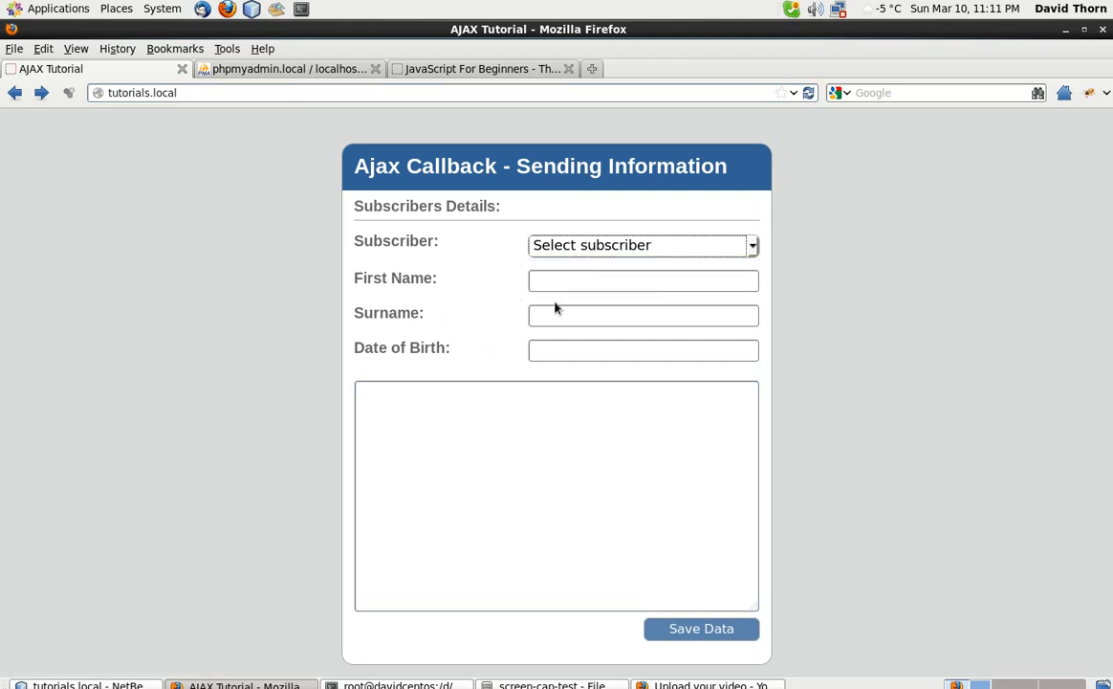
Step: Open Firebug's Console, reload the AJAX Tutorial page and open a new tab
{"action": "left_click", "coordinate": [639, 245]}
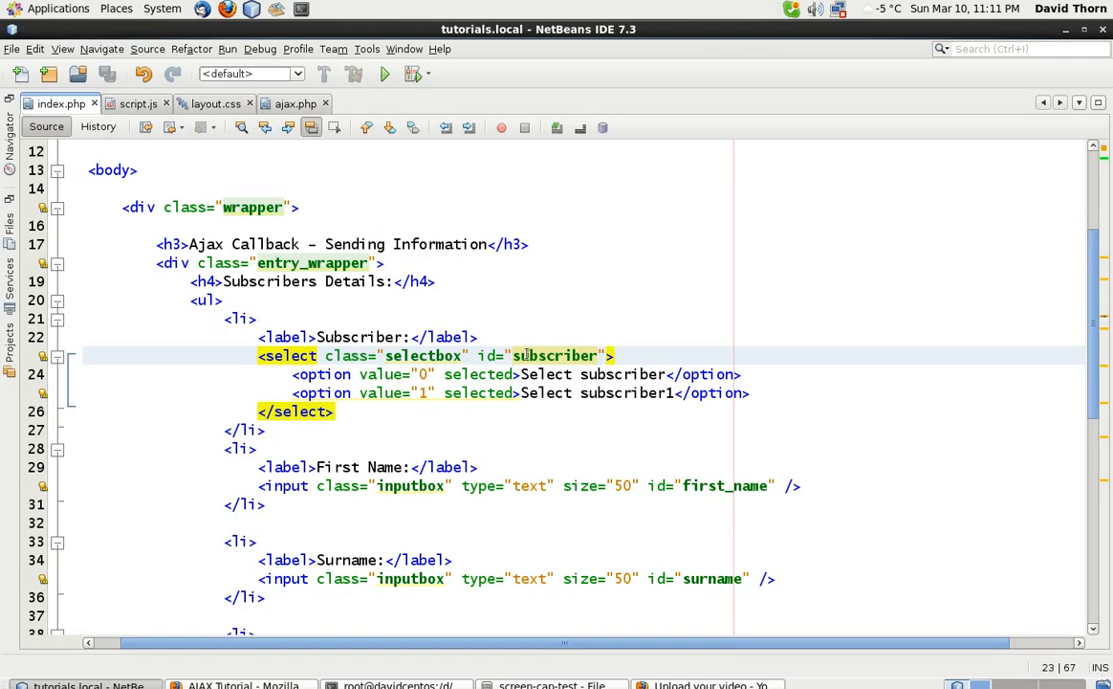
{"action": "left_click", "coordinate": [132, 103]}
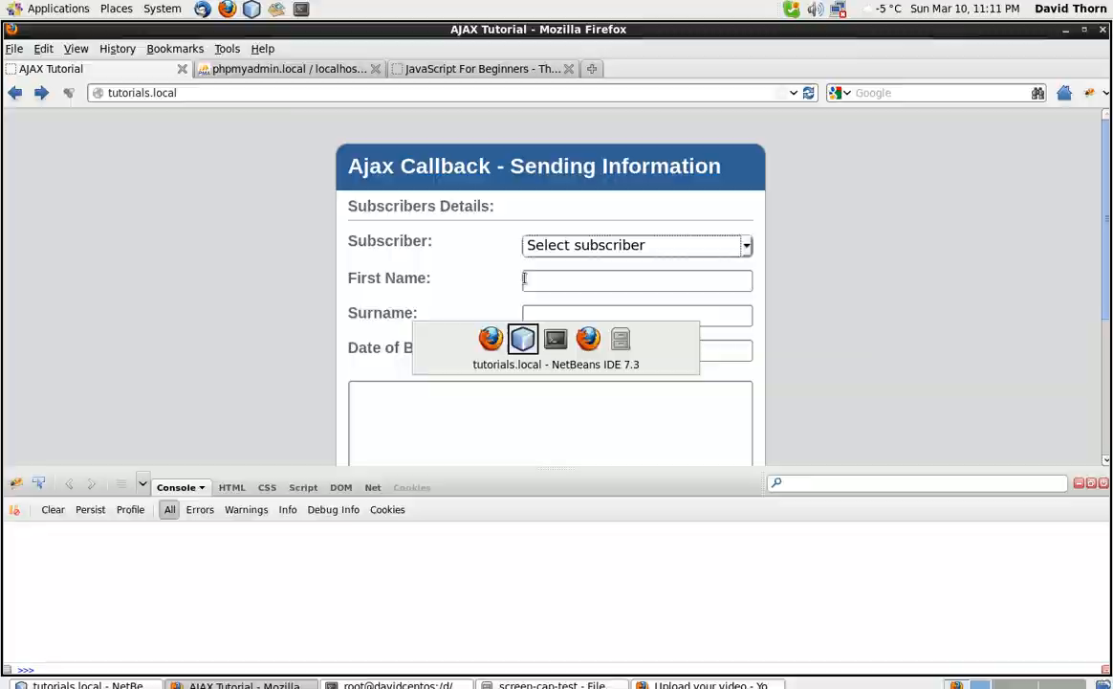
{"action": "left_click", "coordinate": [524, 338]}
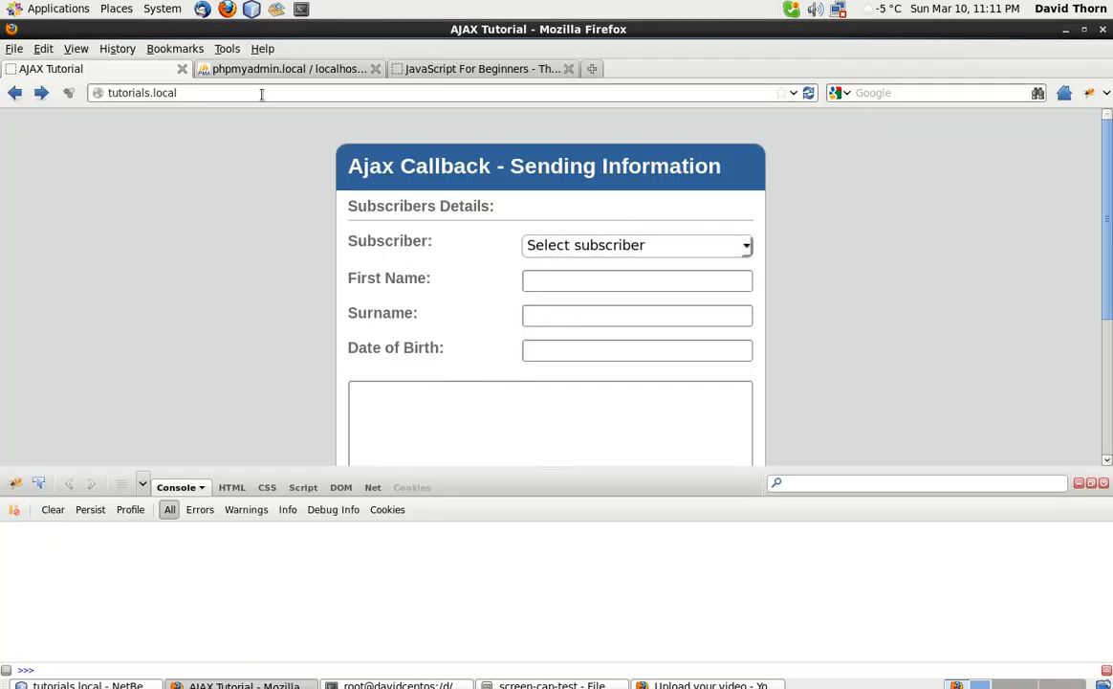
{"action": "left_click", "coordinate": [635, 245]}
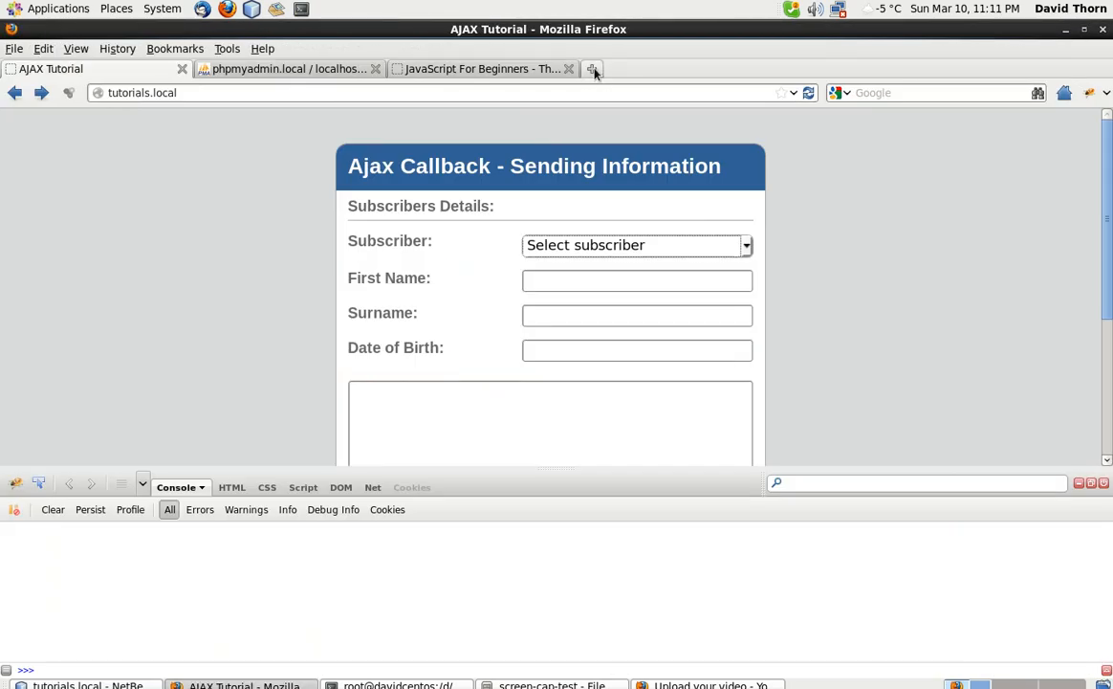
{"action": "left_click", "coordinate": [593, 69]}
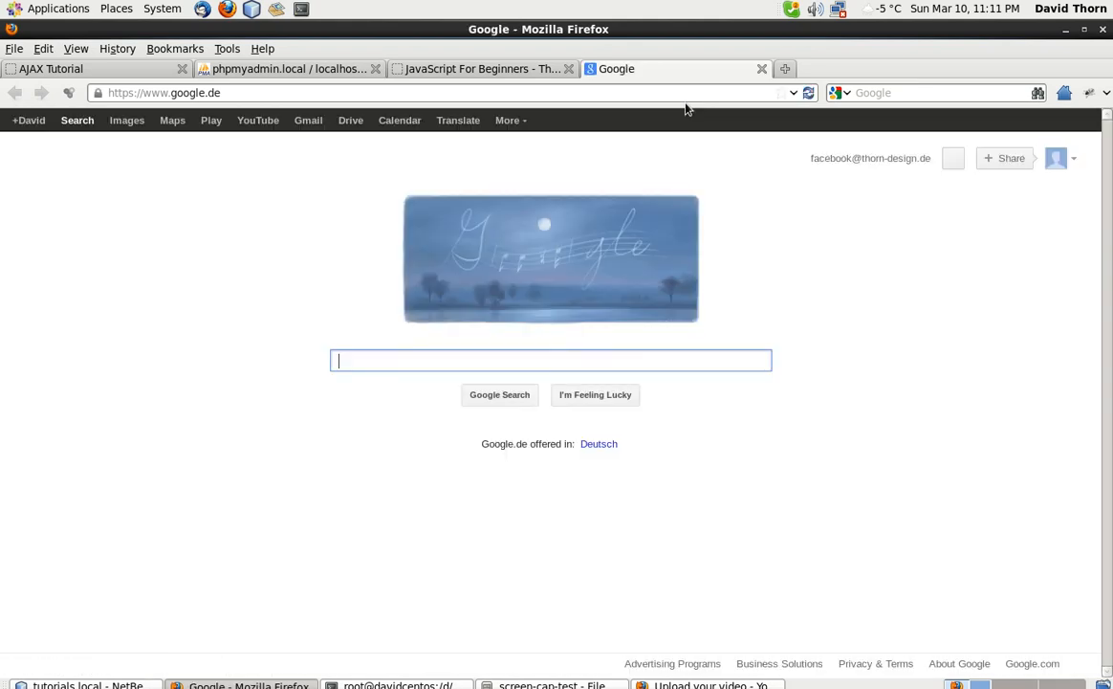
Step: Search Google for jquery onchange and open the jQuery Wiki change event page
{"action": "type", "text": "jquery onchange"}
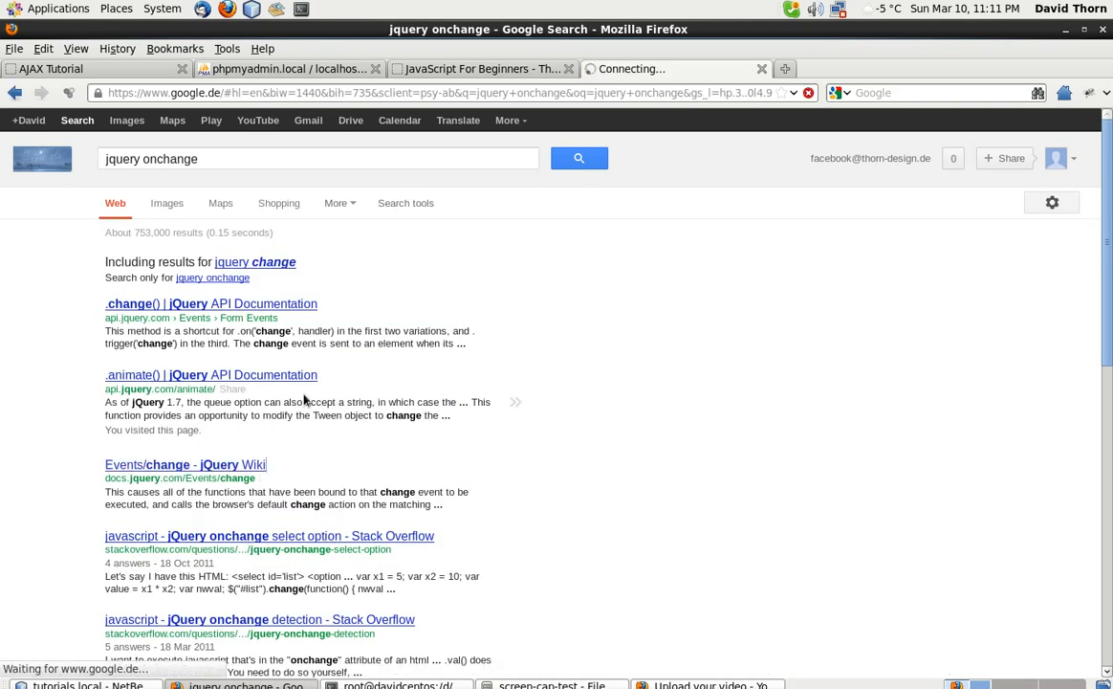
{"action": "left_click", "coordinate": [184, 465]}
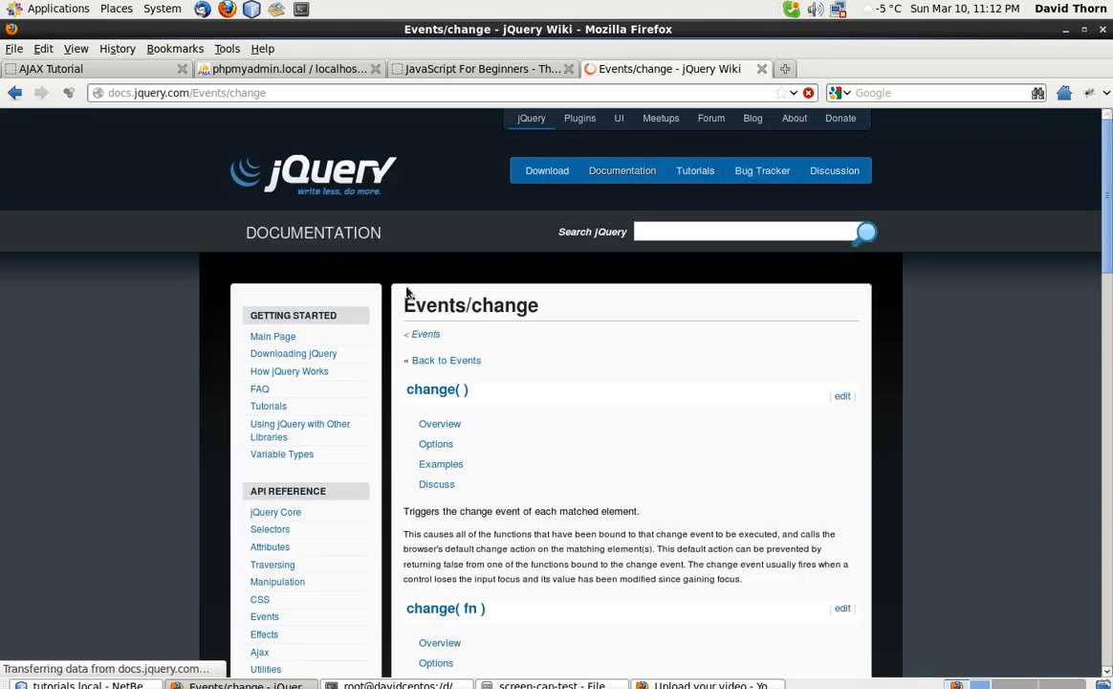
{"action": "scroll", "scroll_direction": "down", "scroll_amount": 3}
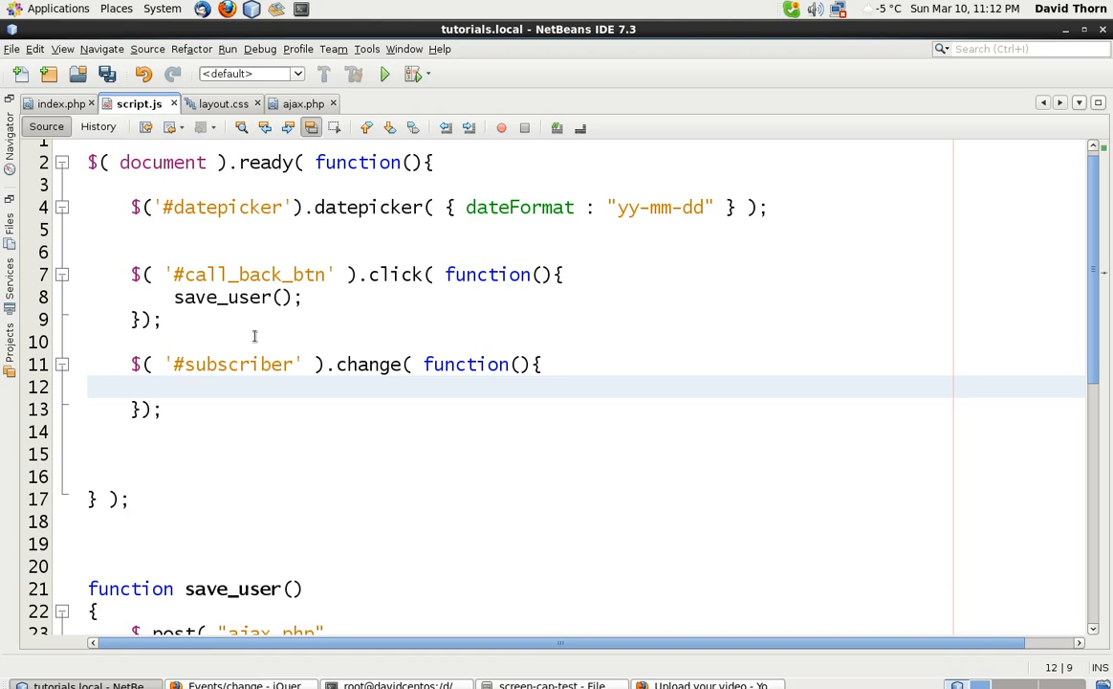
Step: Replace the console.log with alert( "I am alerted" ); in the change handler
{"action": "type", "text": "alert( \"\""}
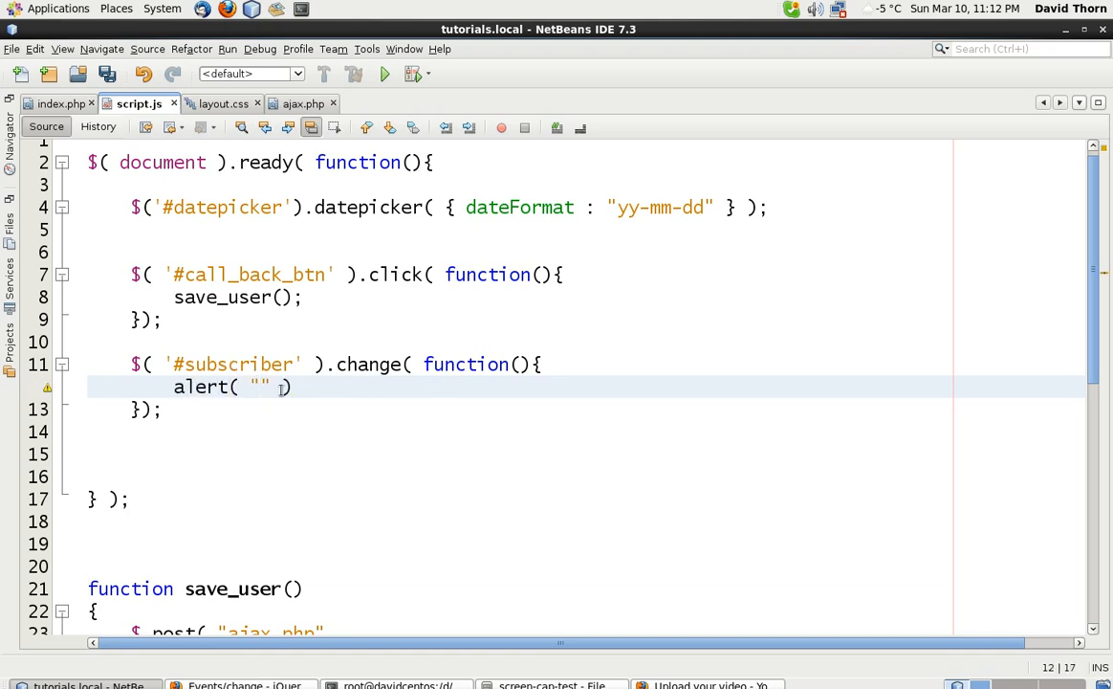
{"action": "type", "text": "I am al"}
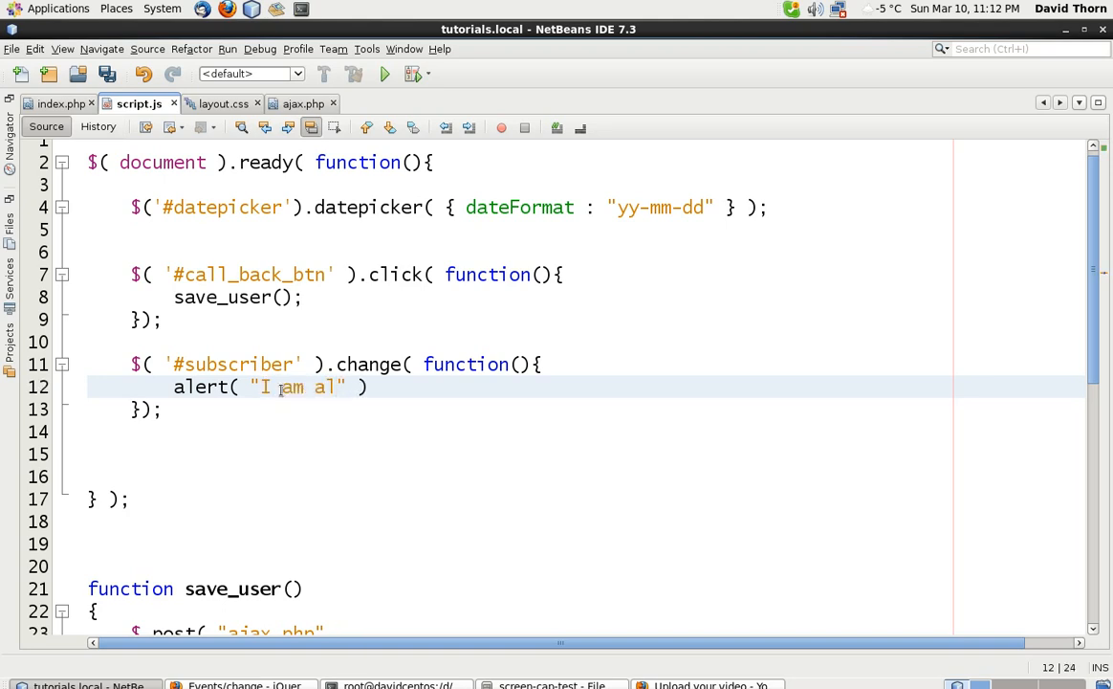
{"action": "type", "text": "erted"}
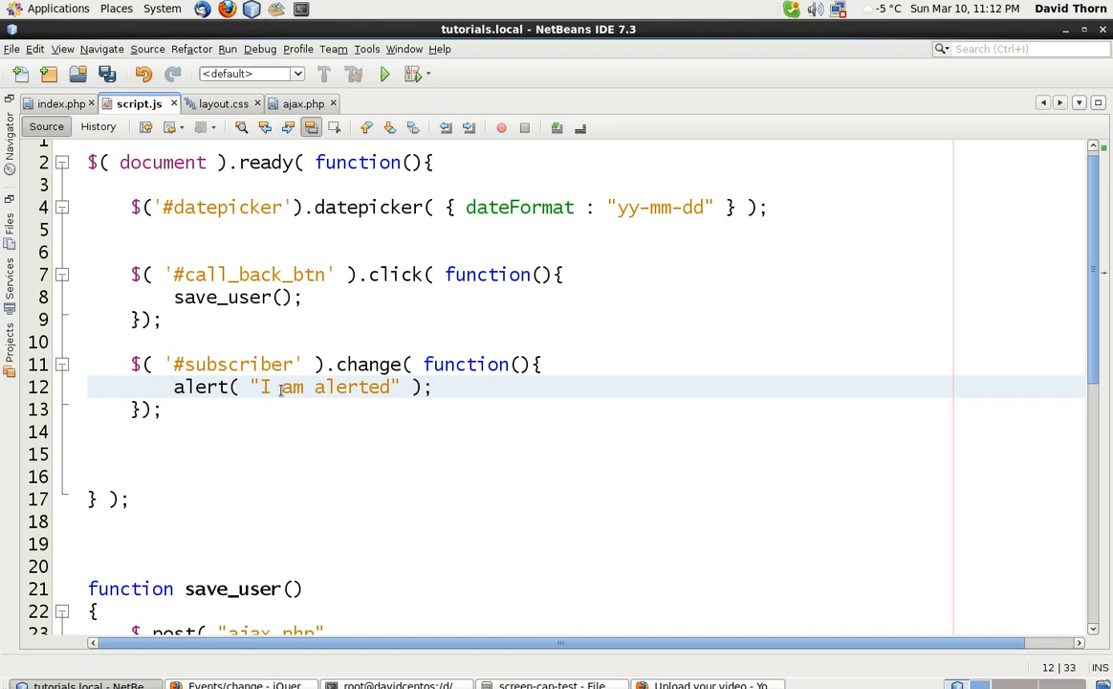
{"action": "scroll", "scroll_direction": "down", "scroll_amount": 3}
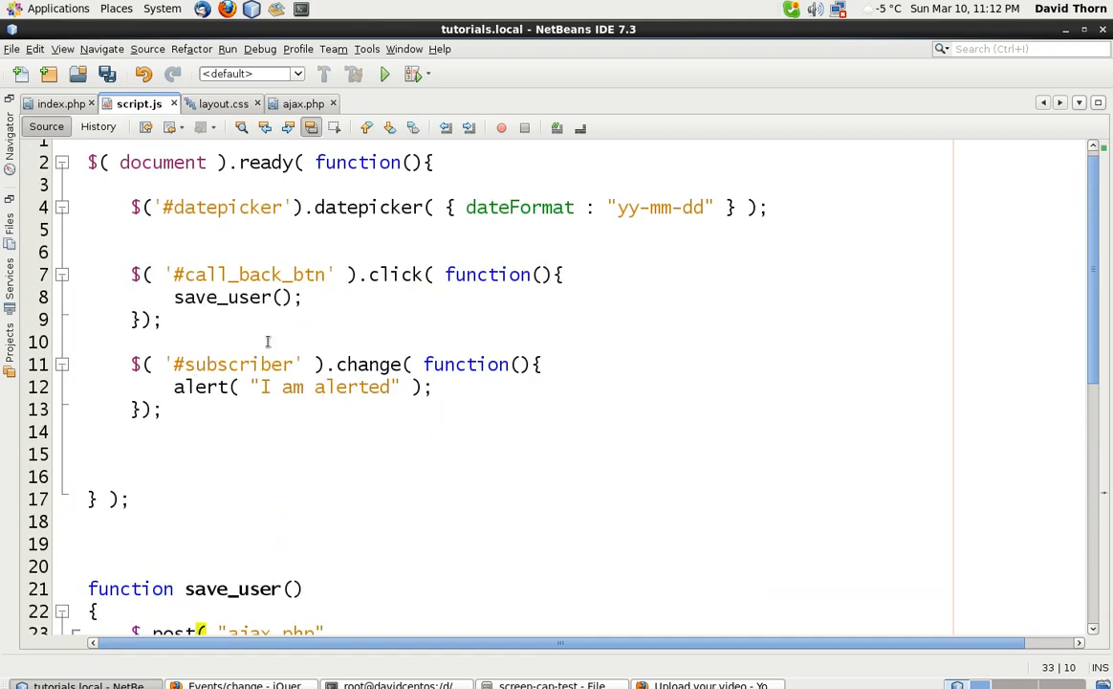
{"action": "left_click", "coordinate": [134, 340]}
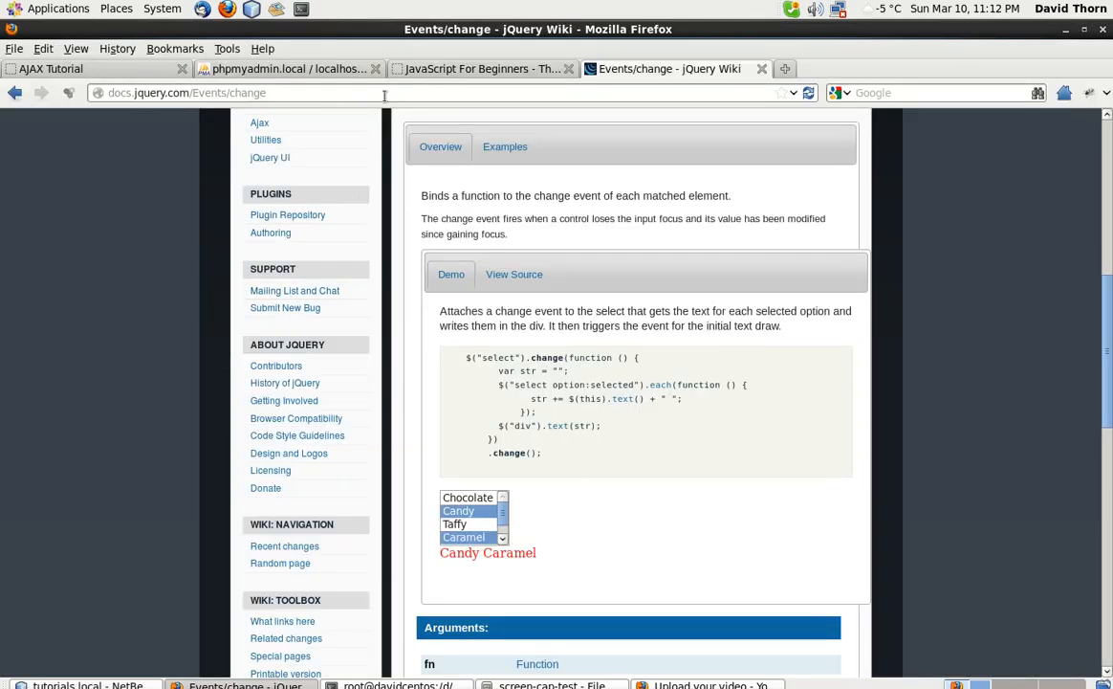
Step: Back on the AJAX Tutorial page, choose Select subscriber1 to fire the change handler
{"action": "left_click", "coordinate": [49, 69]}
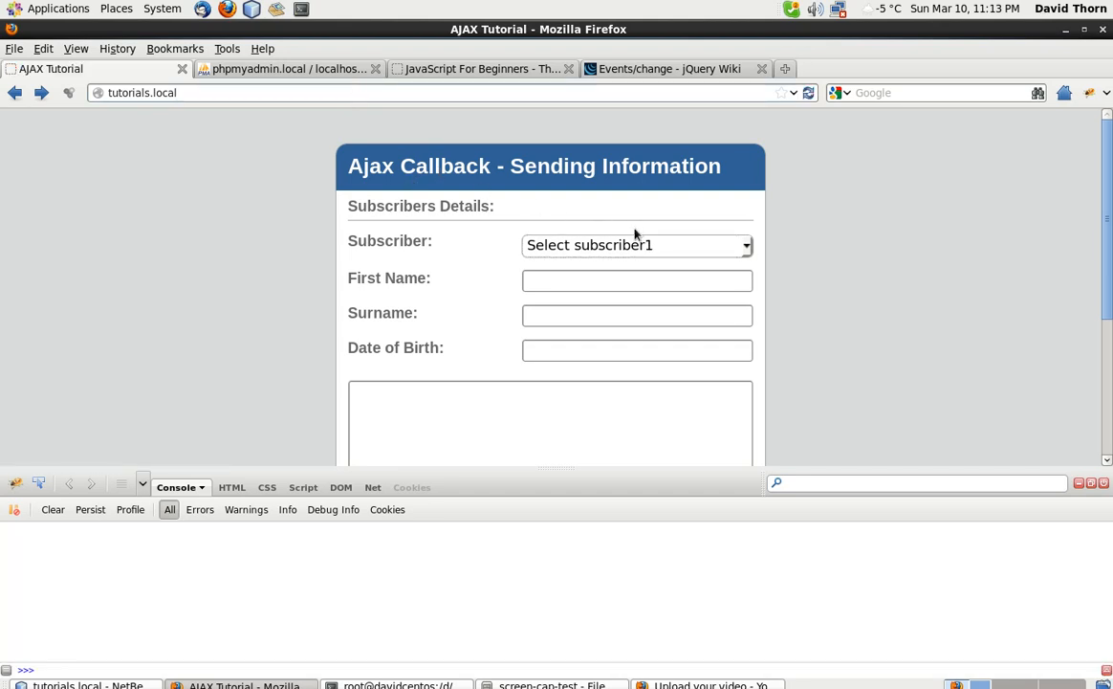
{"action": "left_click", "coordinate": [635, 244]}
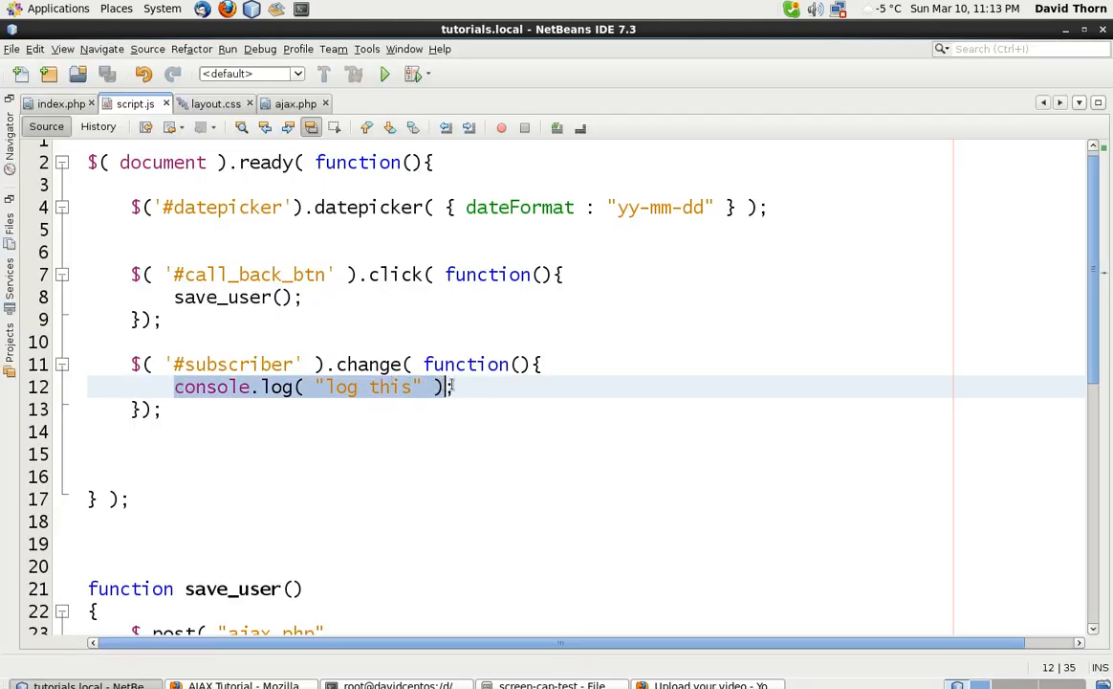
Step: Remove the log statement and duplicate save_user as a new function named get_user_list
{"action": "key", "text": "Delete"}
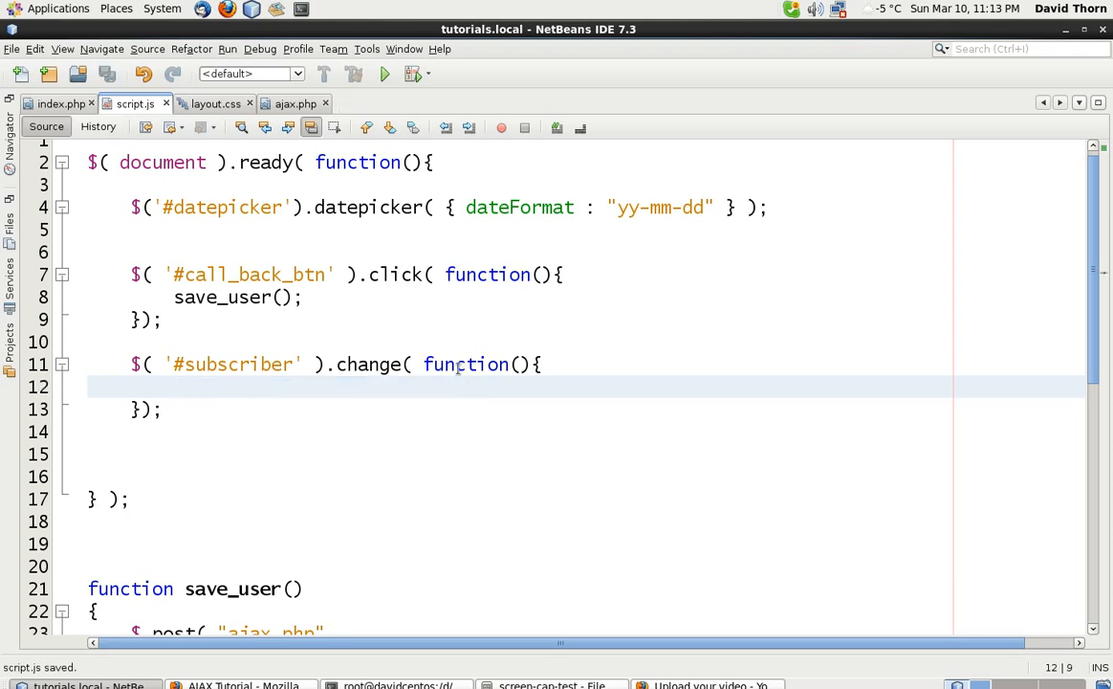
{"action": "double_click", "coordinate": [367, 363]}
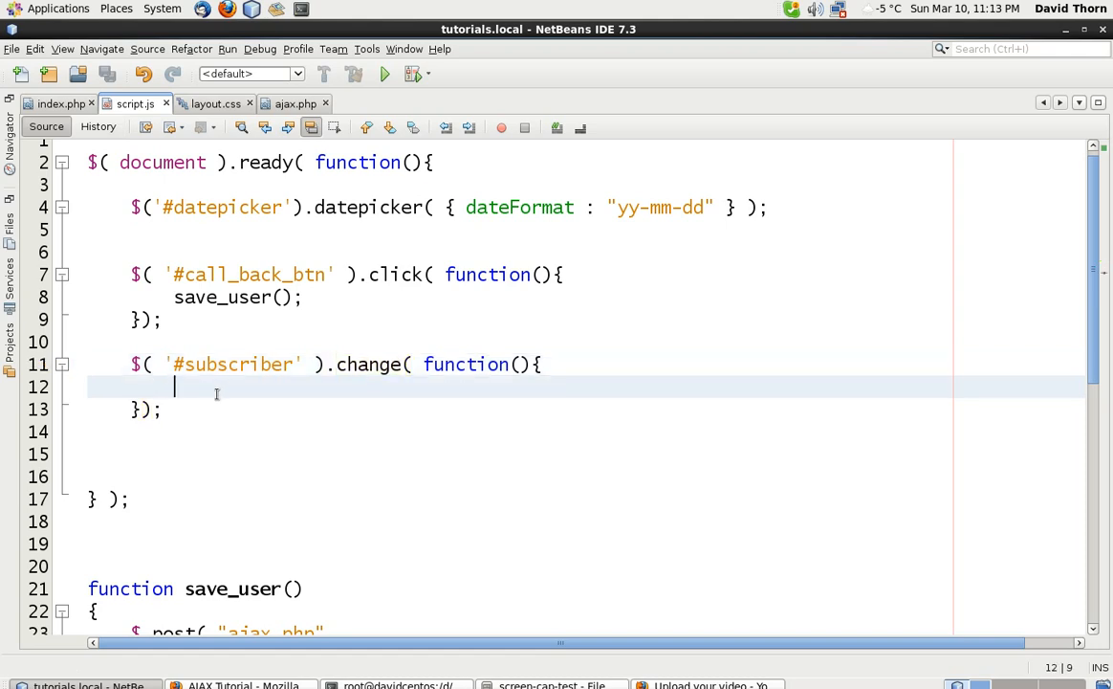
{"action": "scroll", "scroll_direction": "down", "scroll_amount": 3}
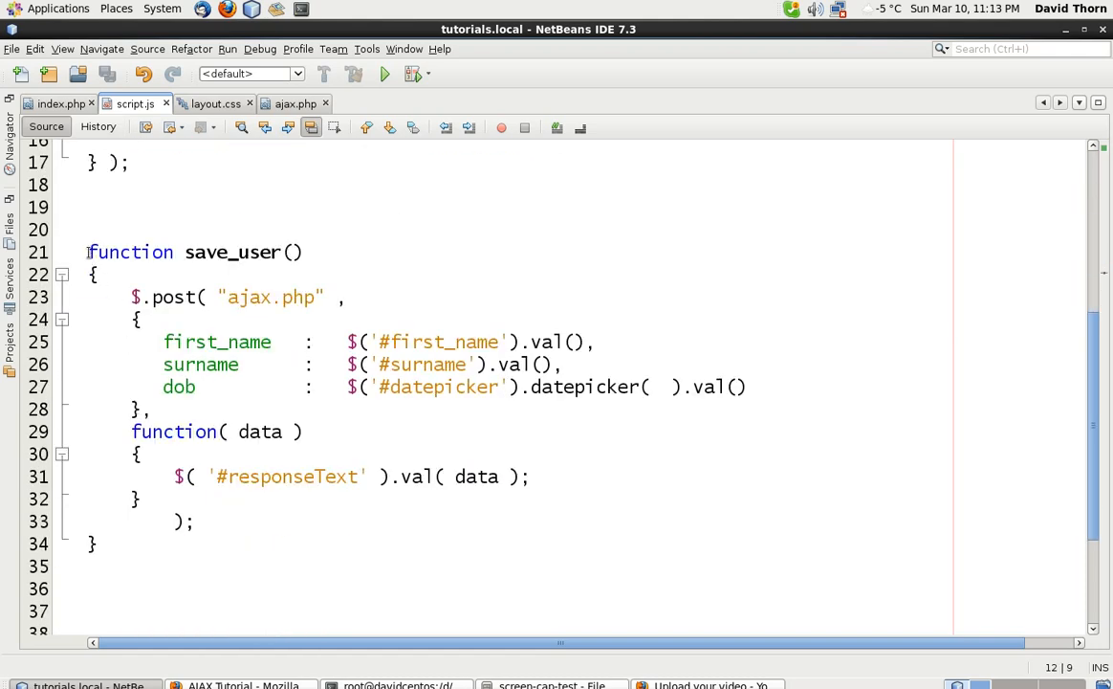
{"action": "left_click_drag", "start_coordinate": [88, 253], "coordinate": [93, 543]}
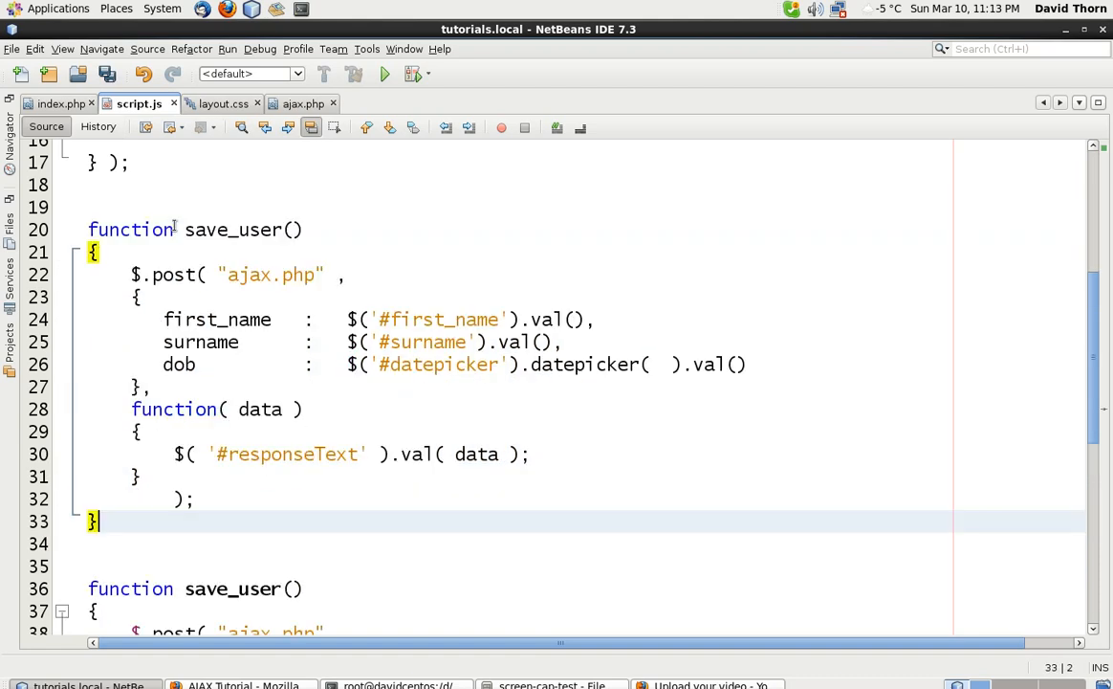
{"action": "double_click", "coordinate": [233, 230]}
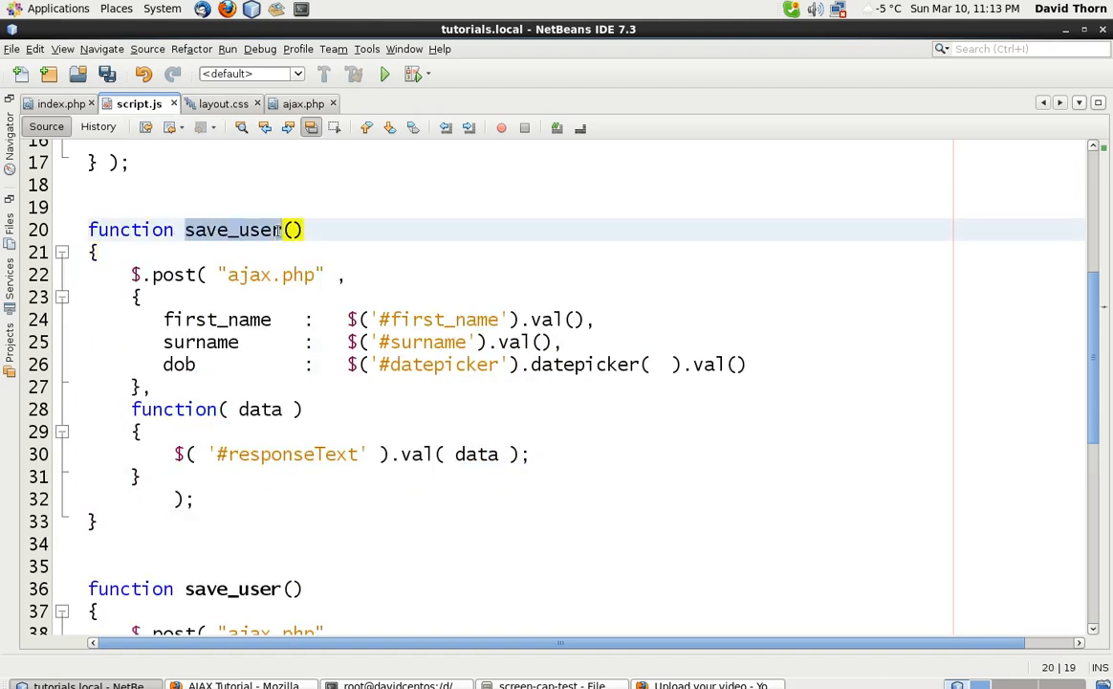
{"action": "type", "text": "get_"}
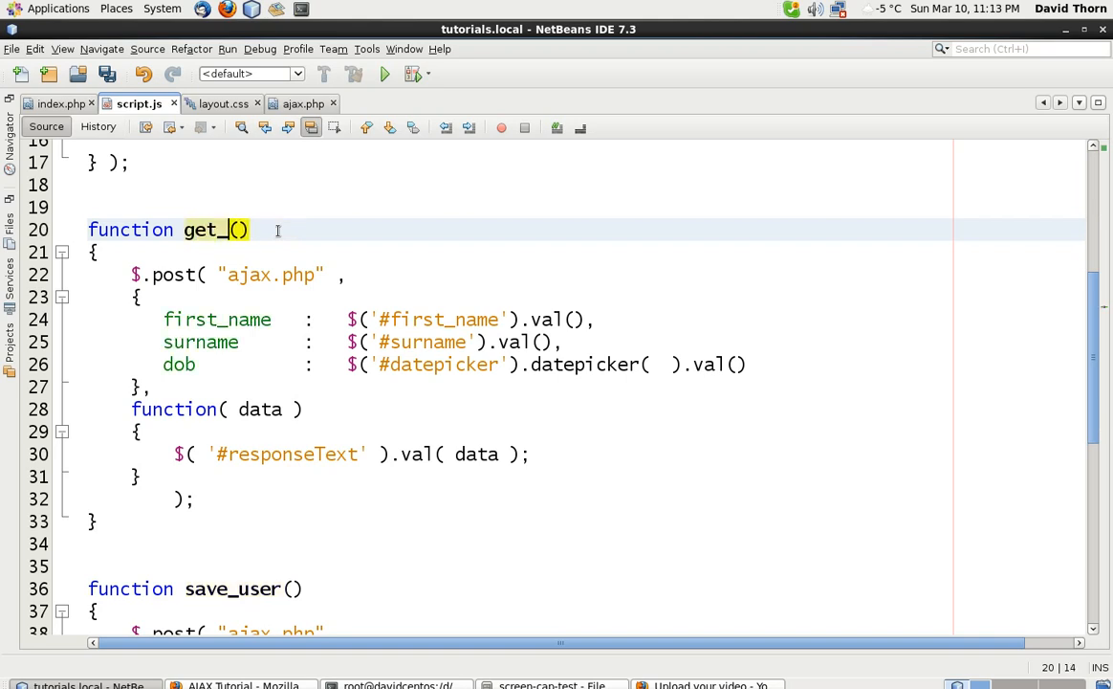
{"action": "type", "text": "user_list"}
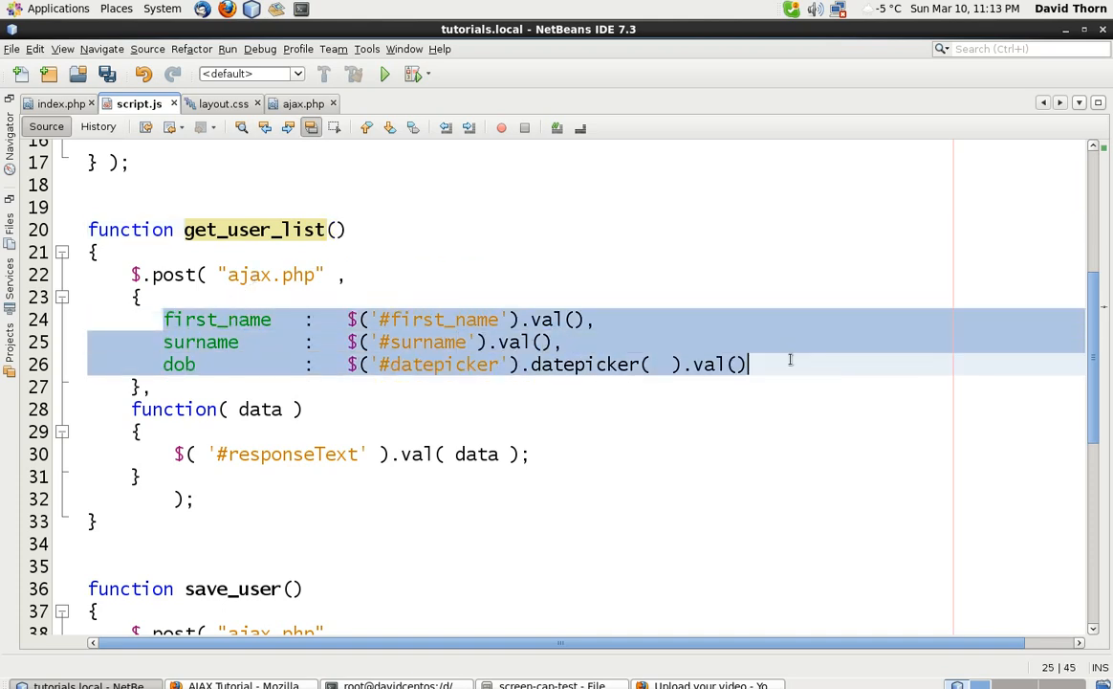
Step: Replace the copied form-field data with a single task : "get_user_list" entry
{"action": "key", "text": "Delete"}
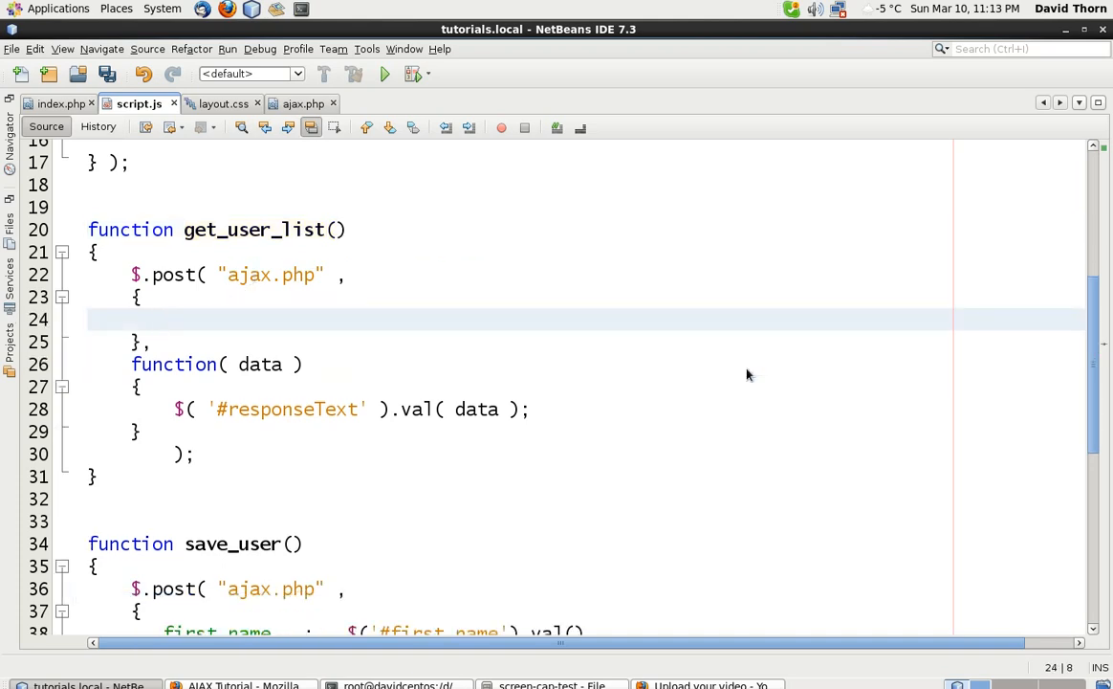
{"action": "left_click", "coordinate": [164, 317]}
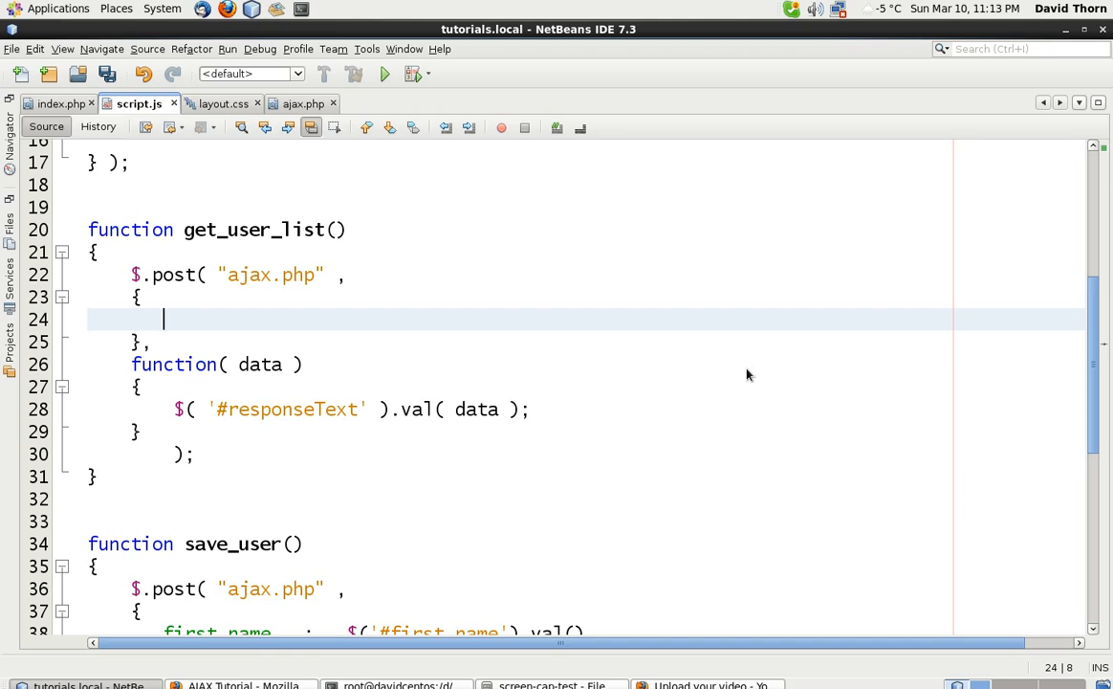
{"action": "type", "text": "task : \"\""}
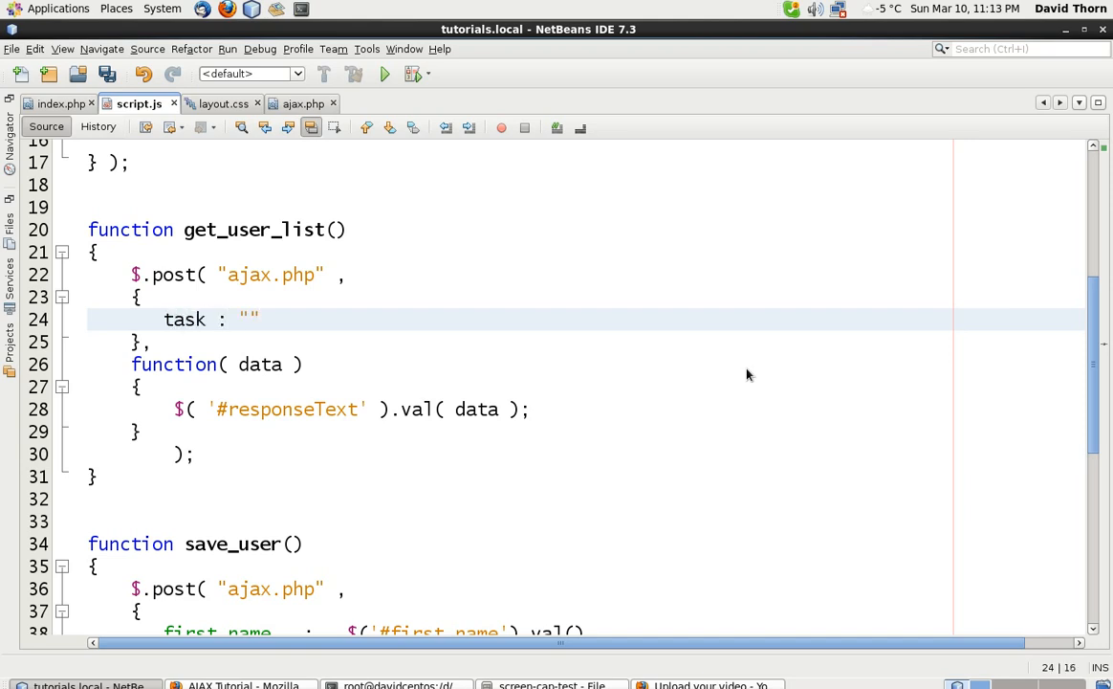
{"action": "type", "text": "get_us"}
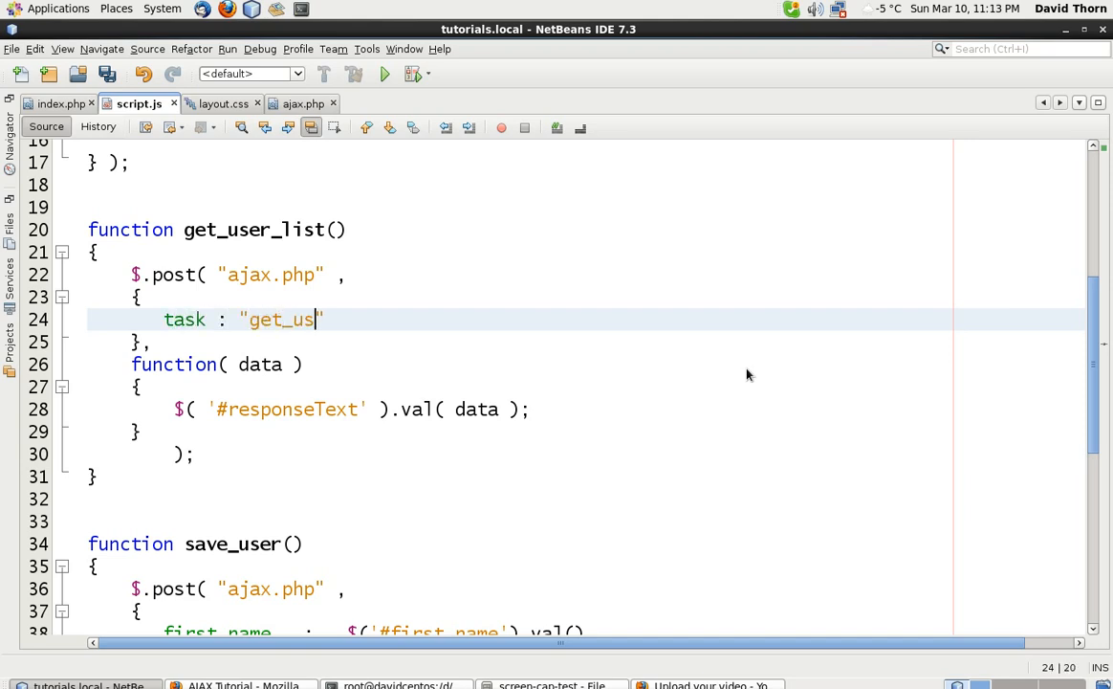
{"action": "type", "text": "er_list"}
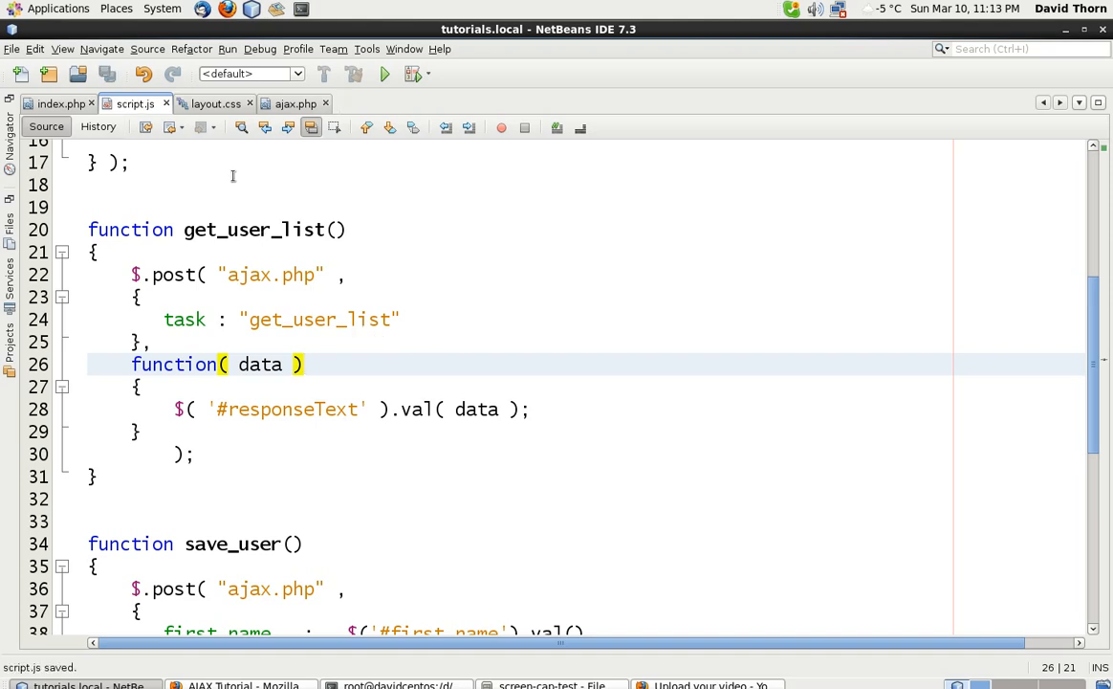
Step: Call get_user_list(); inside the #subscriber change handler in script.js
{"action": "left_click", "coordinate": [233, 684]}
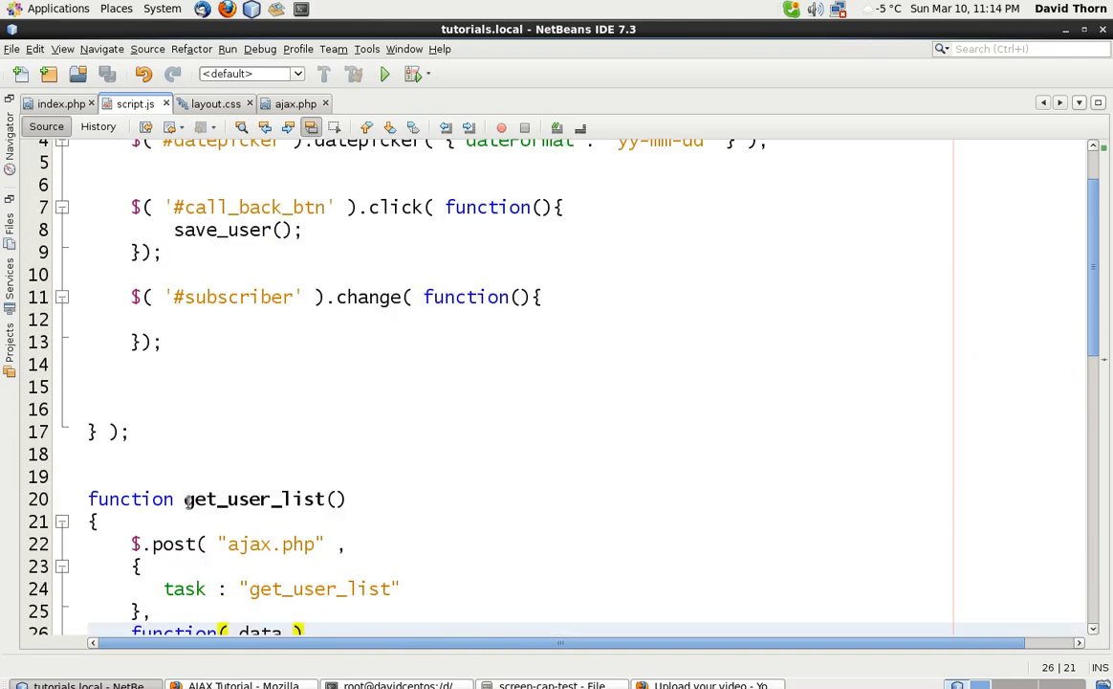
{"action": "left_click", "coordinate": [174, 319]}
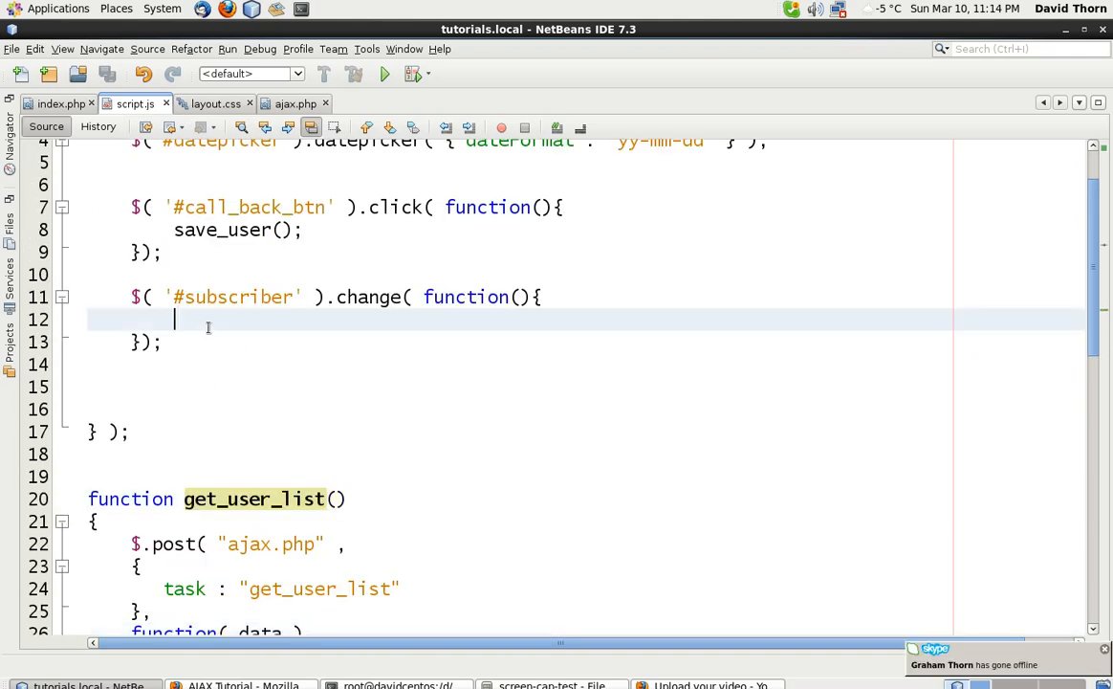
{"action": "type", "text": "get_user_list();"}
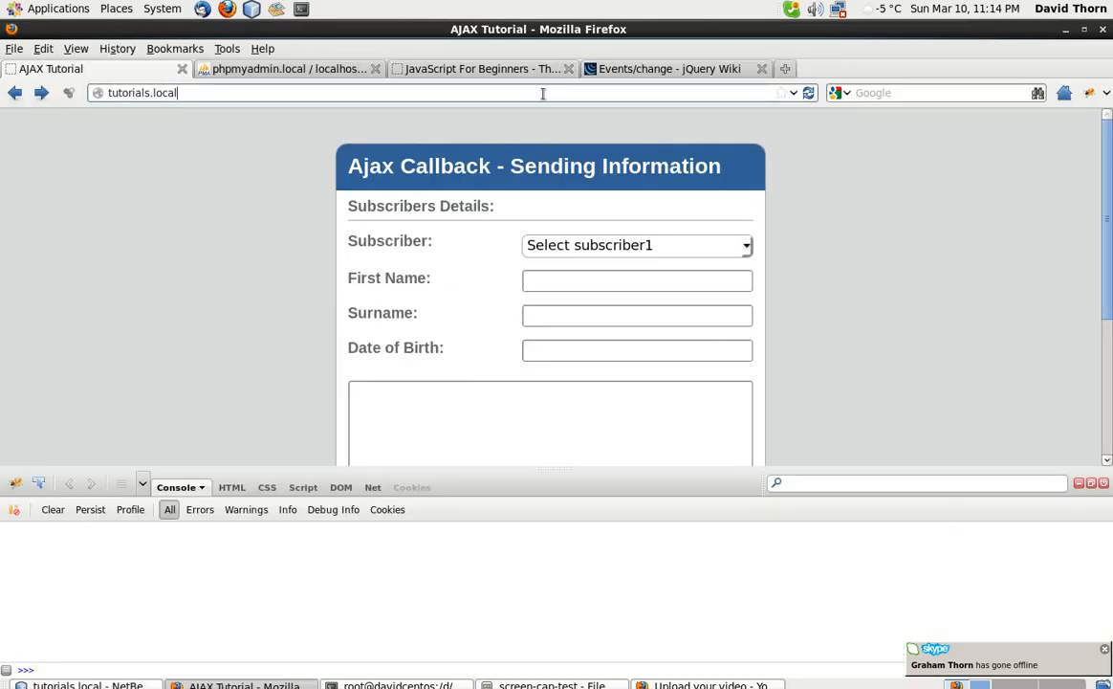
Step: Pick another subscriber and read the undefined-index notices returned by ajax.php
{"action": "left_click", "coordinate": [635, 245]}
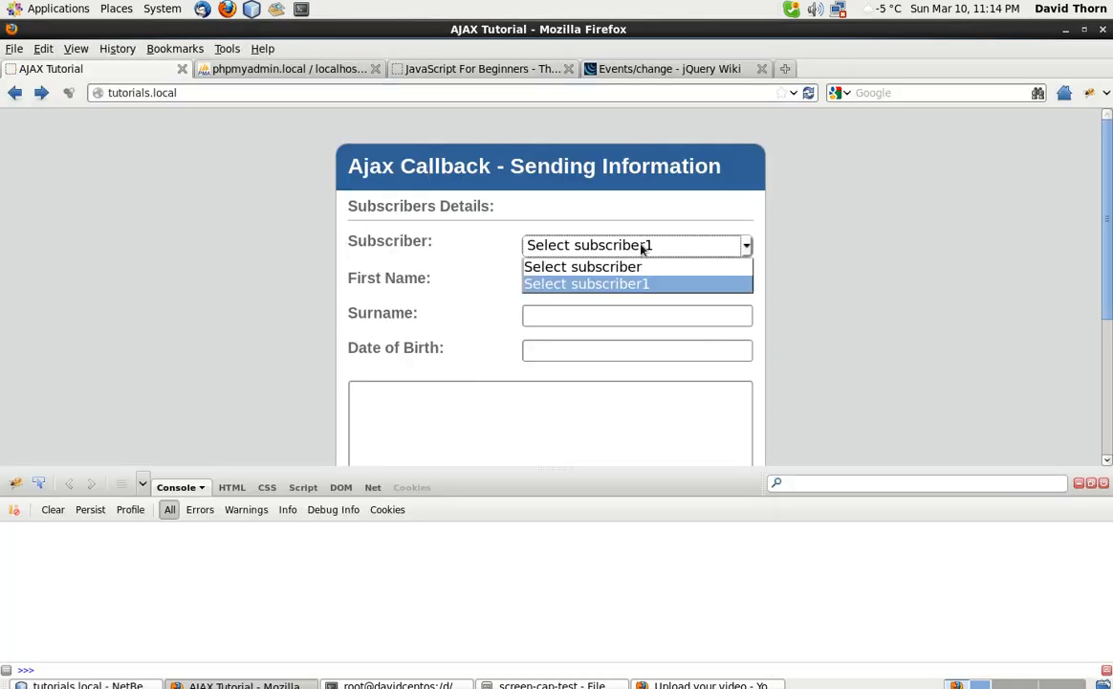
{"action": "left_click", "coordinate": [585, 283]}
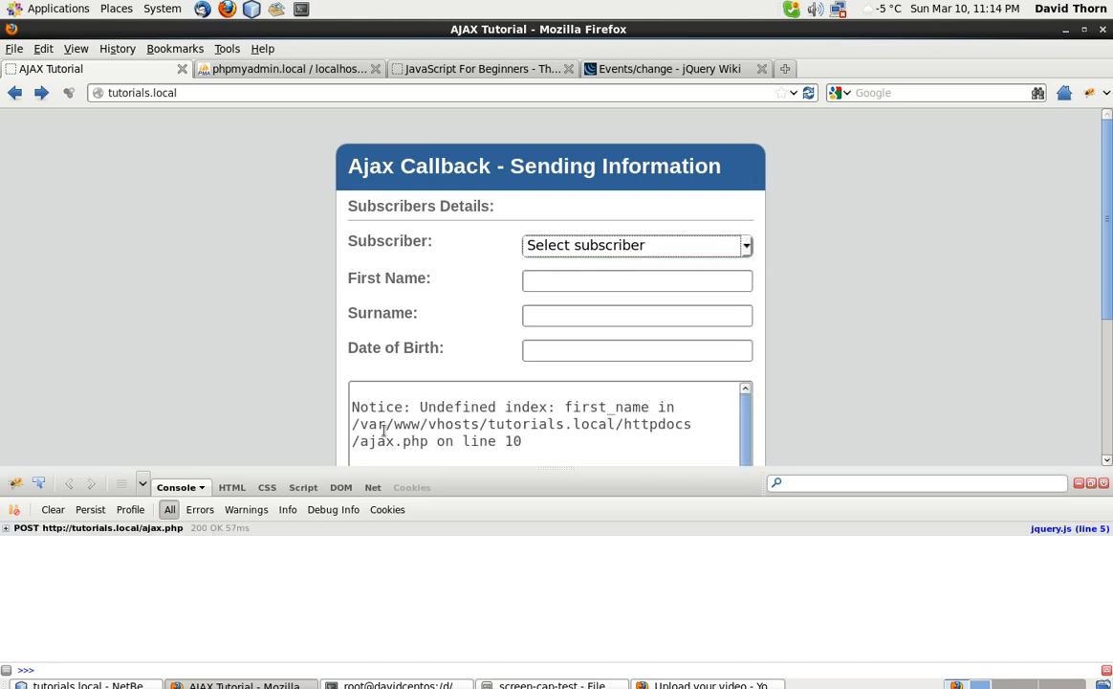
{"action": "scroll", "scroll_direction": "down", "scroll_amount": 3}
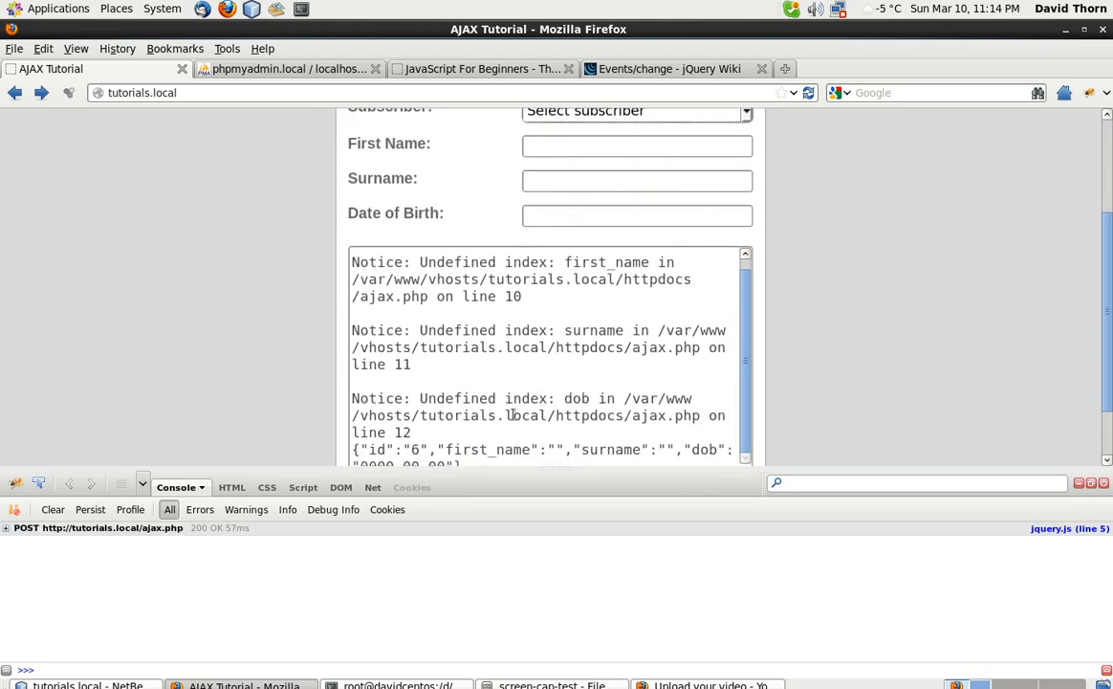
{"action": "scroll", "scroll_direction": "down", "scroll_amount": 3}
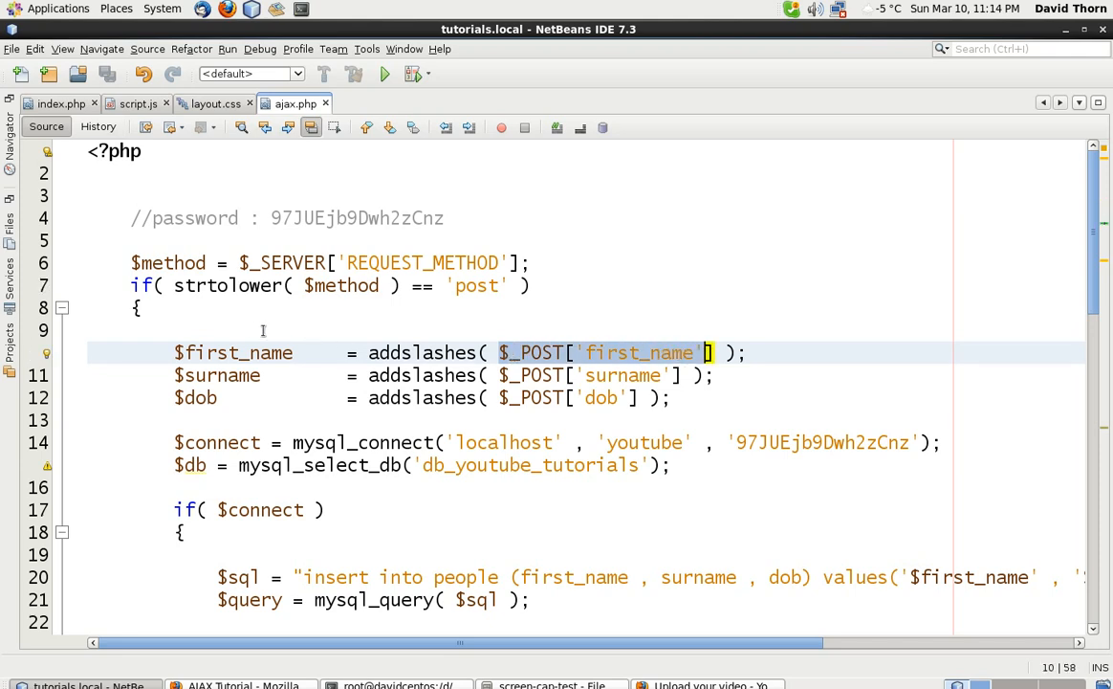
Step: Start an if( isset($_POST['task']) && ... == "get_user_list" ) check in ajax.php, verifying the task value in script.js
{"action": "type", "text": "i"}
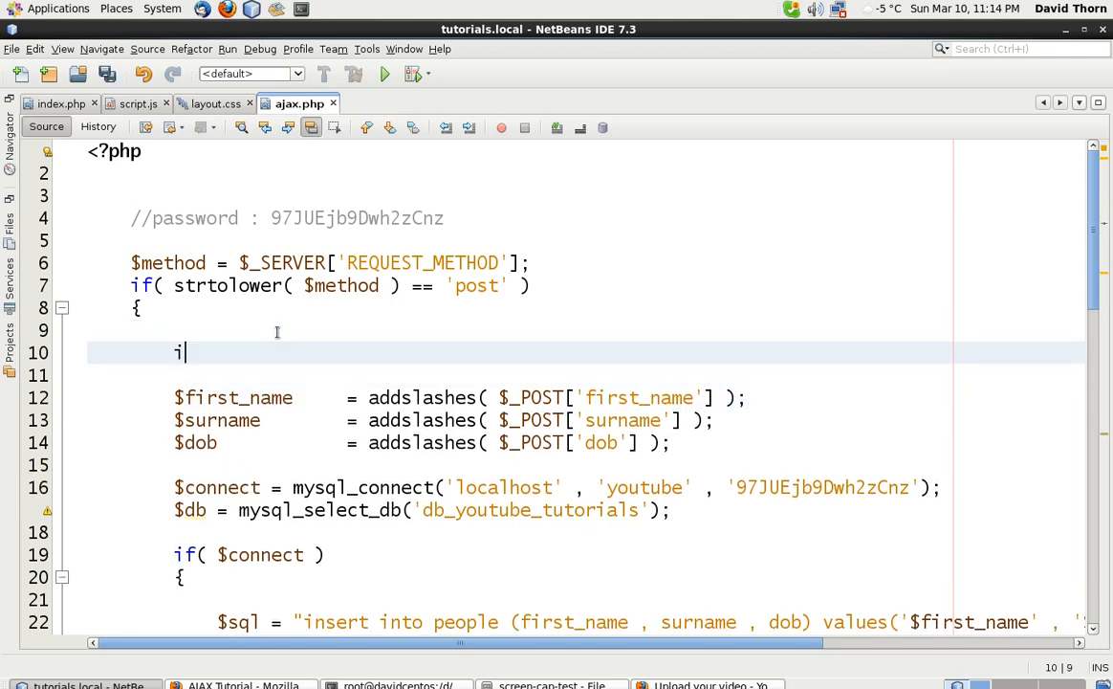
{"action": "type", "text": "f(  )"}
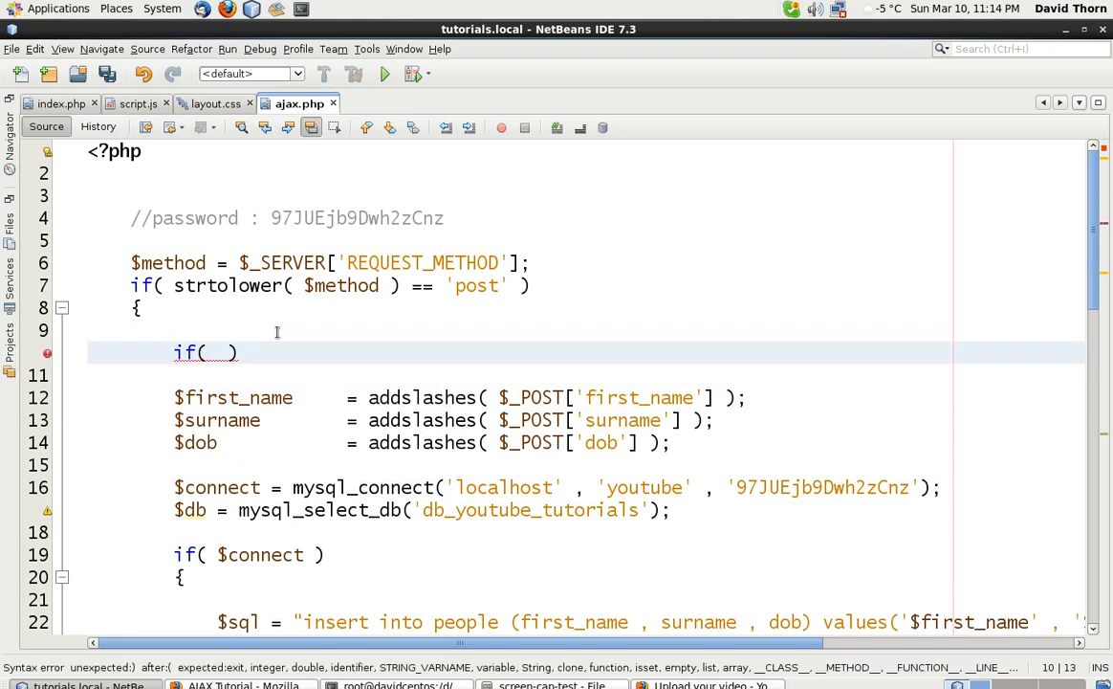
{"action": "type", "text": "isset("}
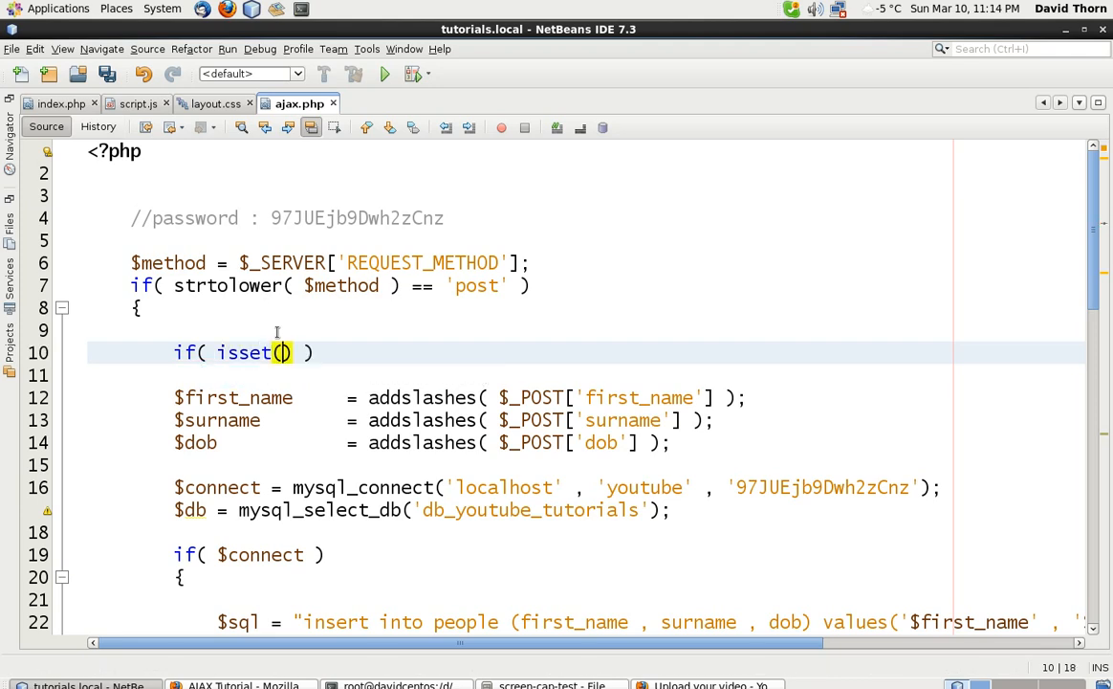
{"action": "type", "text": "$_POST['task"}
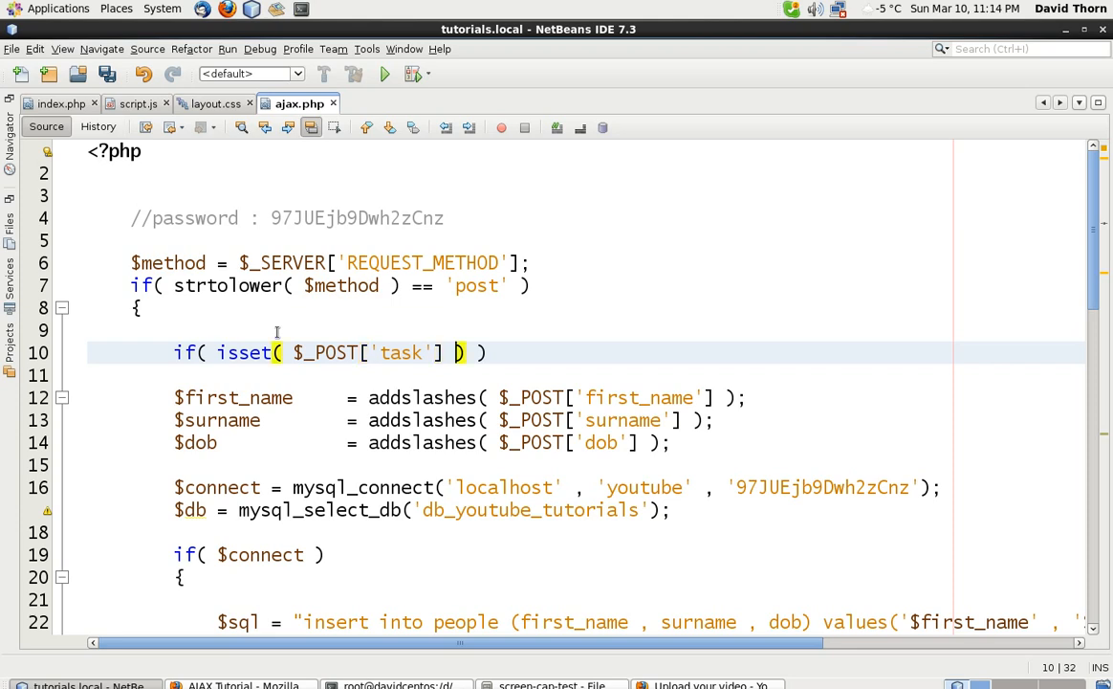
{"action": "type", "text": "&& $_POST['tas"}
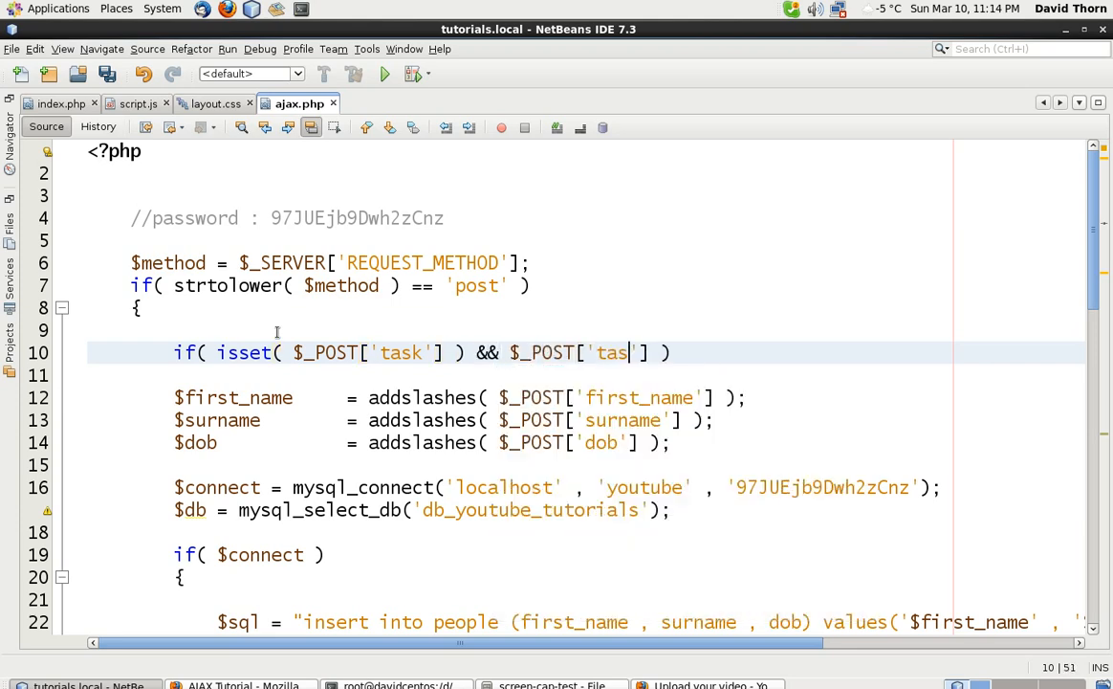
{"action": "left_click", "coordinate": [238, 685]}
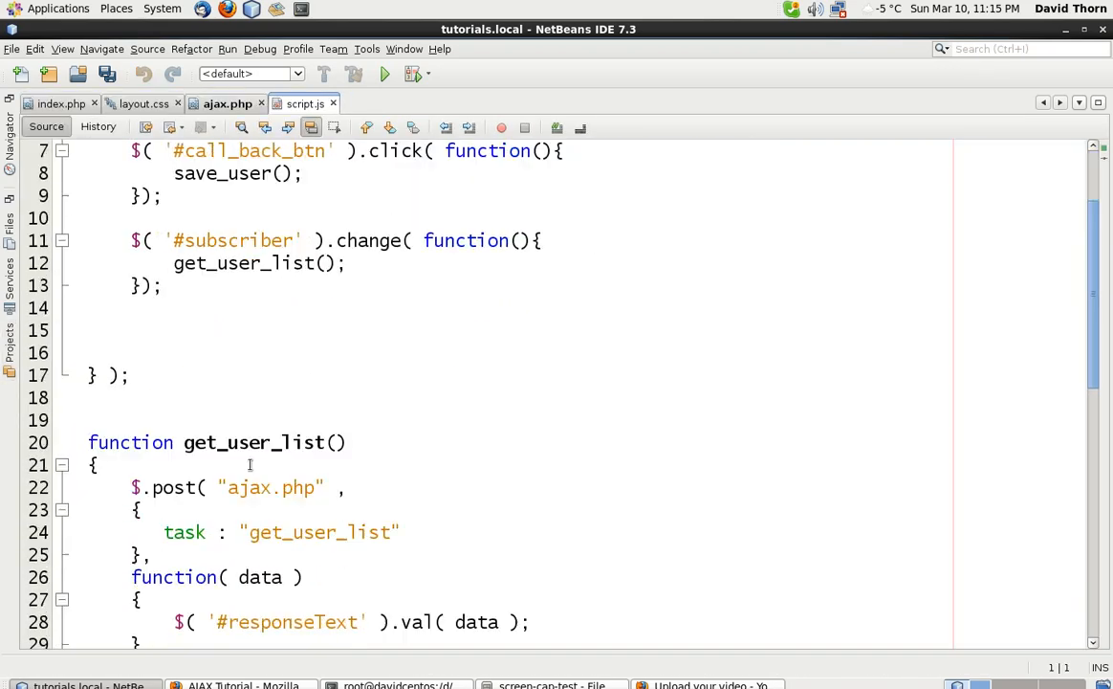
{"action": "double_click", "coordinate": [318, 532]}
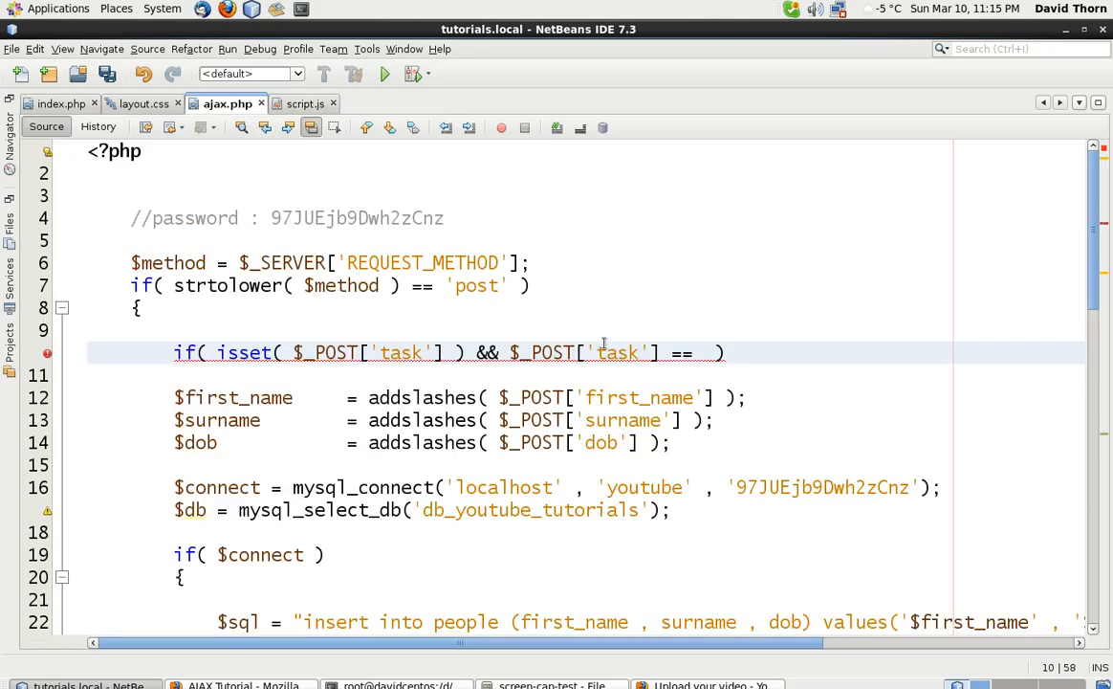
{"action": "type", "text": "\"get_user_list\""}
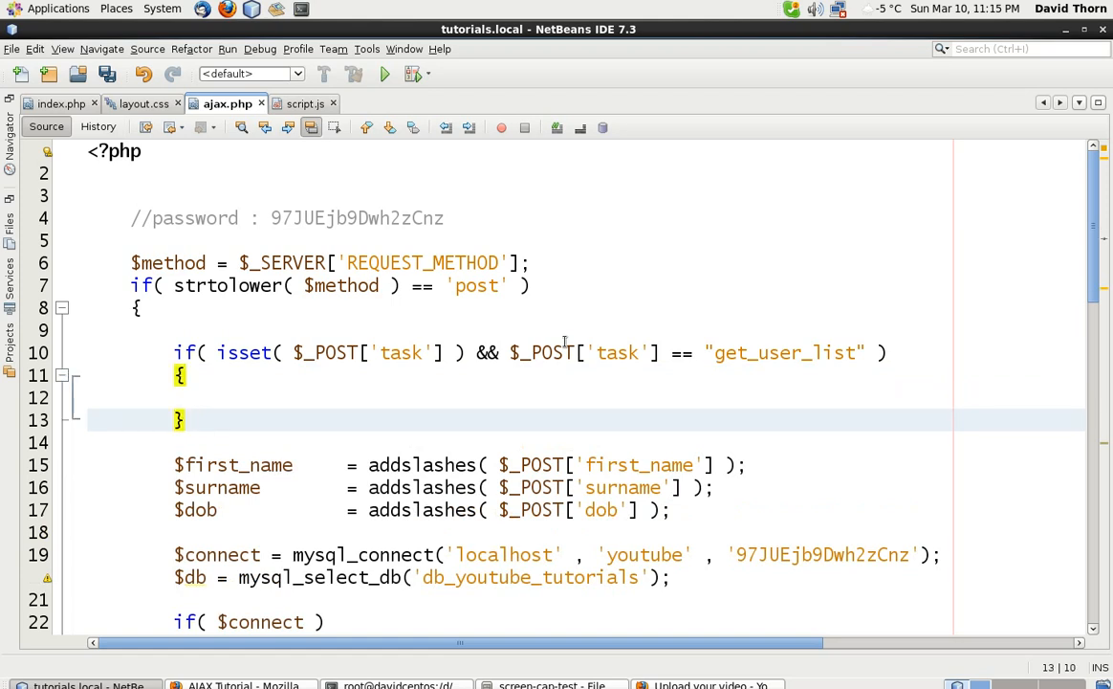
Step: Complete the condition $_POST['task'] == "get_user_list" and begin an else if( ) branch
{"action": "type", "text": "else if"}
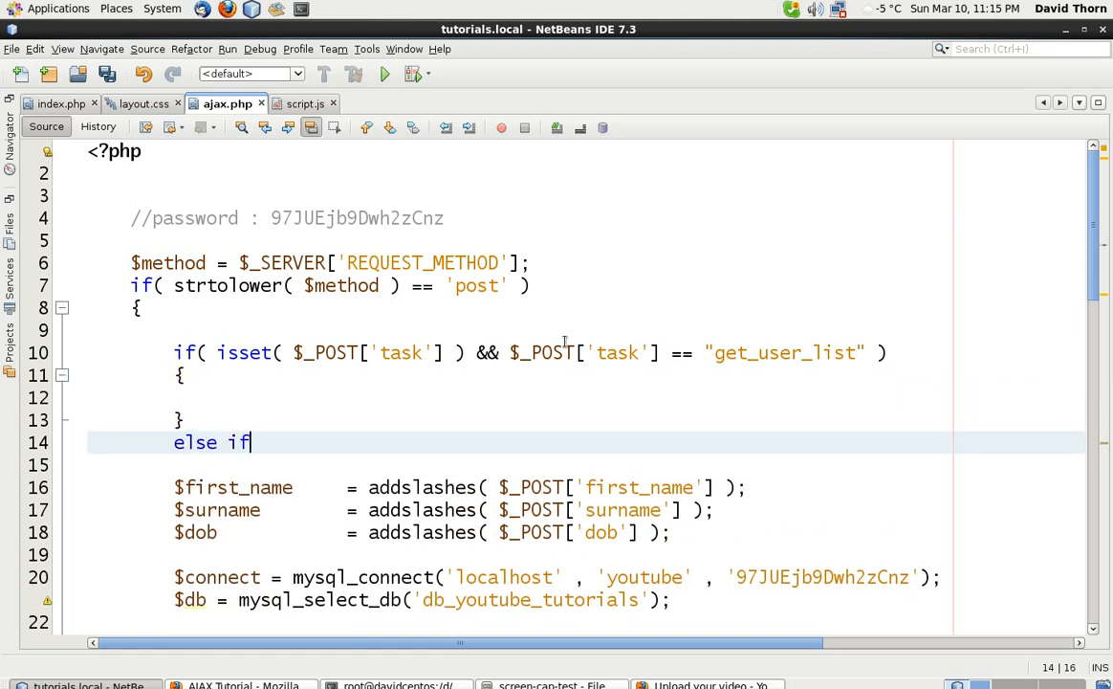
{"action": "type", "text": "( )"}
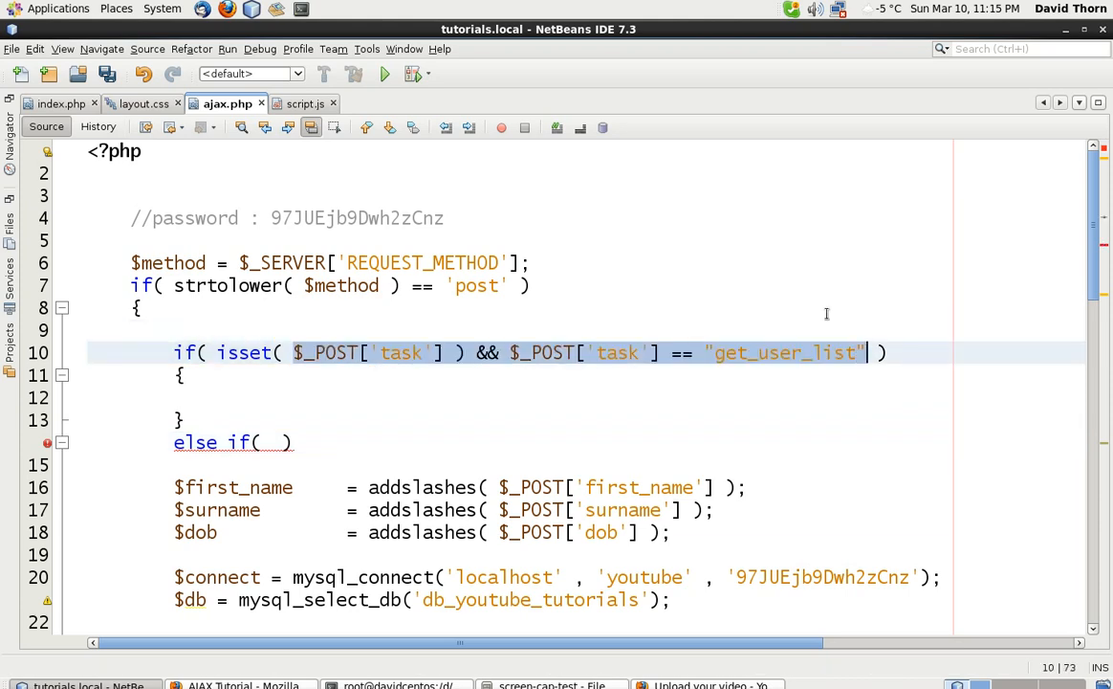
{"action": "type", "text": "$_POST['task'] ) && $_POST['task'] == \"get_user_list\""}
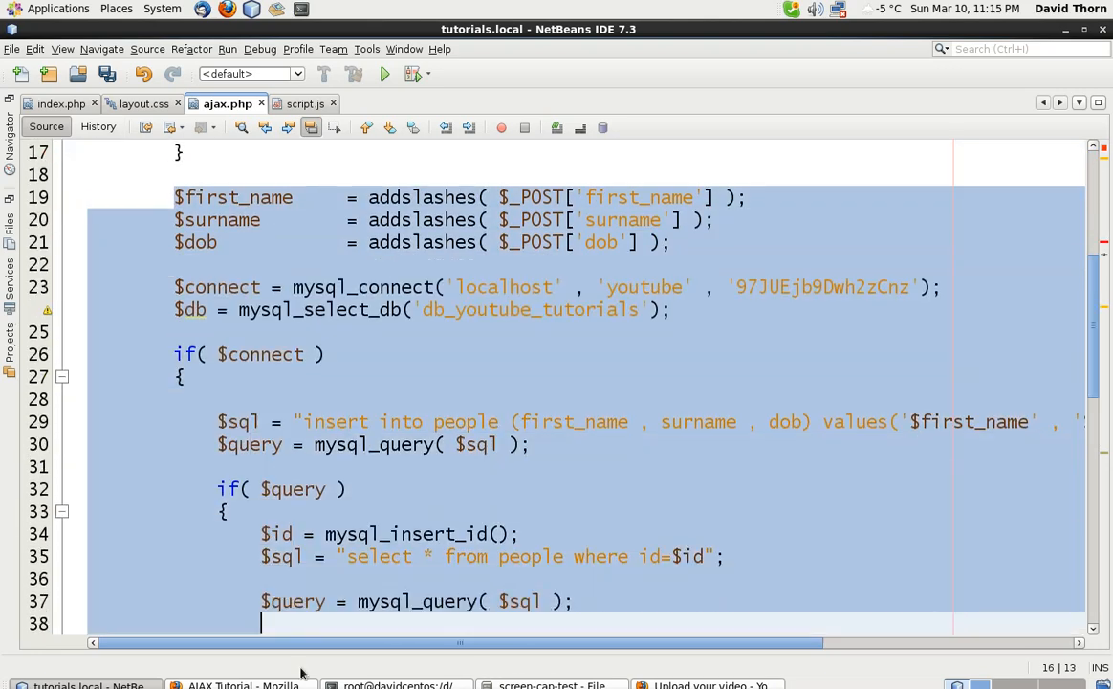
Step: Add an else fallback after the get_user branch that echoes "do nothing"
{"action": "scroll", "scroll_direction": "down", "scroll_amount": 3}
{"action": "type", "text": "else if( $_POST['task'] && $_POST['task'] == \"get_user\" )"}
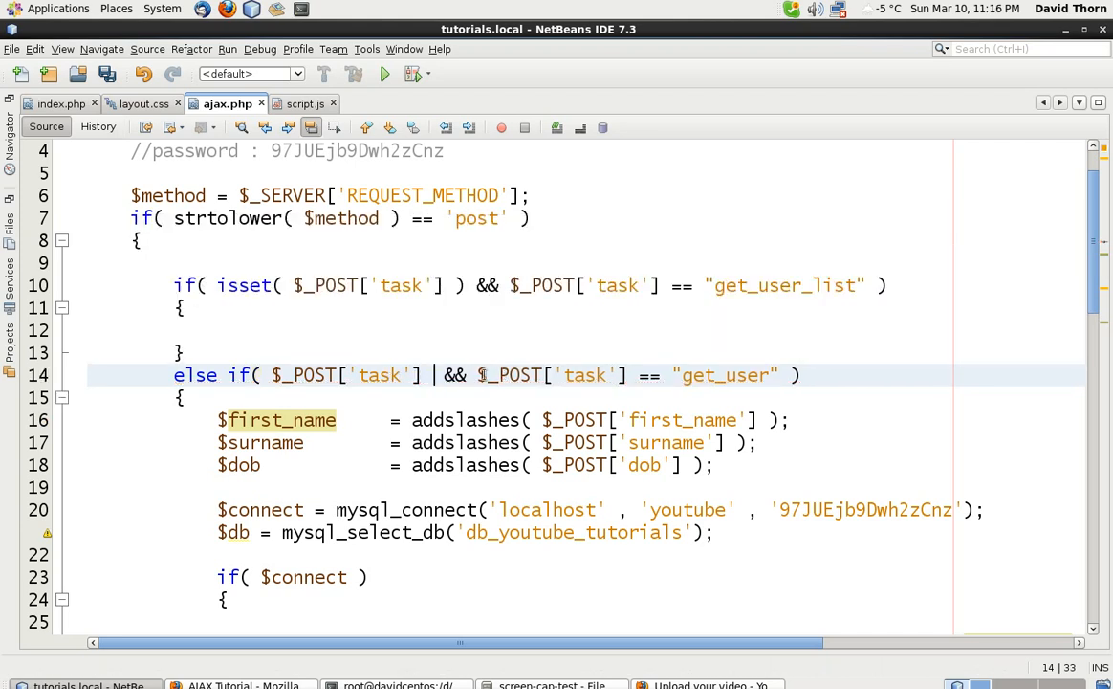
{"action": "mouse_move", "coordinate": [713, 306]}
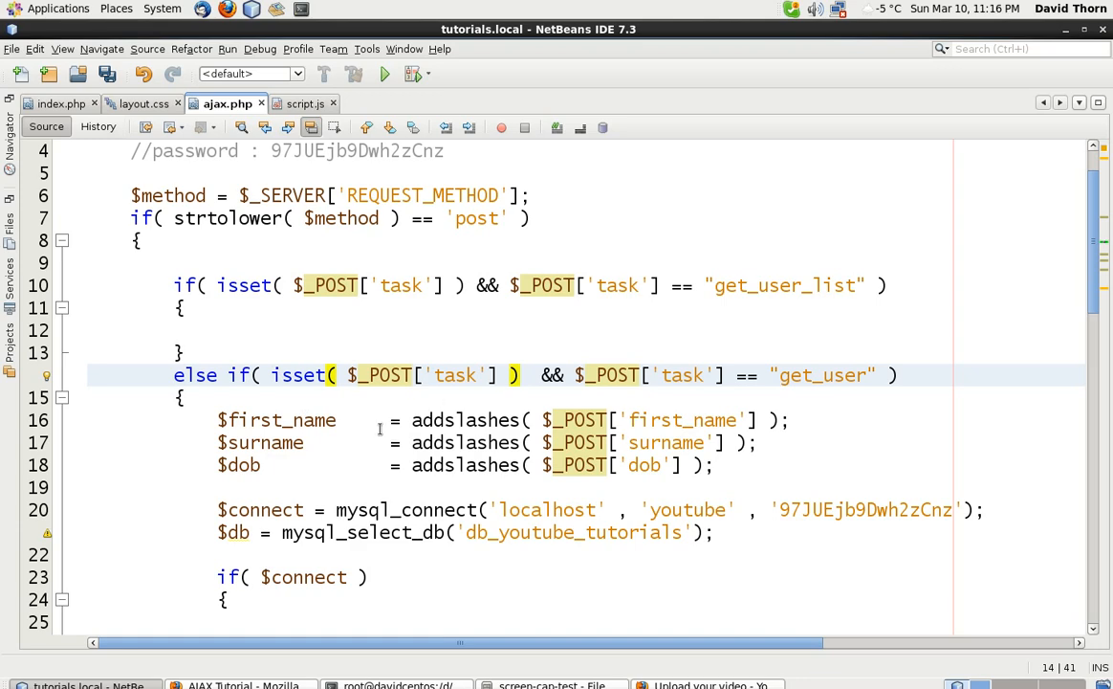
{"action": "scroll", "scroll_direction": "down", "scroll_amount": 3}
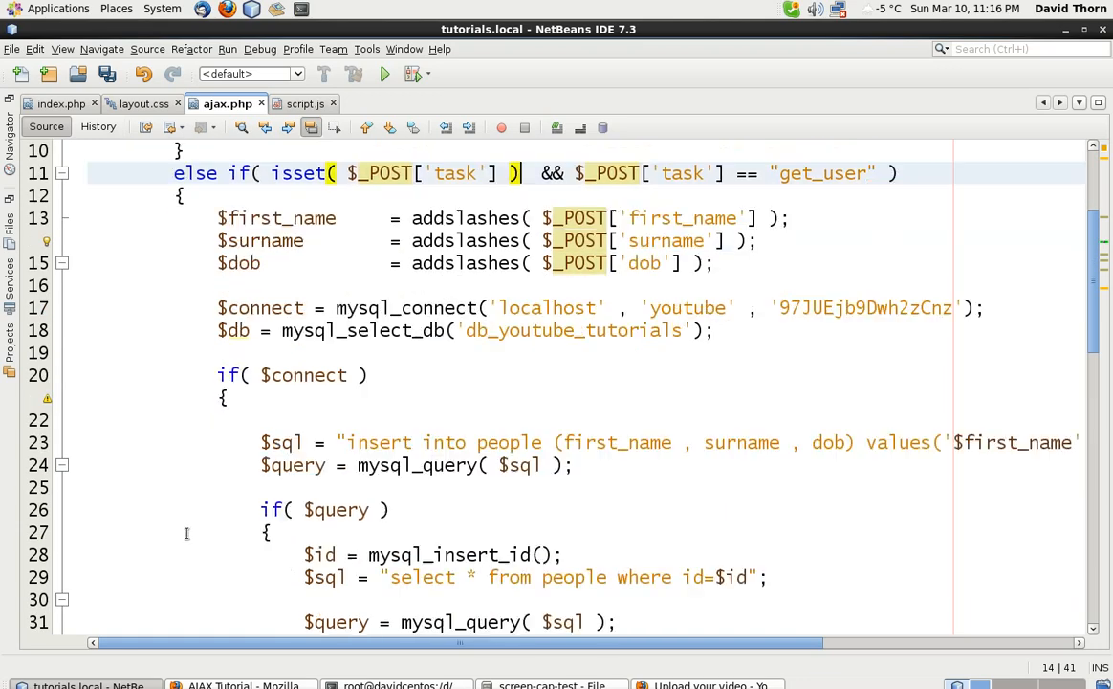
{"action": "scroll", "scroll_direction": "down", "scroll_amount": 3}
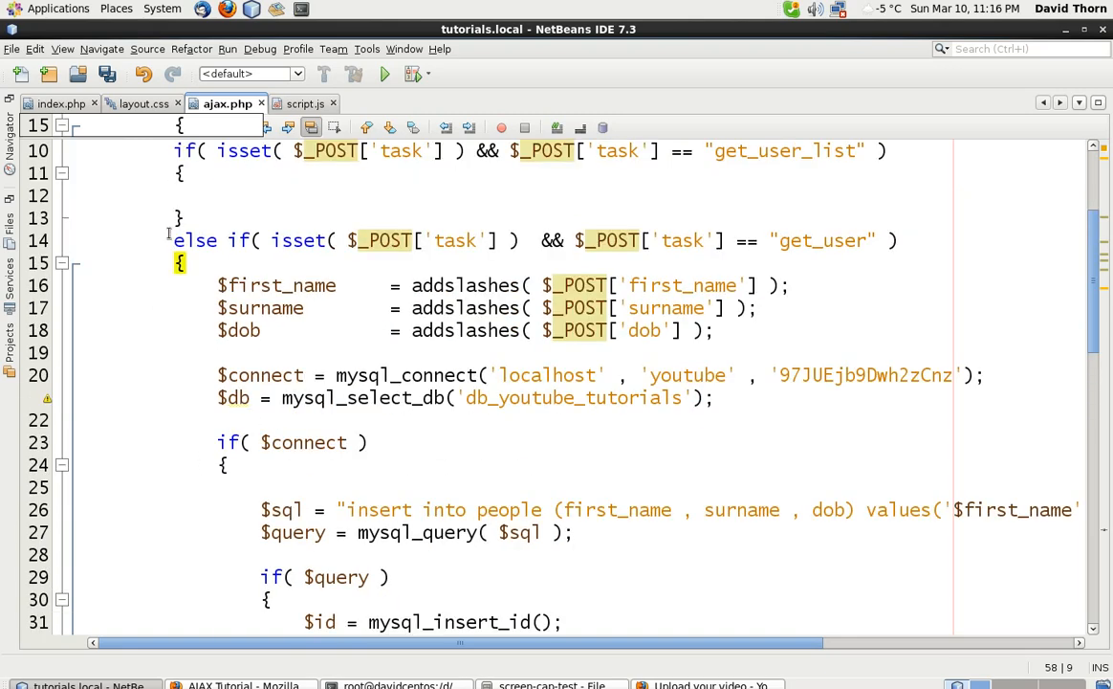
{"action": "scroll", "scroll_direction": "down", "scroll_amount": 3}
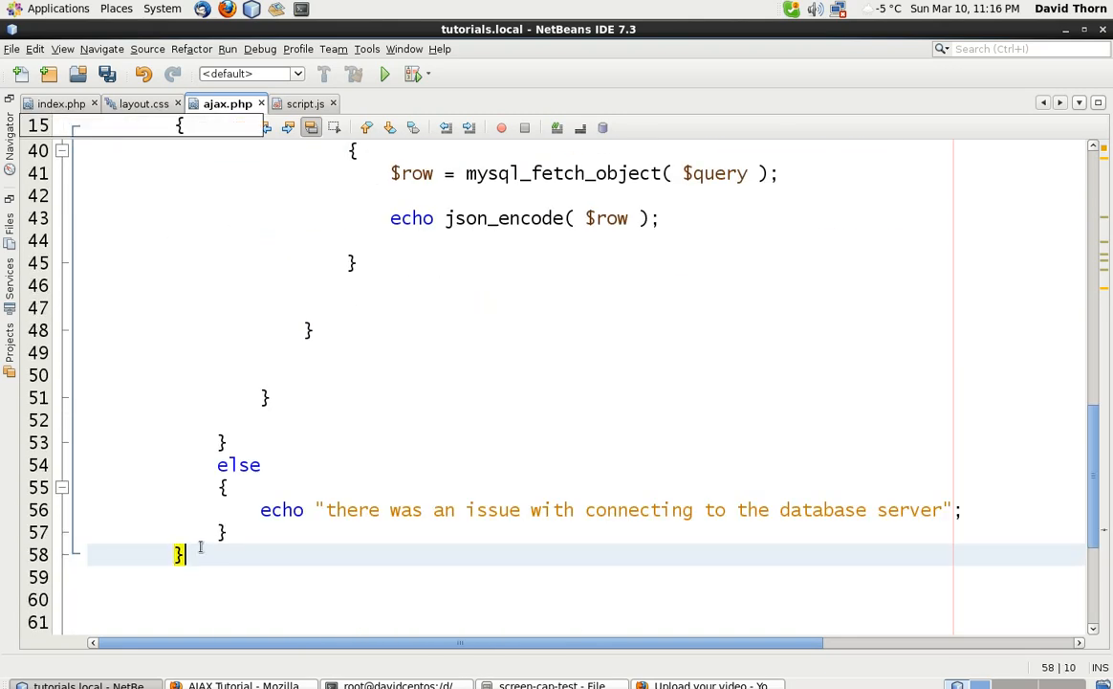
{"action": "type", "text": "else"}
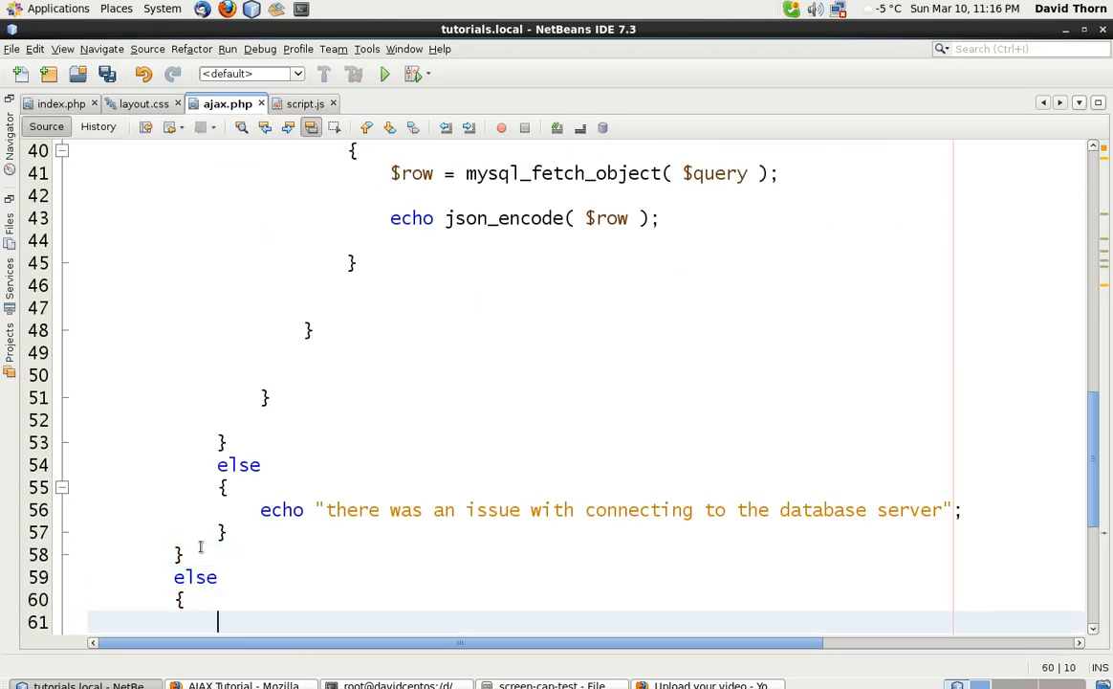
{"action": "type", "text": "echo \"d\""}
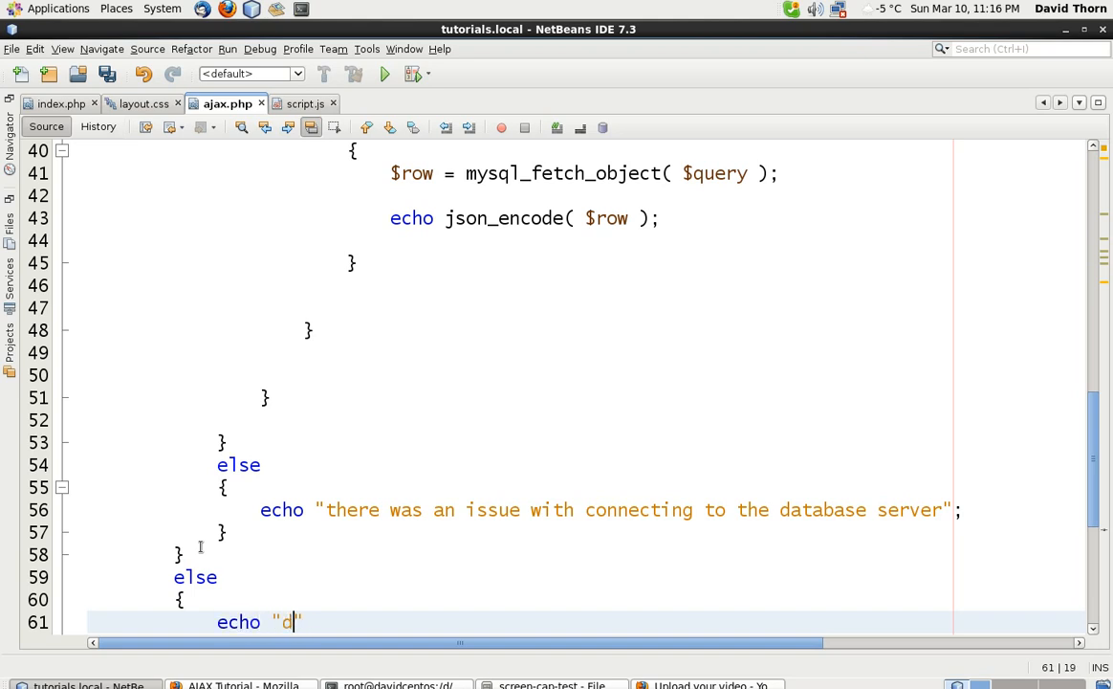
{"action": "type", "text": "o nothing"}
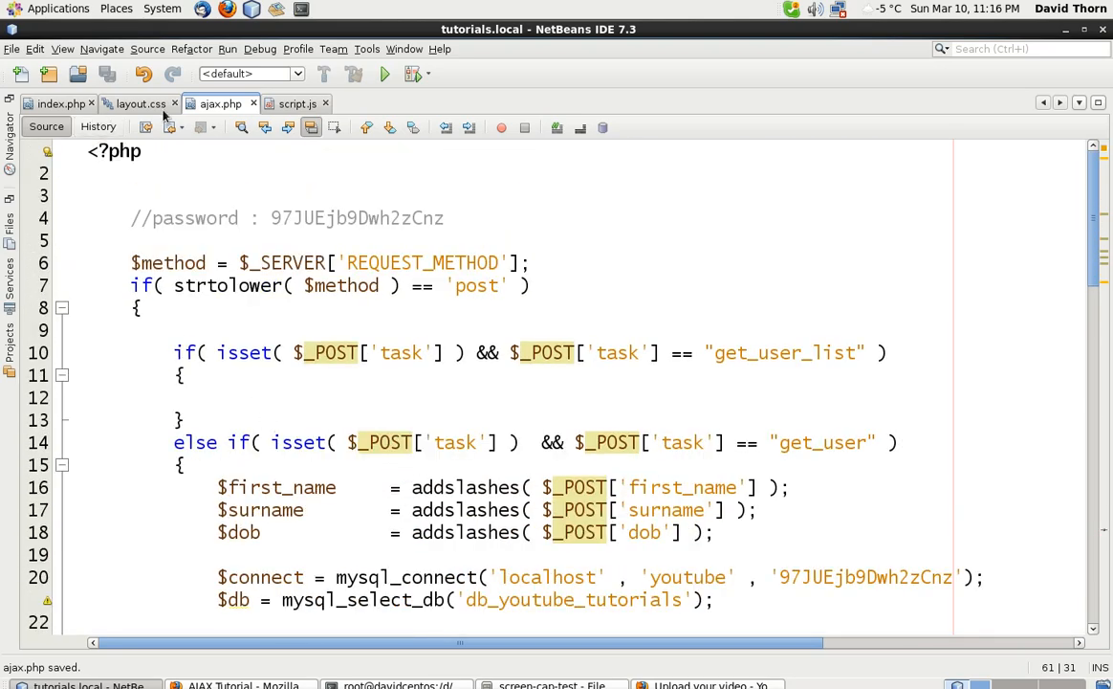
Step: Check the task values in script.js, then change ajax.php's second branch to "save_user"
{"action": "left_click", "coordinate": [297, 104]}
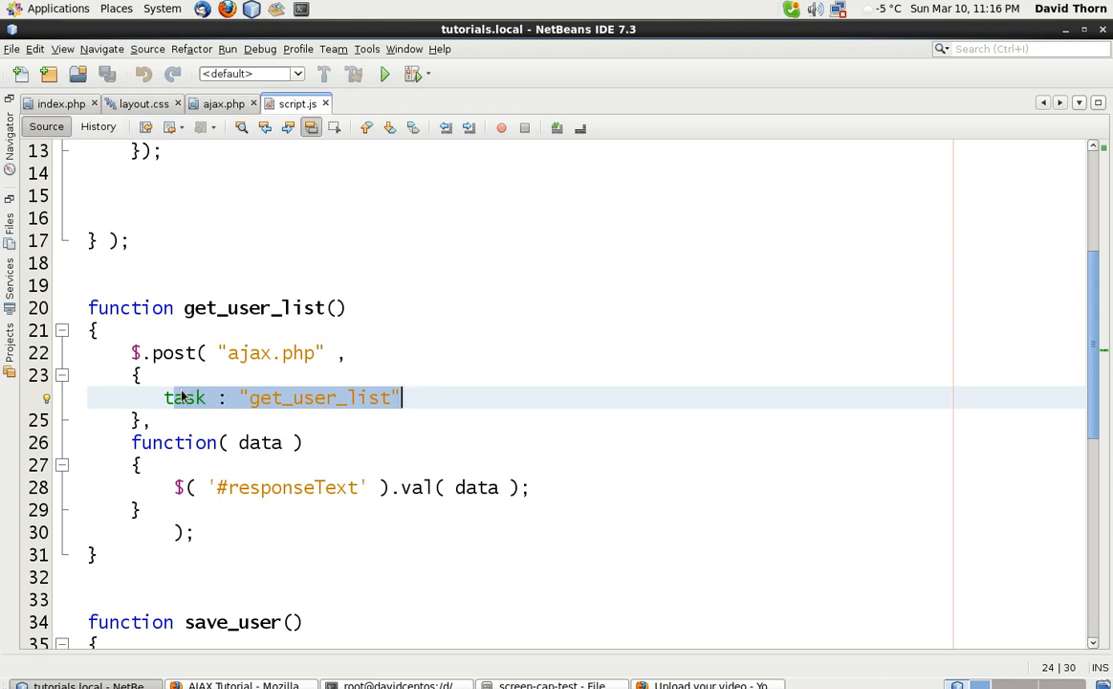
{"action": "scroll", "scroll_direction": "down", "scroll_amount": 3}
{"action": "type", "text": "get_user_list();"}
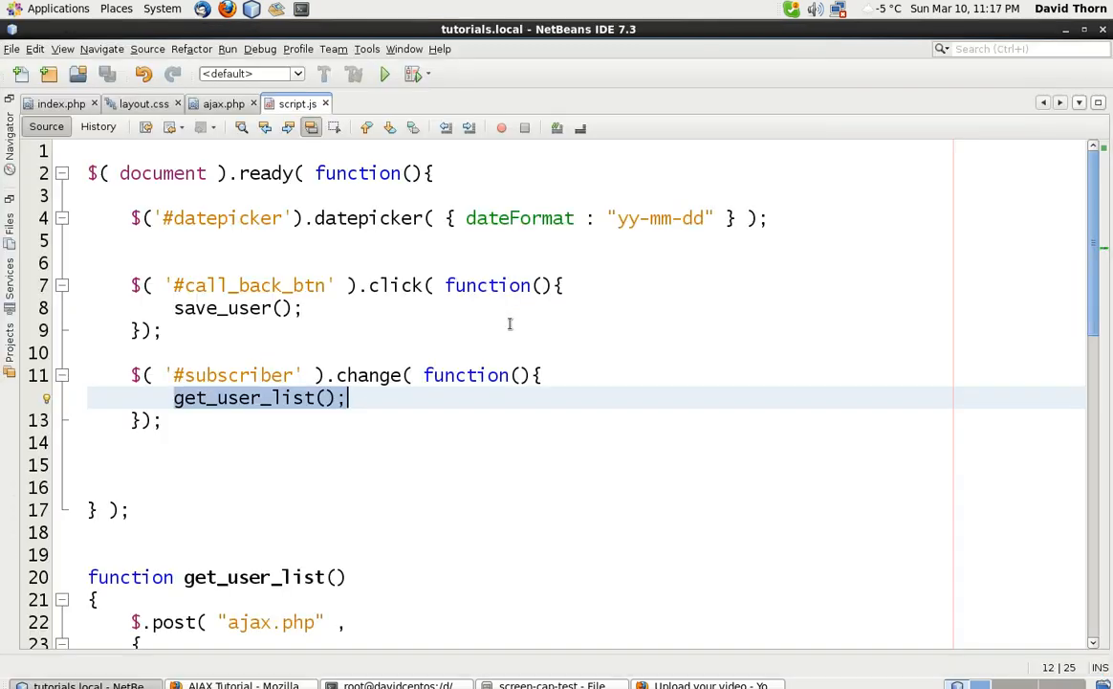
{"action": "scroll", "scroll_direction": "down", "scroll_amount": 3}
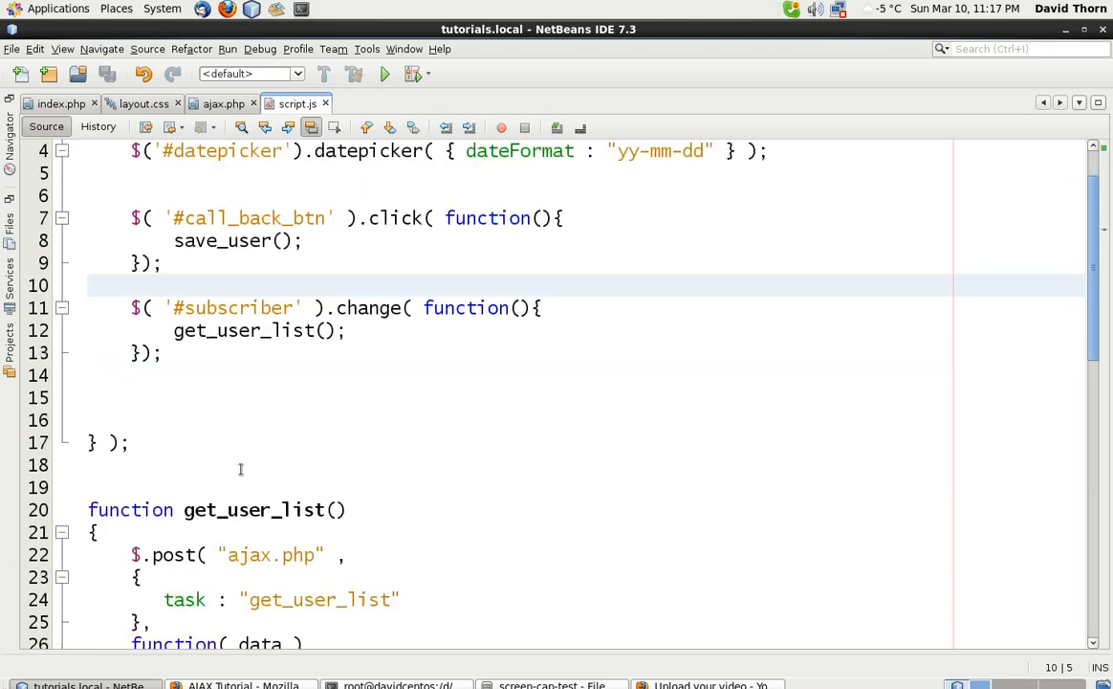
{"action": "scroll", "scroll_direction": "down", "scroll_amount": 3}
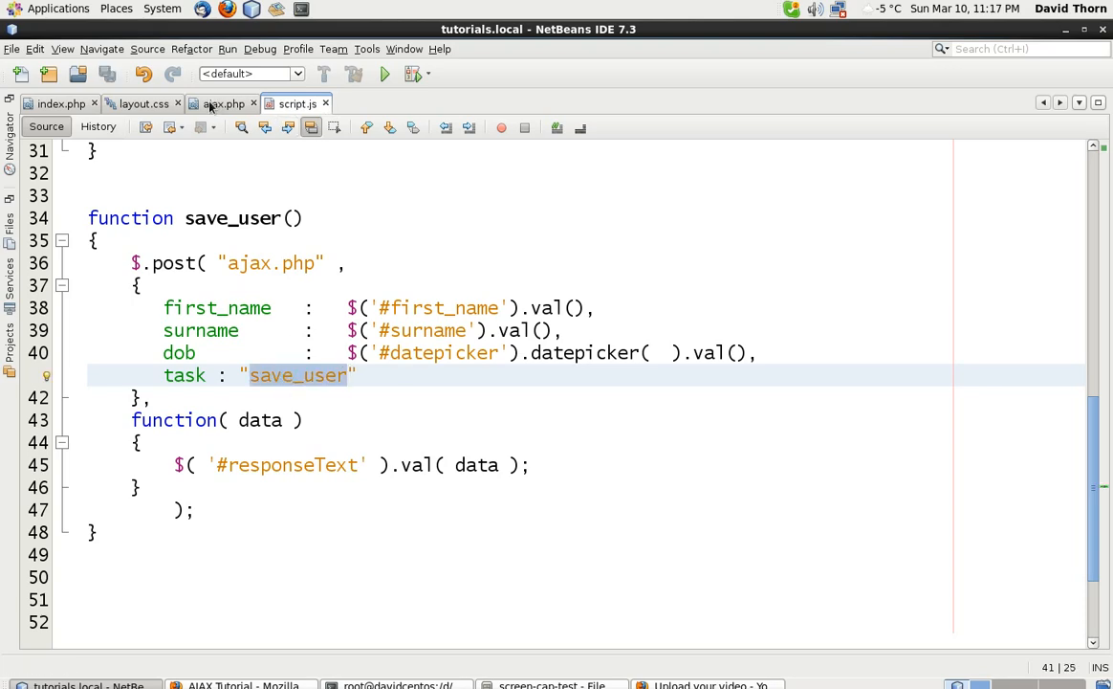
{"action": "left_click", "coordinate": [224, 103]}
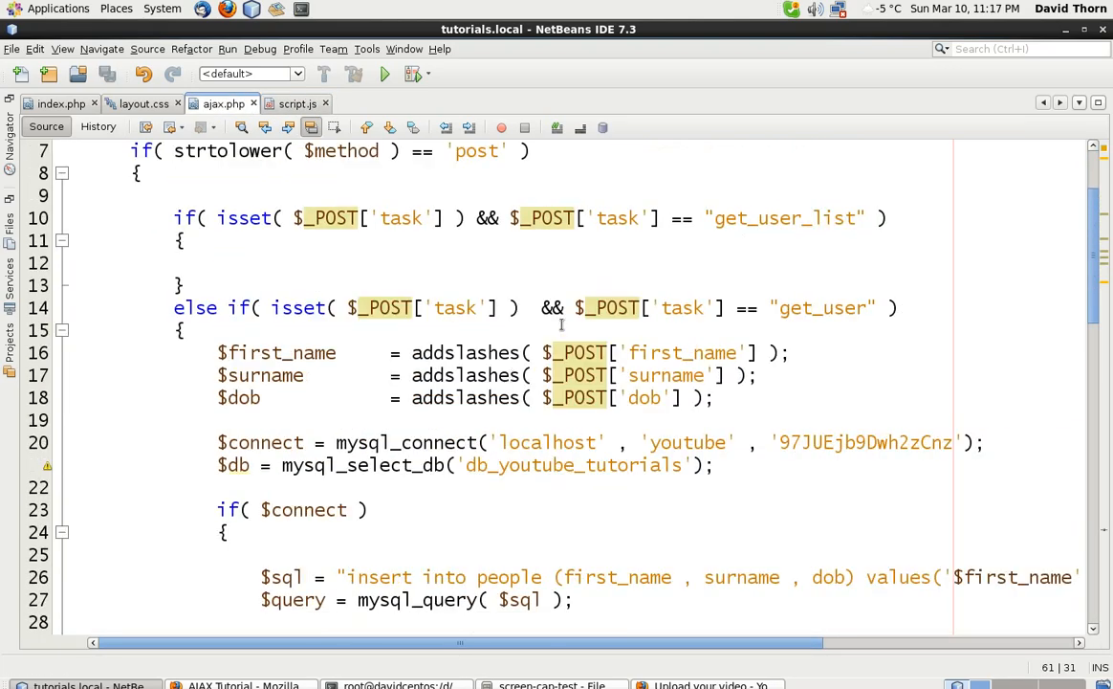
{"action": "type", "text": "save_user"}
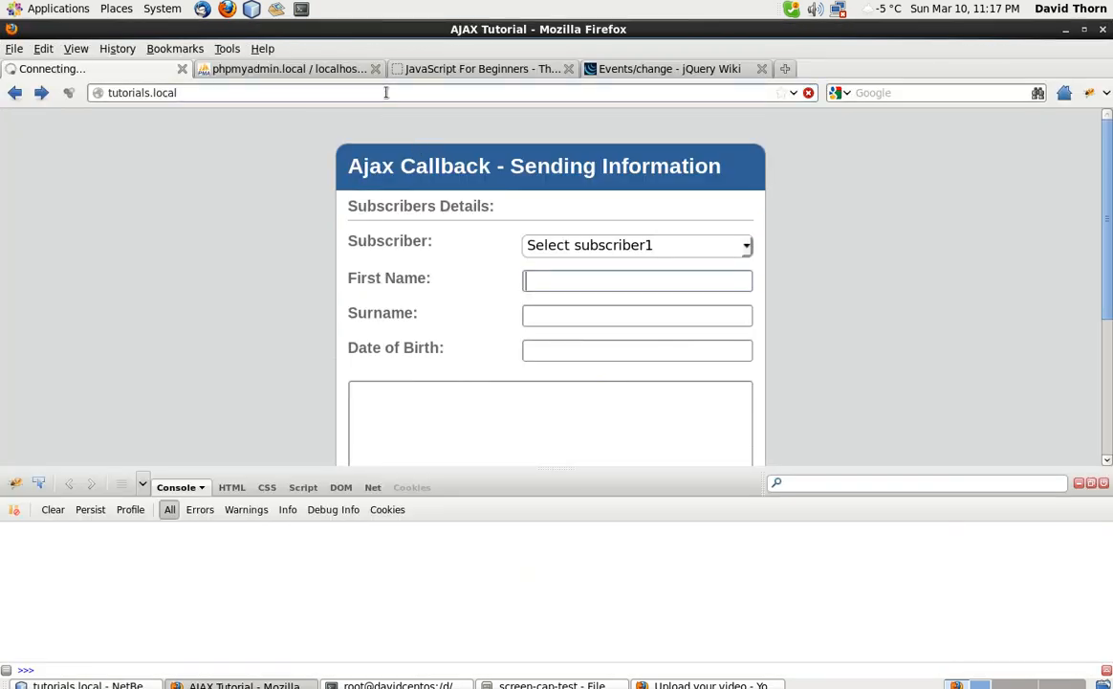
Step: Enter surname Stevenson, pick 19 March 2013, save and inspect the returned JSON record
{"action": "left_click", "coordinate": [637, 280]}
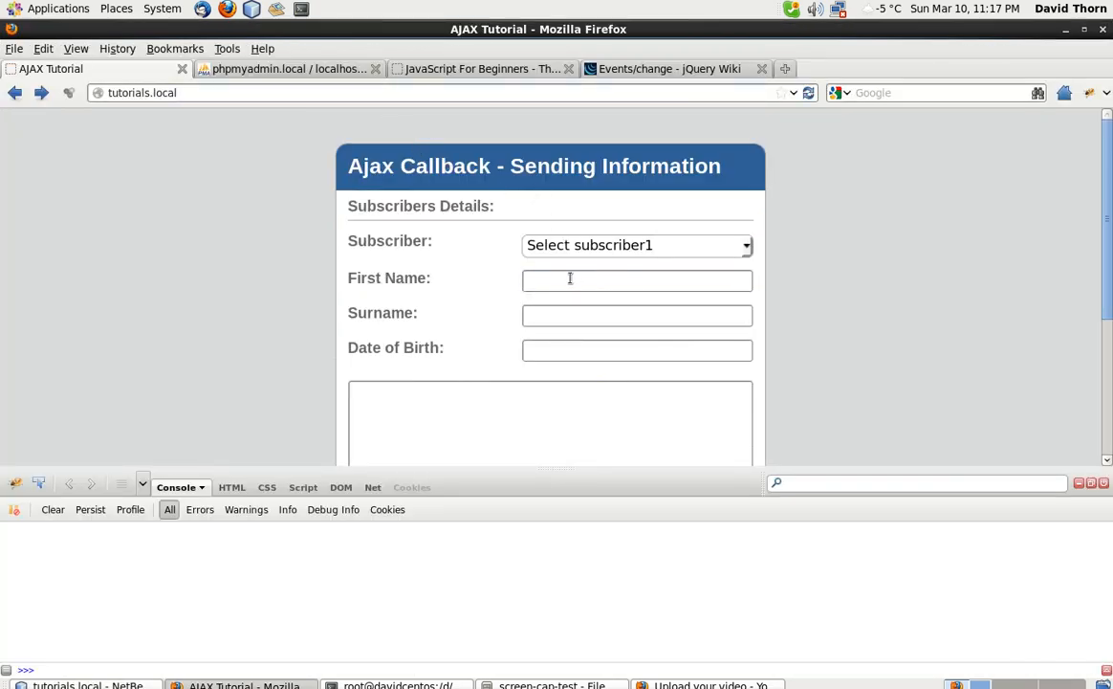
{"action": "left_click", "coordinate": [637, 280]}
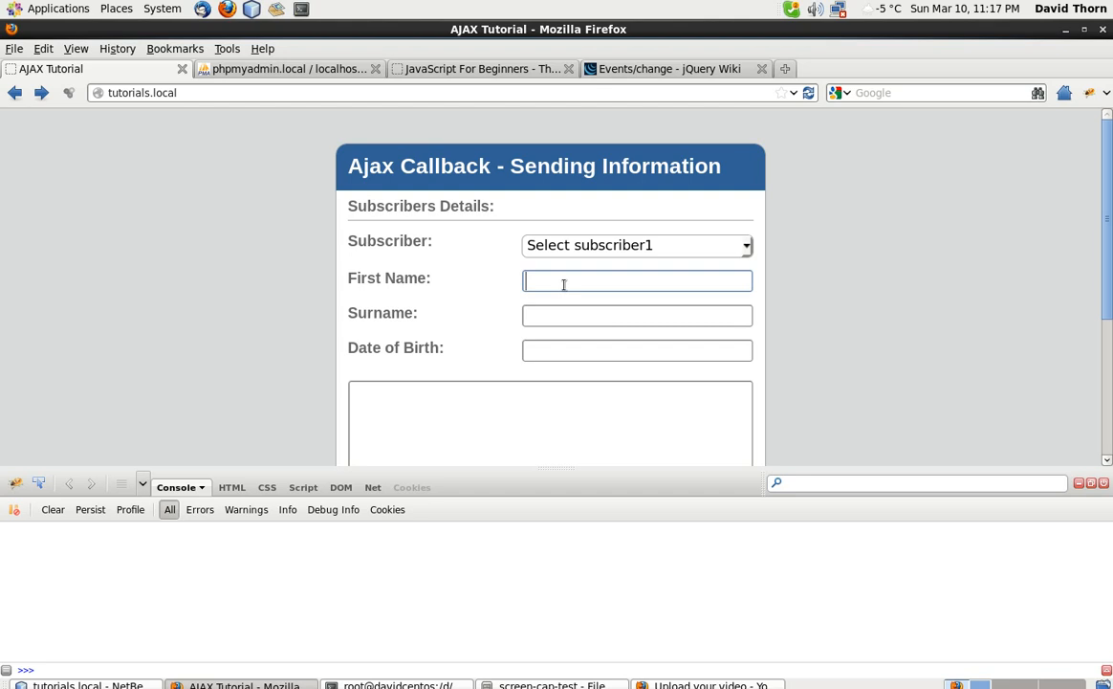
{"action": "type", "text": "S"}
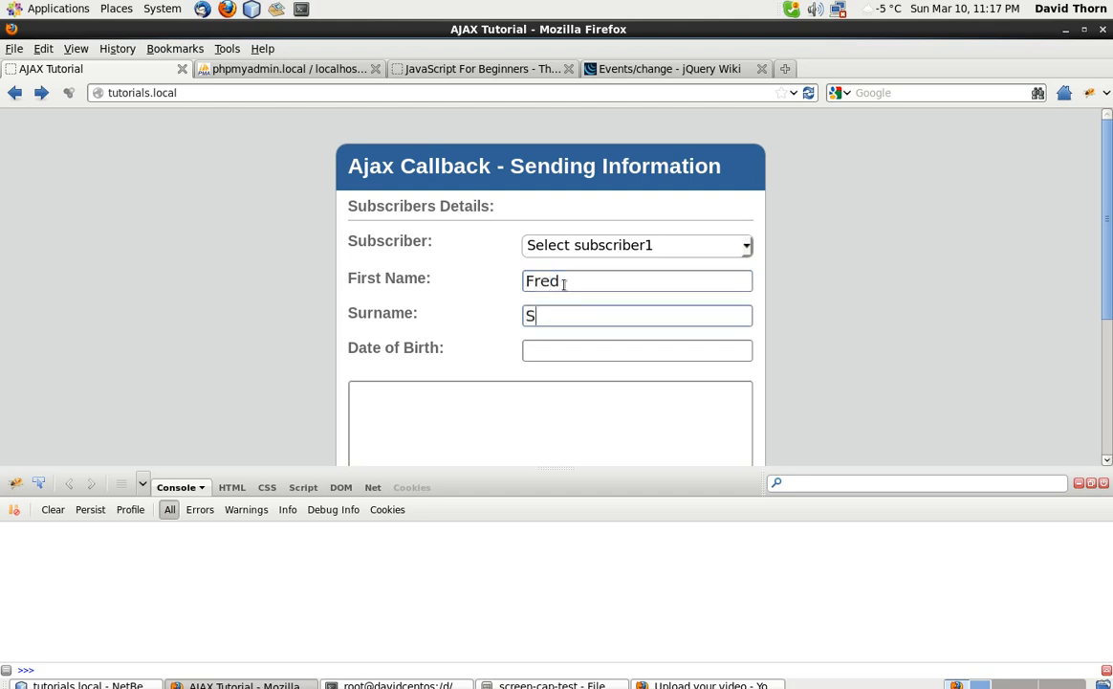
{"action": "type", "text": "tevenson"}
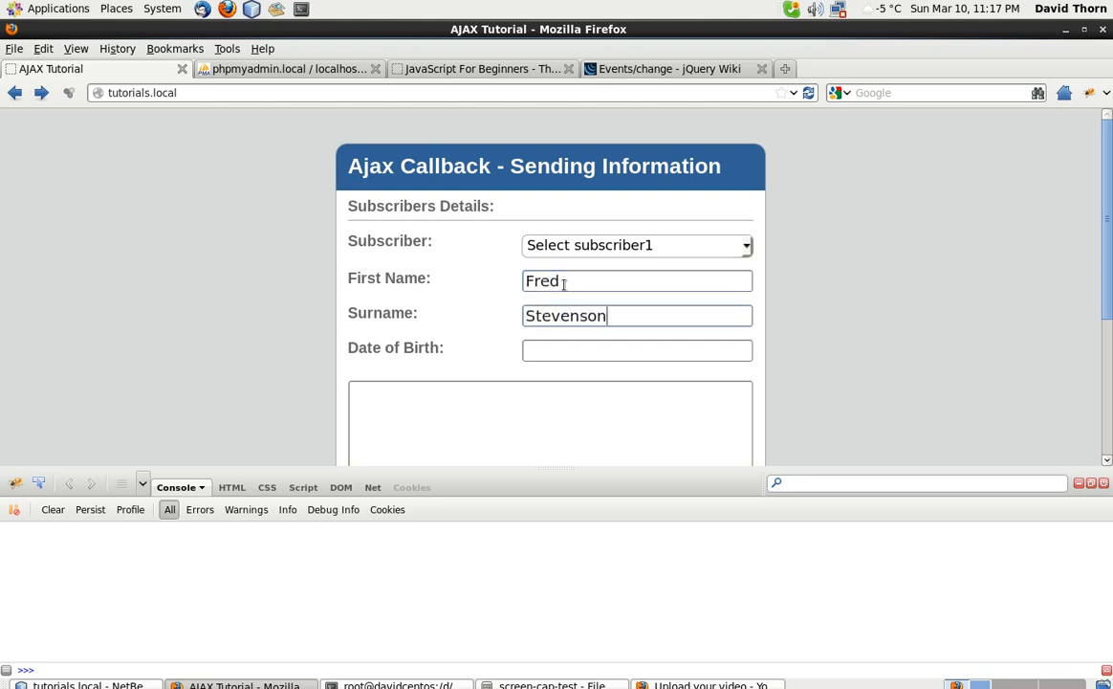
{"action": "left_click", "coordinate": [637, 350]}
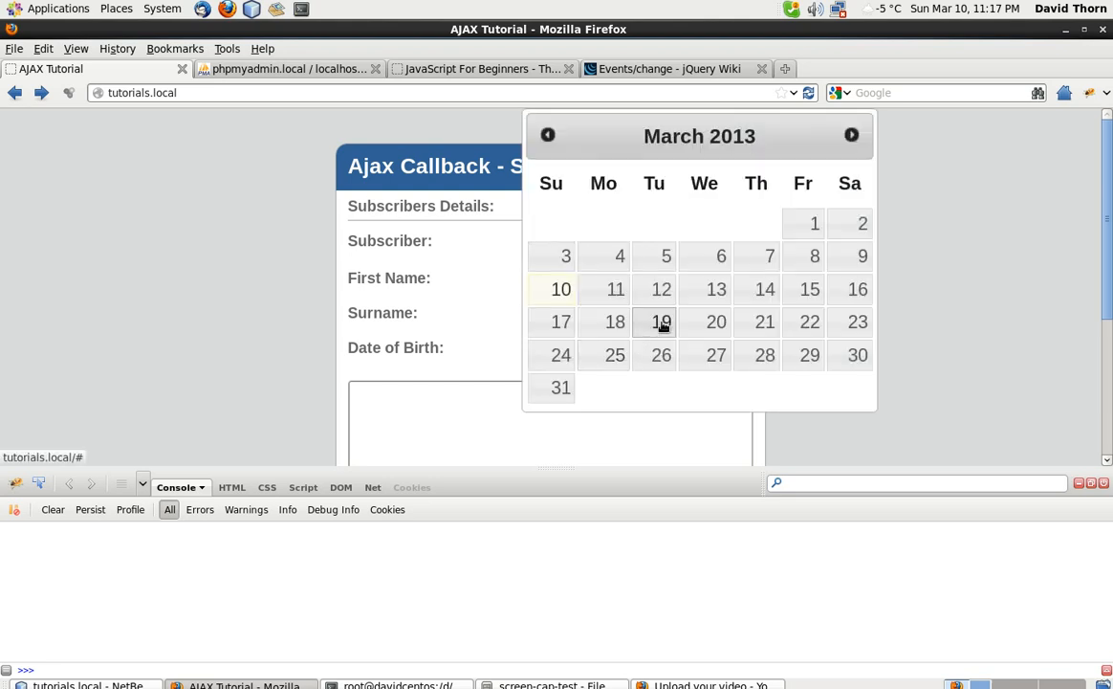
{"action": "left_click", "coordinate": [662, 321]}
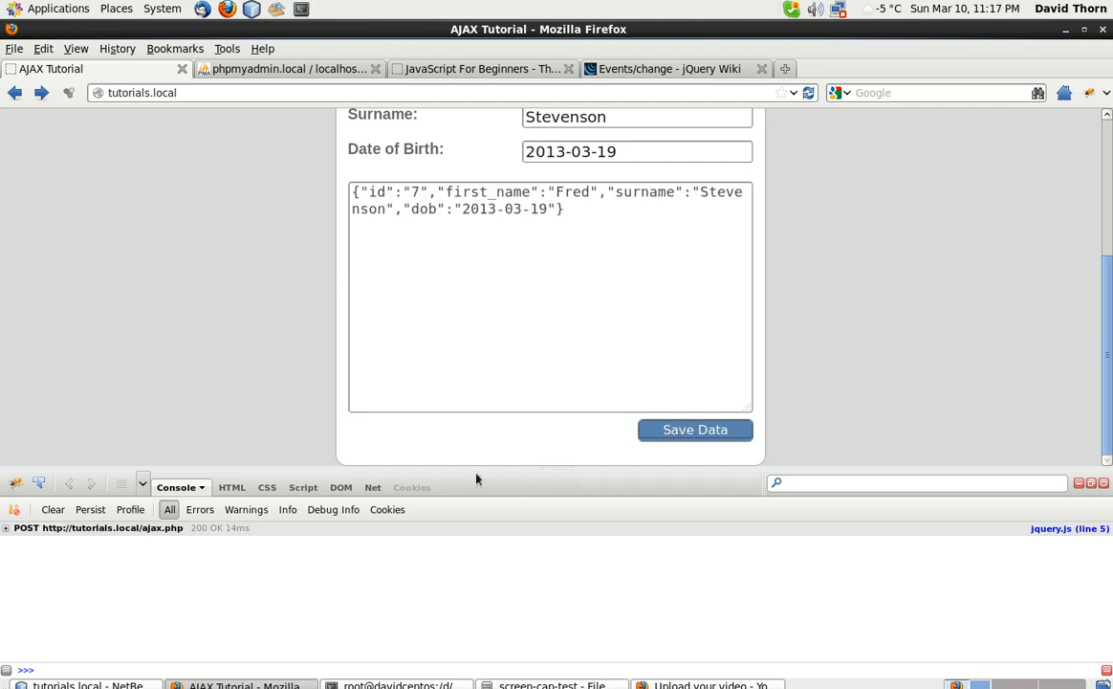
{"action": "left_click", "coordinate": [97, 528]}
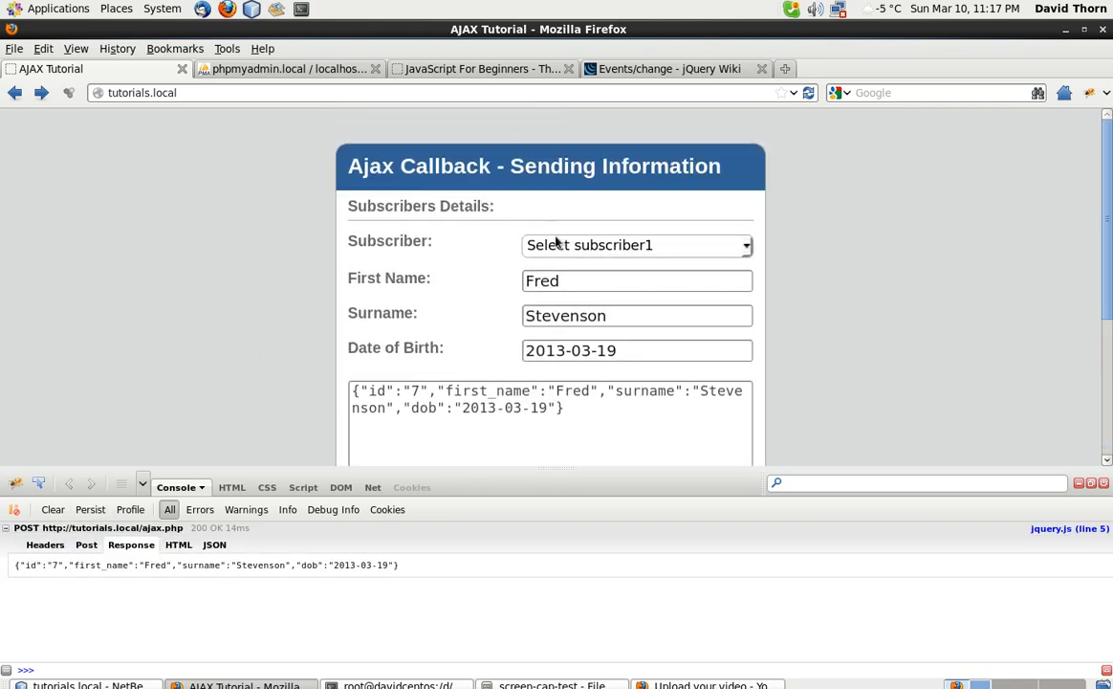
Step: Change the subscriber to fire the list request, then return to the NetBeans editor
{"action": "left_click", "coordinate": [636, 245]}
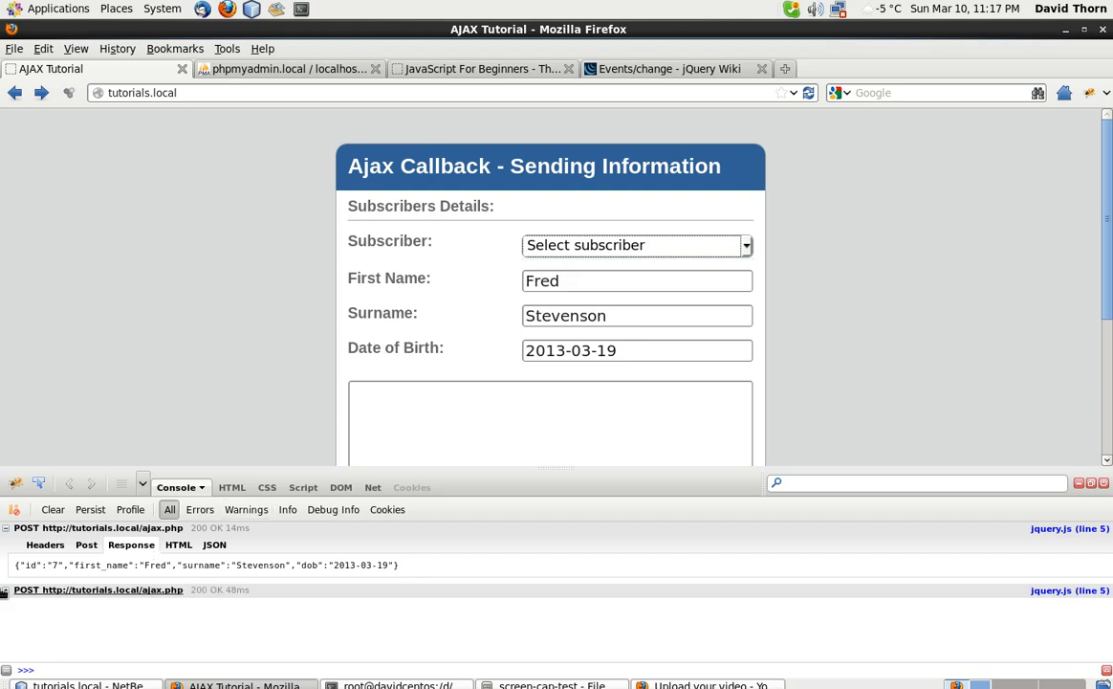
{"action": "left_click", "coordinate": [86, 604]}
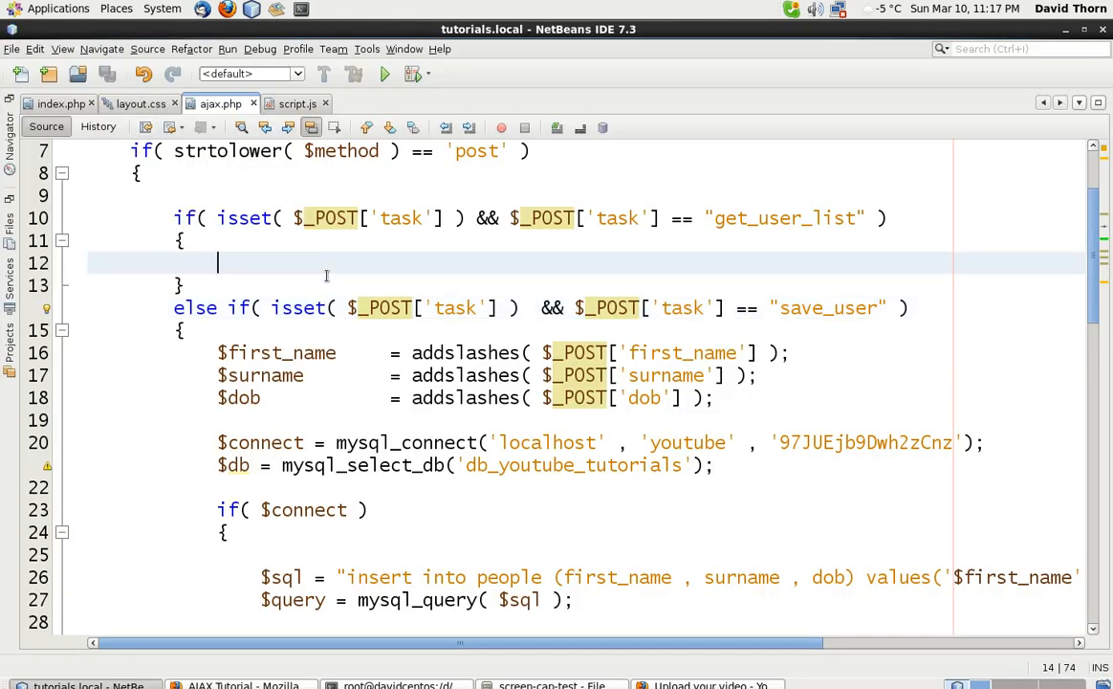
Step: Make the get_user_list branch echo "get user list is fine";
{"action": "type", "text": "echo \"\""}
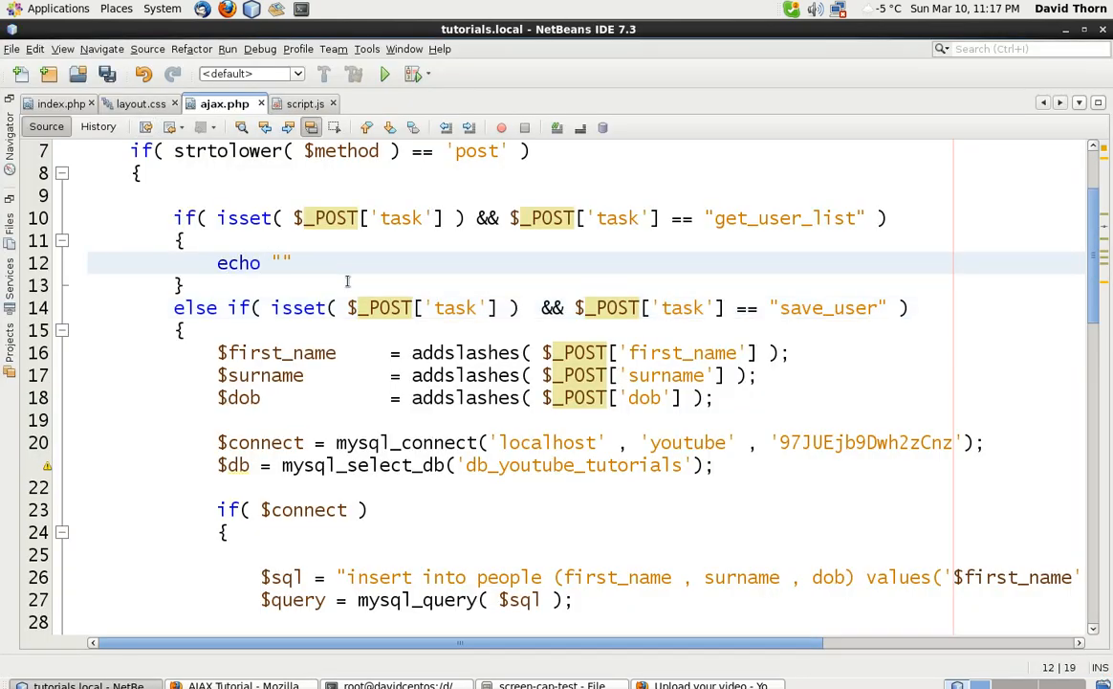
{"action": "type", "text": "get user list is"}
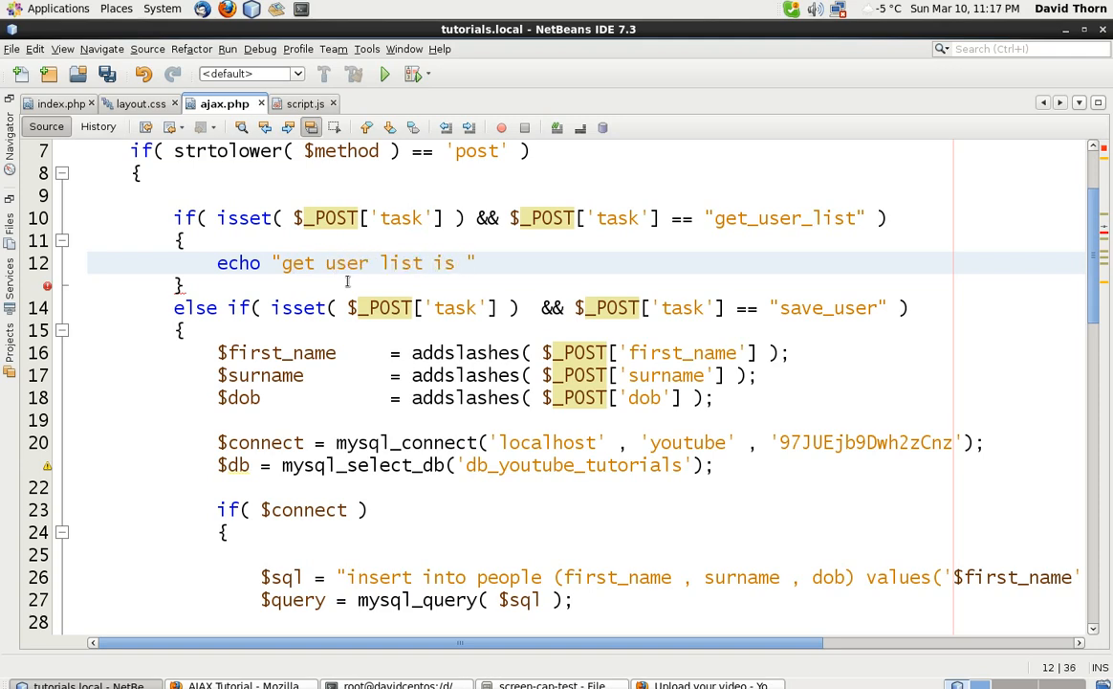
{"action": "type", "text": "fine\";"}
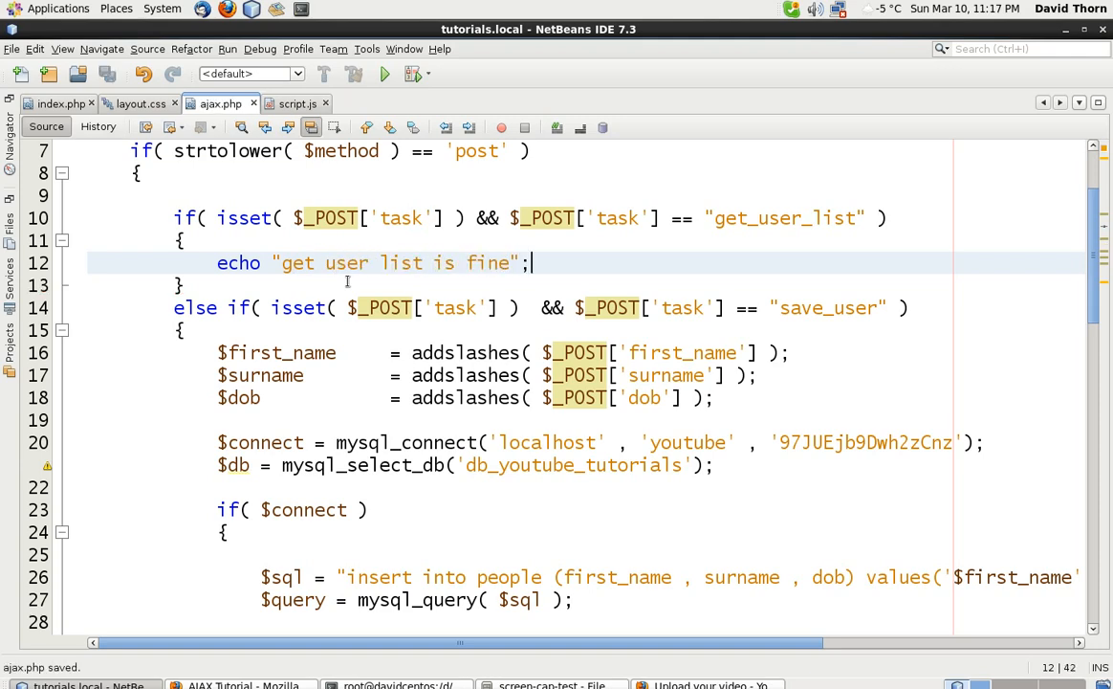